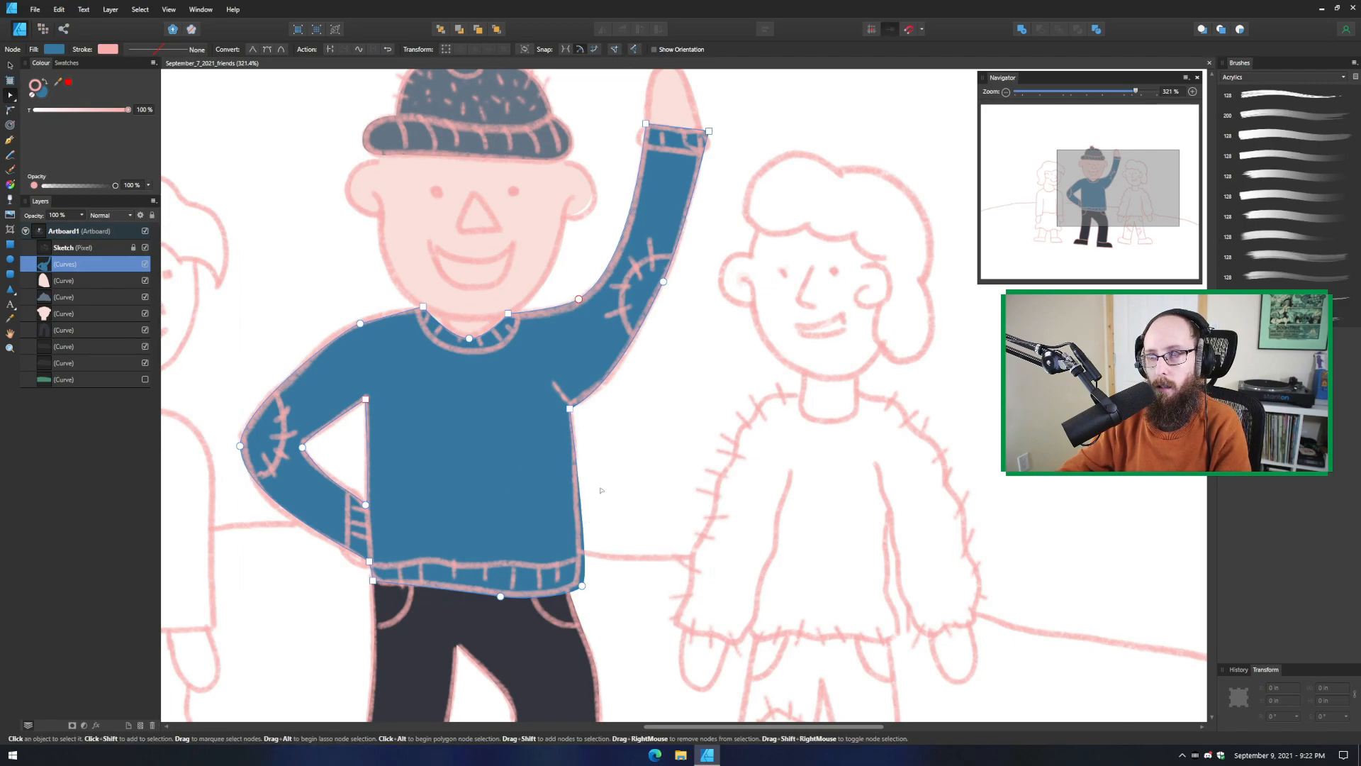
pyautogui.moveTo(493, 525)
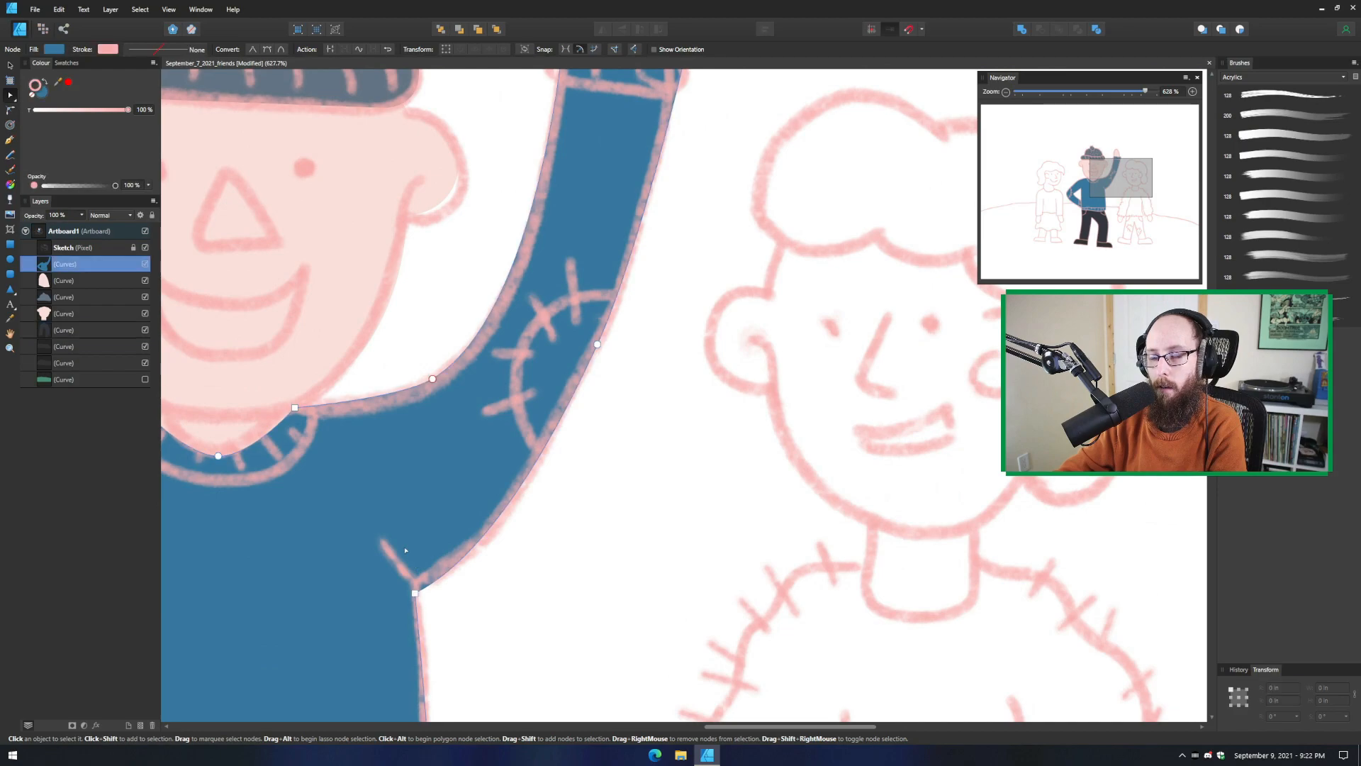
# Drag the armpit edge and sleeve-end nodes onto the pink sketch lines
pyautogui.moveTo(416, 594); pyautogui.dragTo(520, 513)
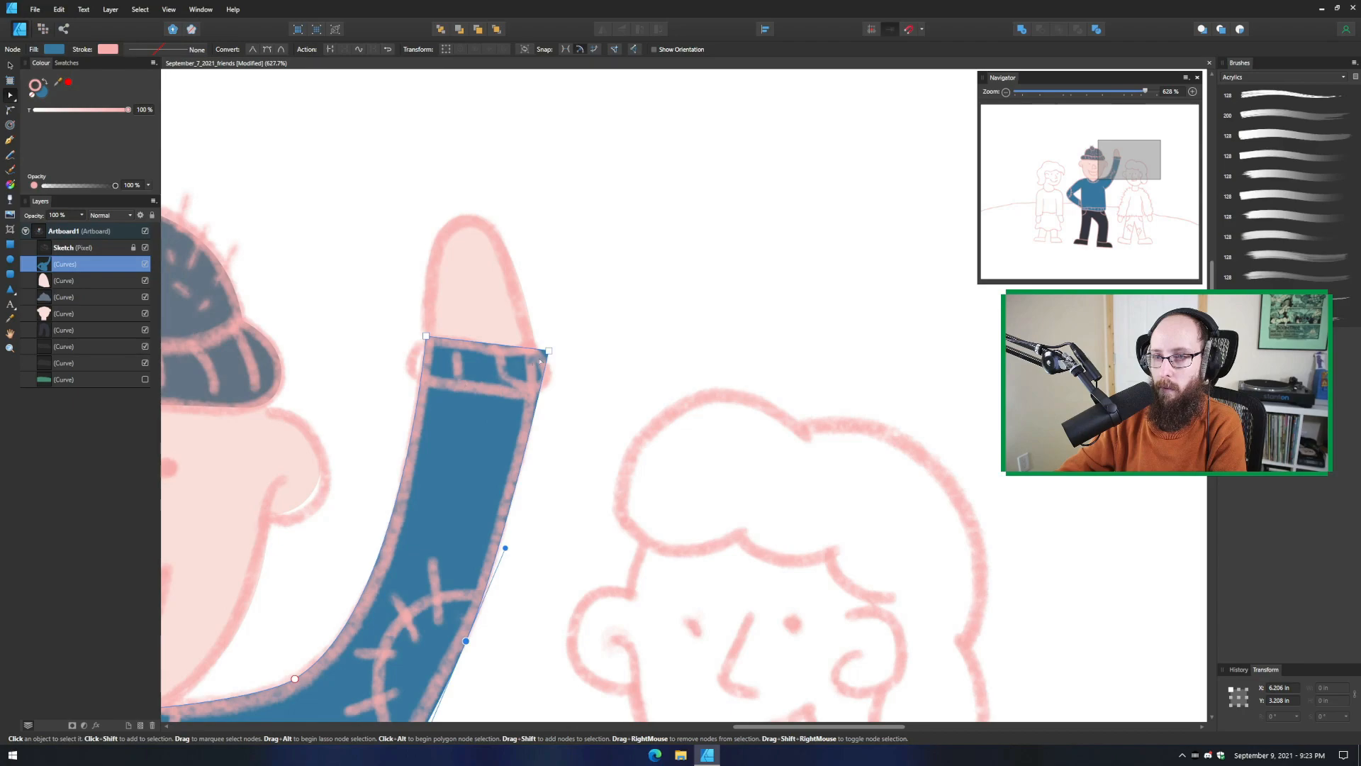
pyautogui.moveTo(547, 360); pyautogui.dragTo(536, 397)
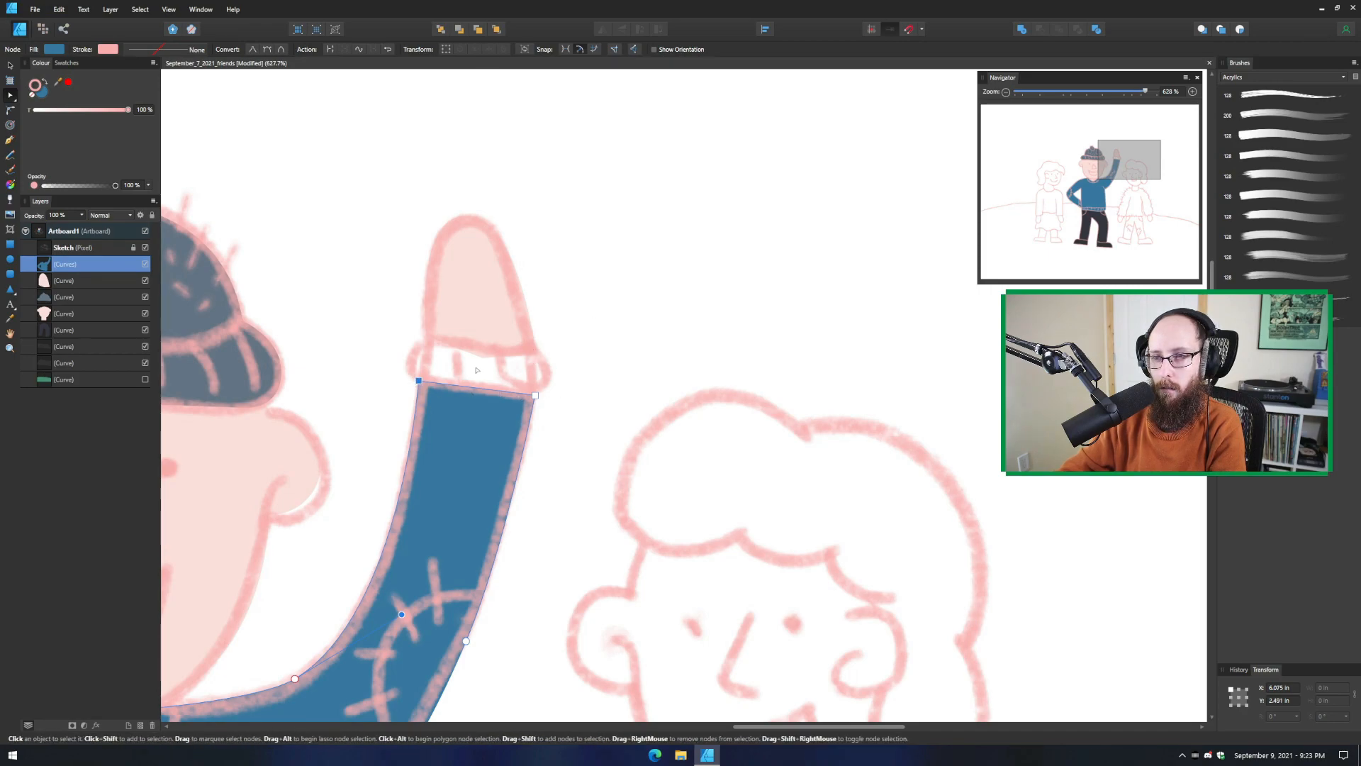
pyautogui.moveTo(466, 339)
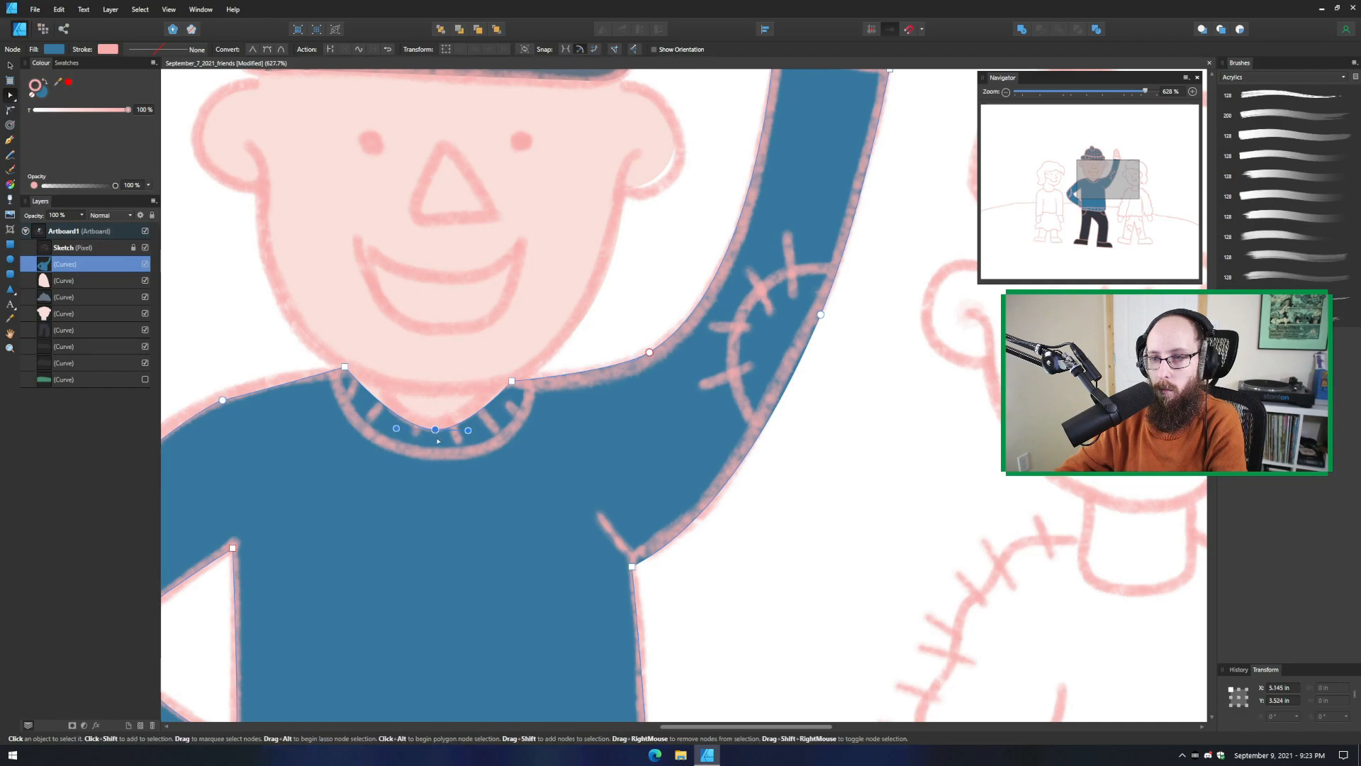
# Deepen the collar dip and smooth both neckline sides into the shoulders along the sketch
pyautogui.moveTo(468, 430); pyautogui.dragTo(478, 431)
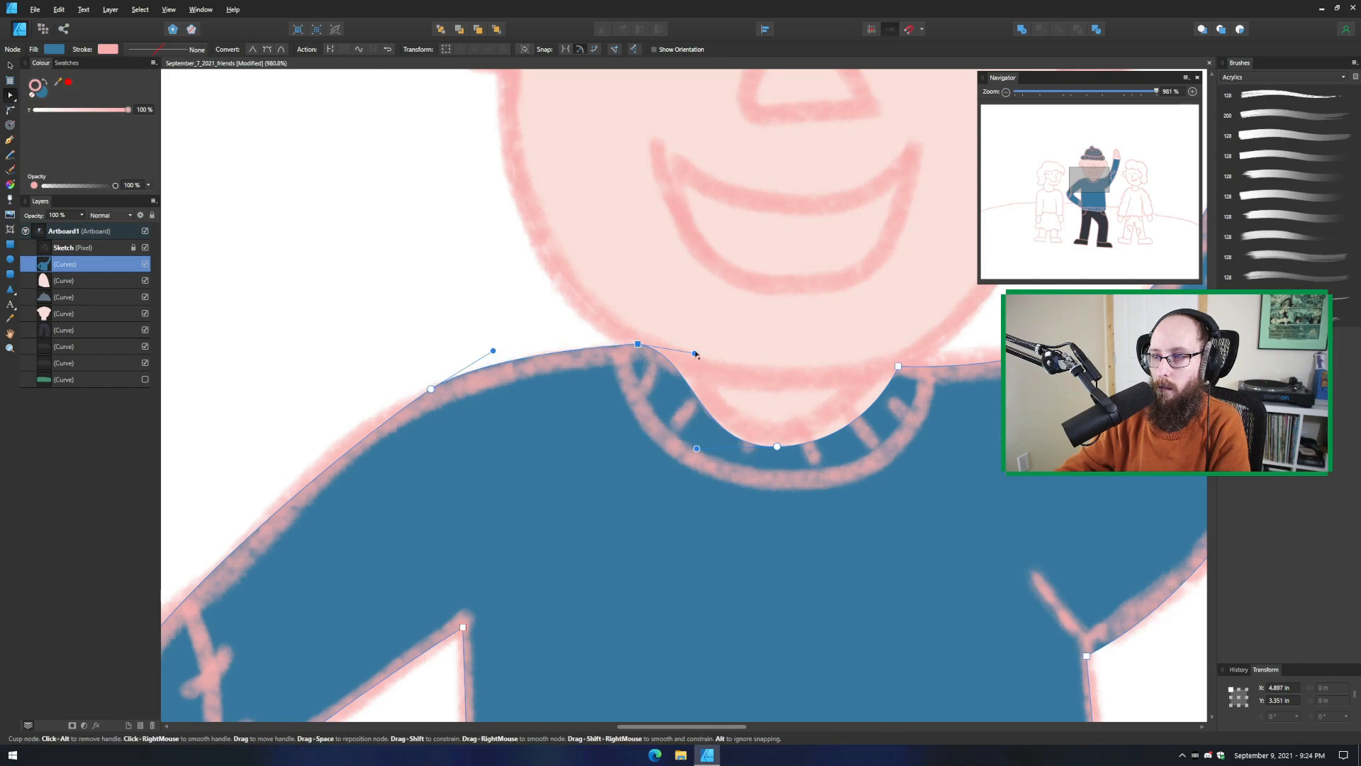
pyautogui.moveTo(697, 355); pyautogui.dragTo(666, 431)
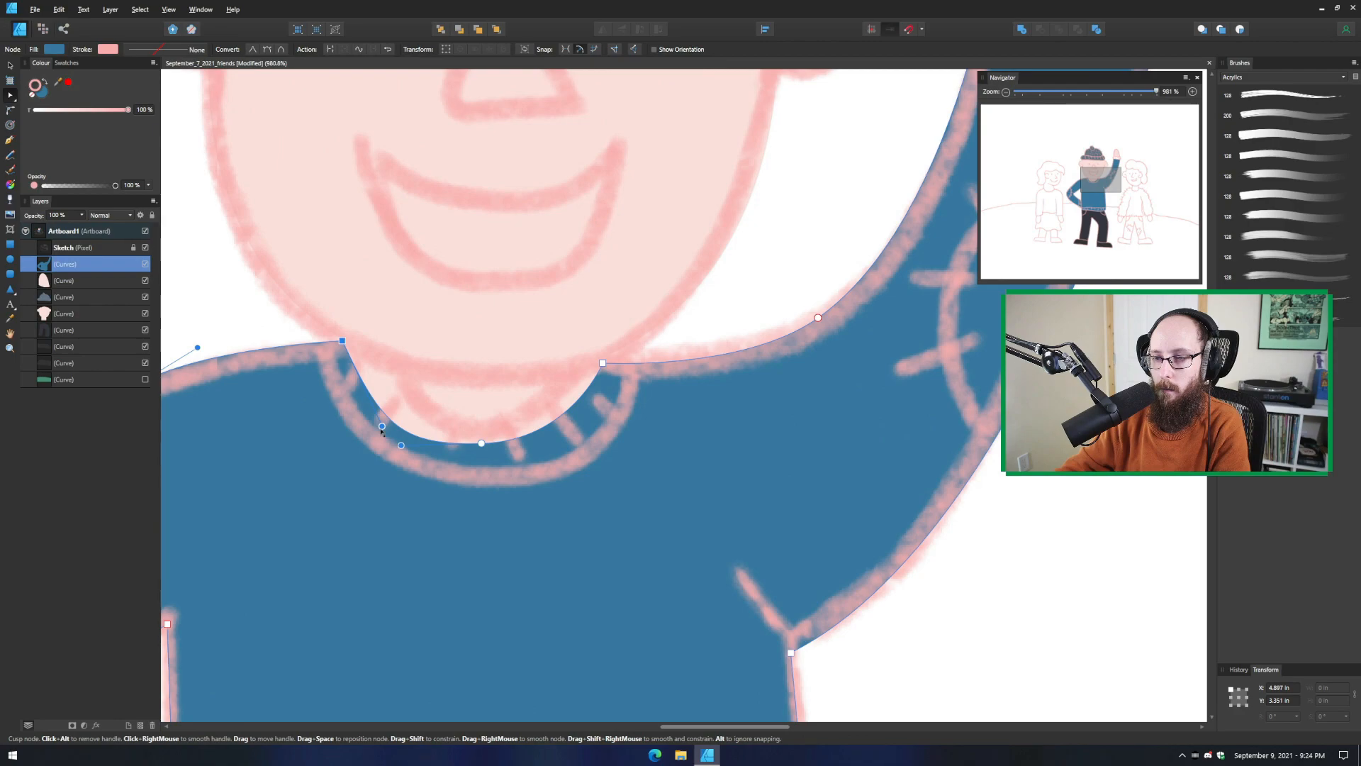
pyautogui.moveTo(481, 442); pyautogui.dragTo(487, 470)
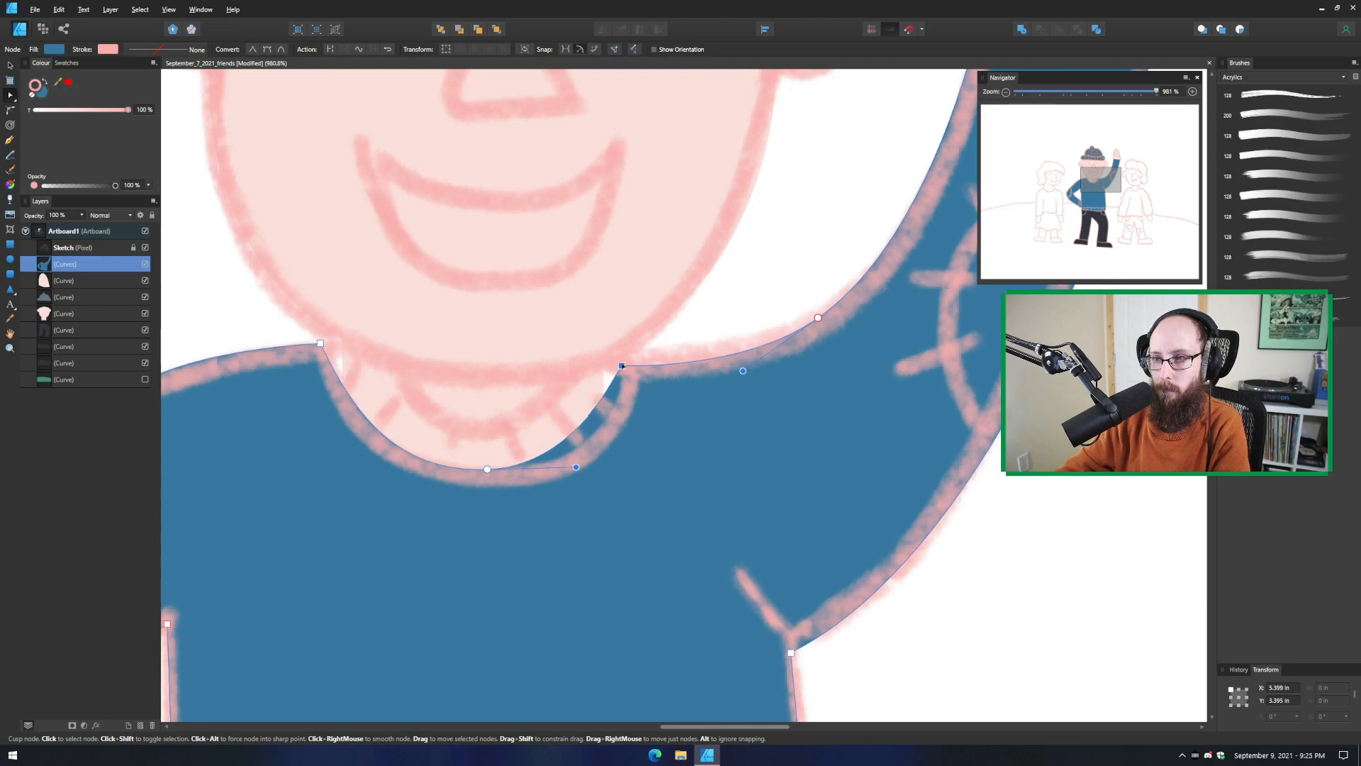
pyautogui.moveTo(620, 366); pyautogui.dragTo(637, 353)
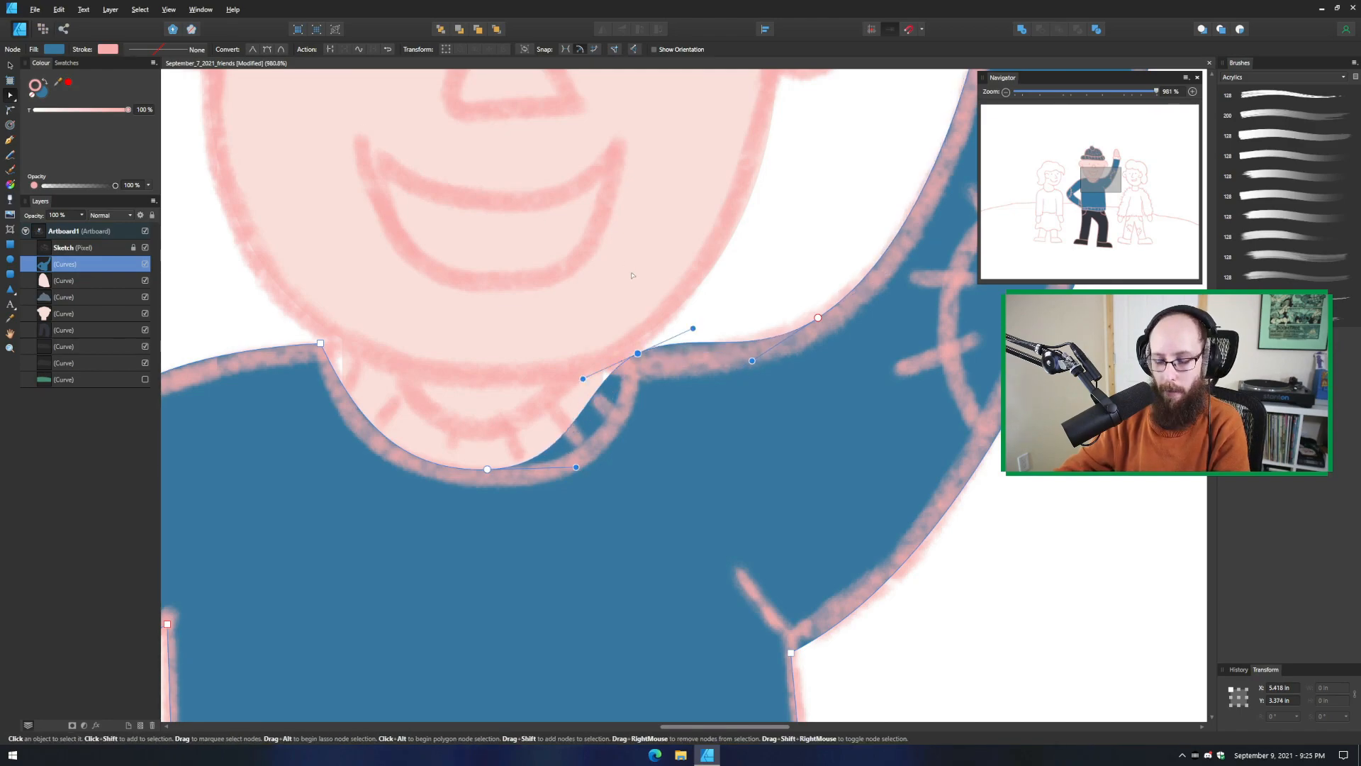
pyautogui.moveTo(692, 329); pyautogui.dragTo(638, 353)
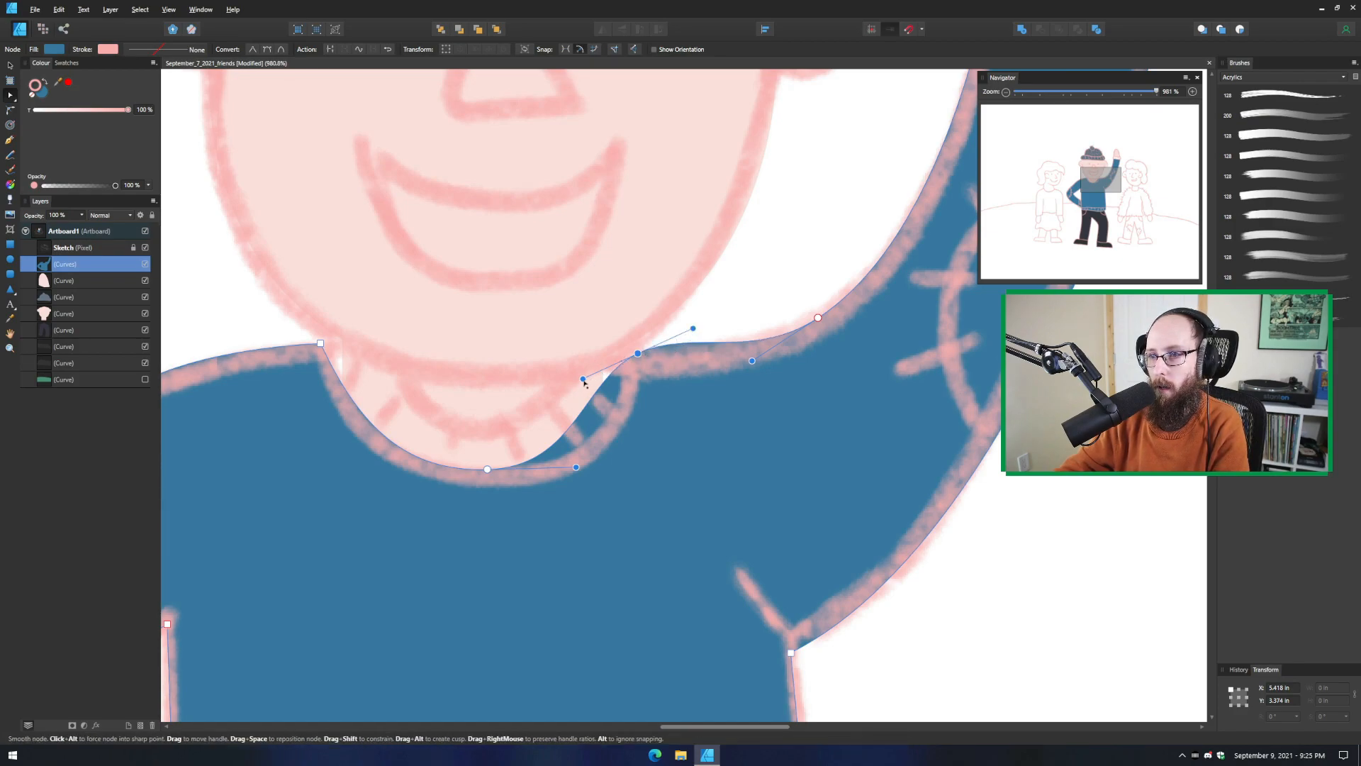
pyautogui.moveTo(582, 380); pyautogui.dragTo(647, 335)
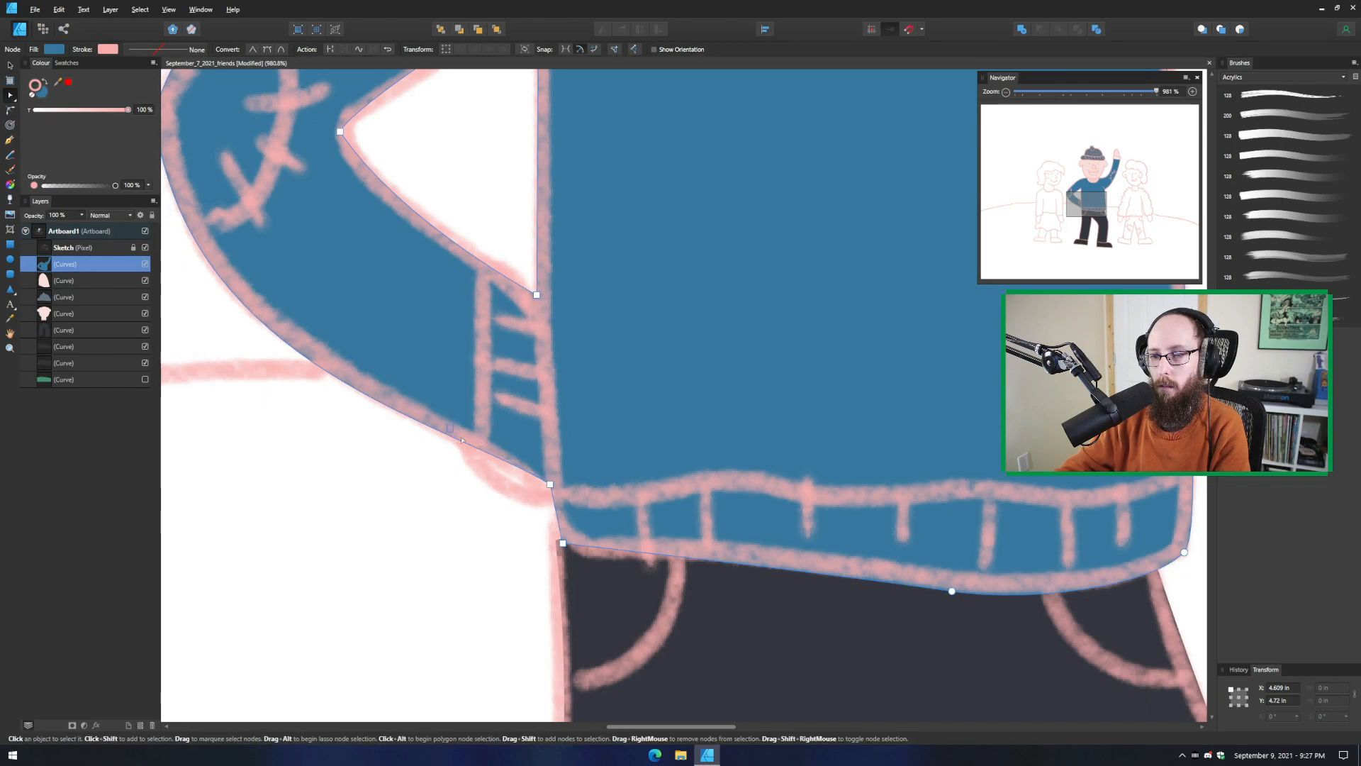
# Tuck the hem corner node against the bent arm to match the sketch
pyautogui.moveTo(550, 483); pyautogui.dragTo(195, 366)
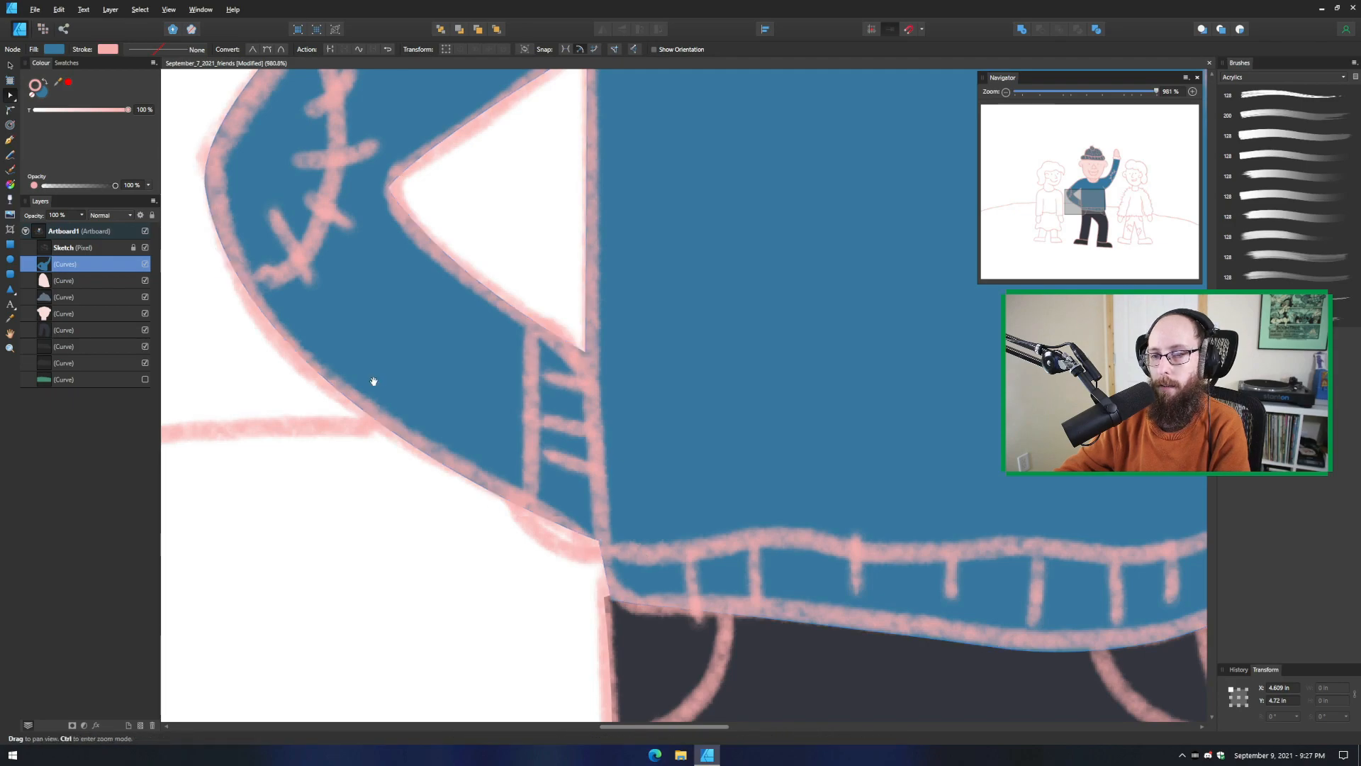
pyautogui.moveTo(373, 381); pyautogui.dragTo(373, 339)
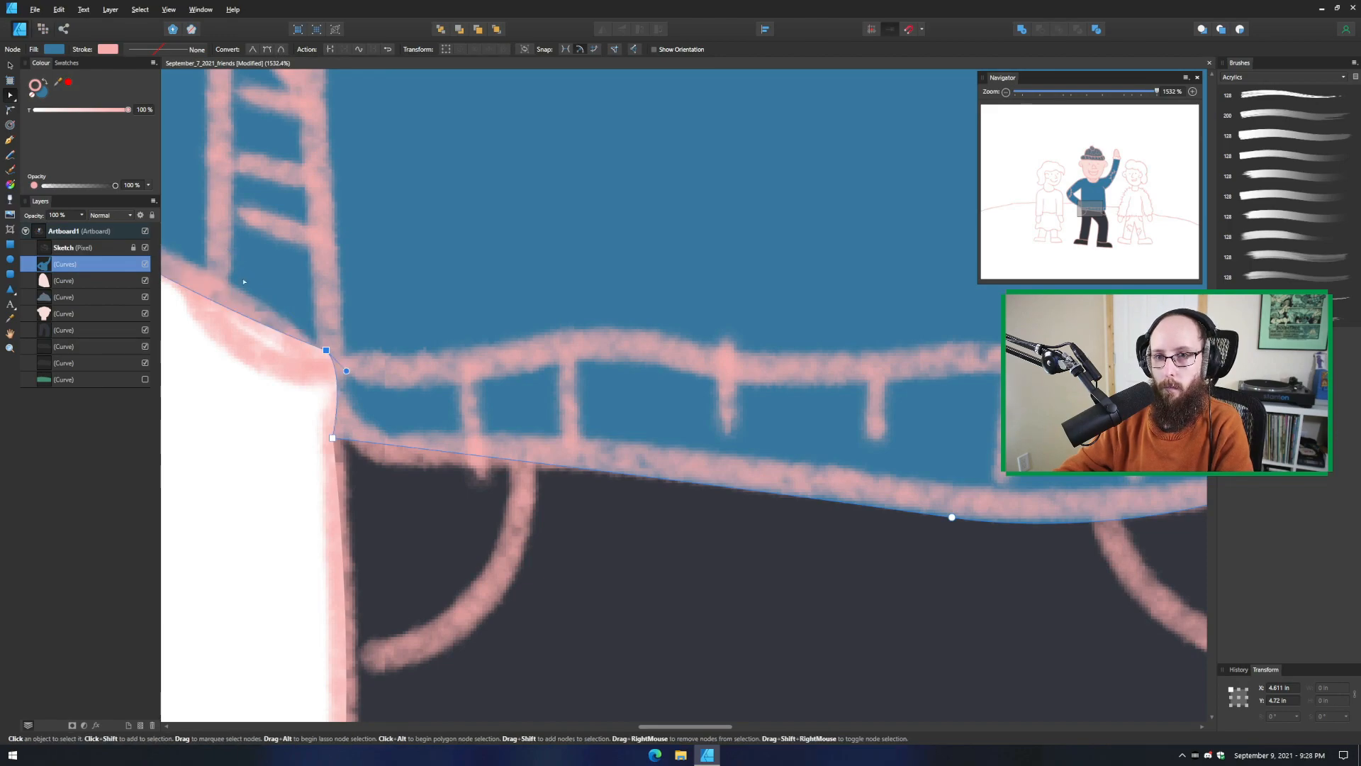
pyautogui.moveTo(346, 370); pyautogui.dragTo(311, 408)
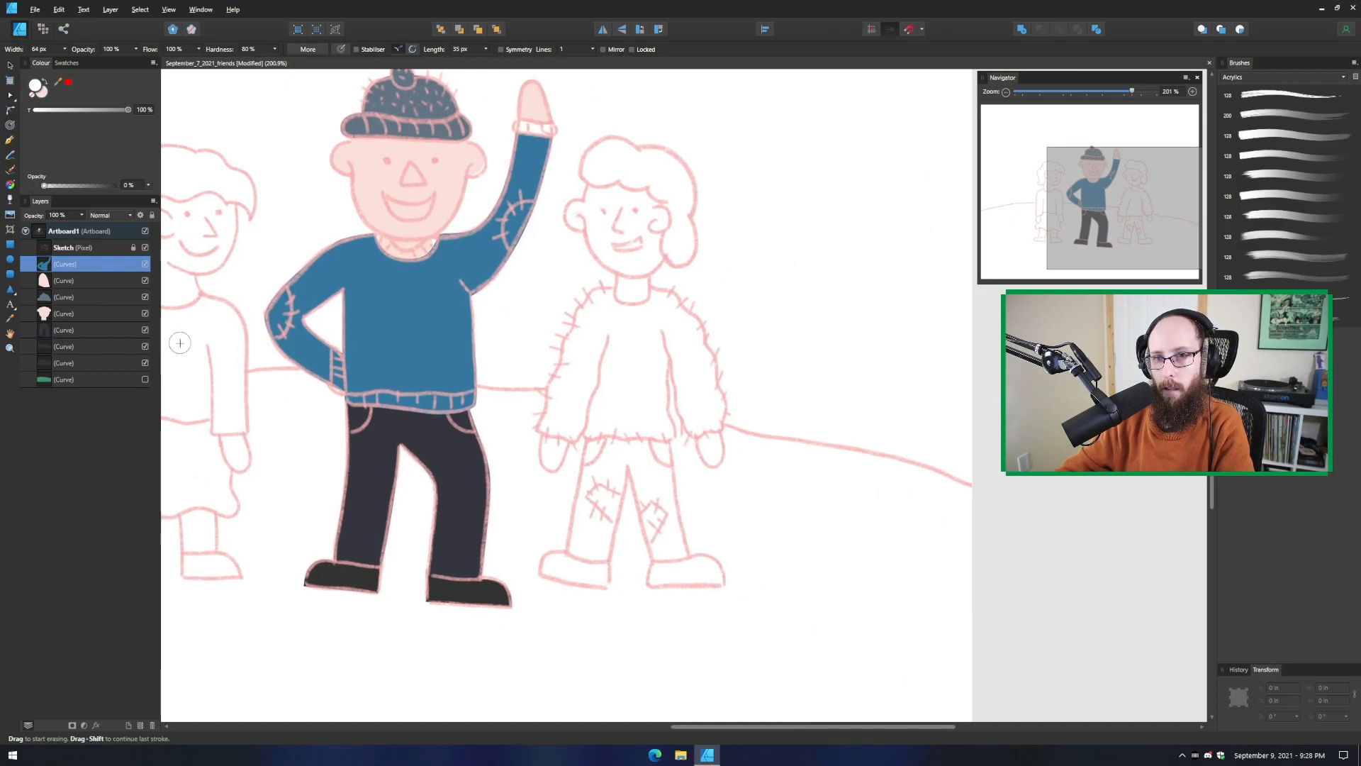
# Toggle the pink sketch layer off to check the neckline against the head
pyautogui.click(144, 247)
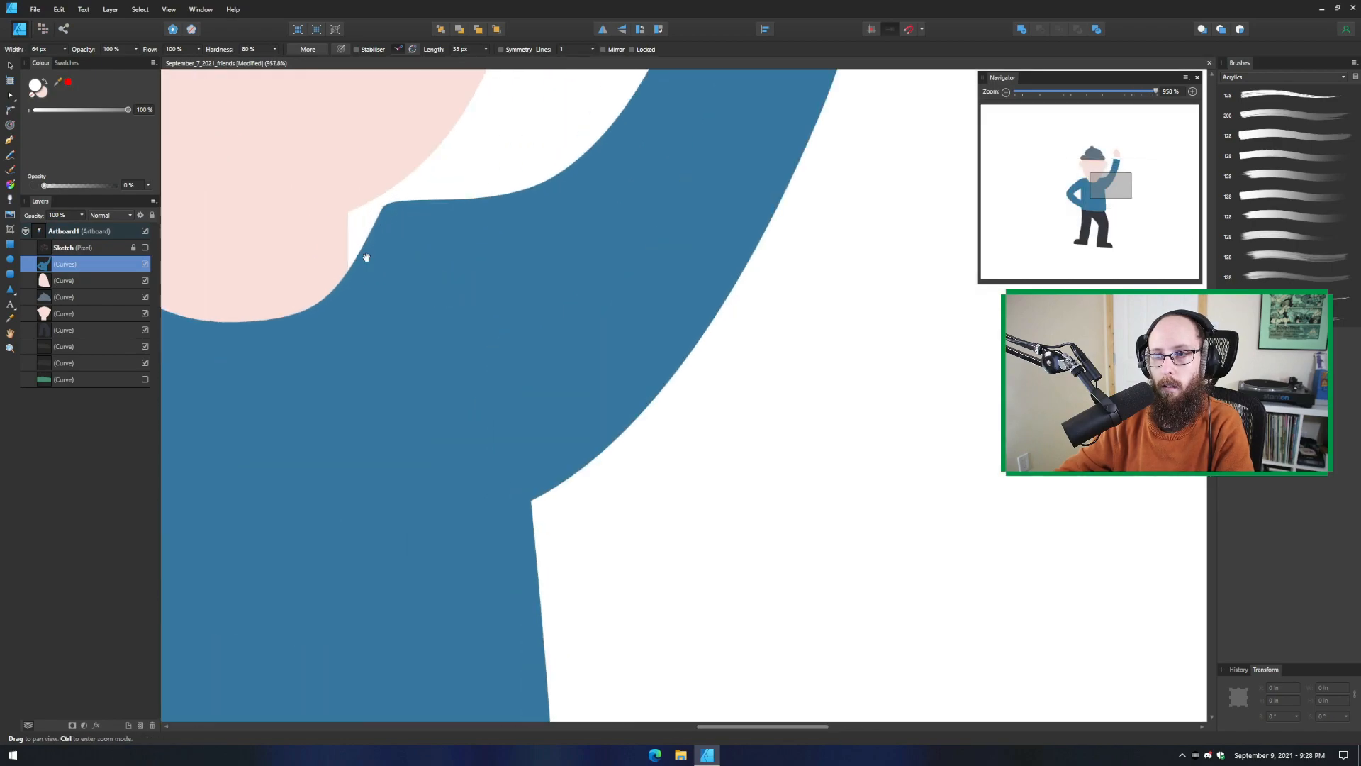
pyautogui.scroll(-3)
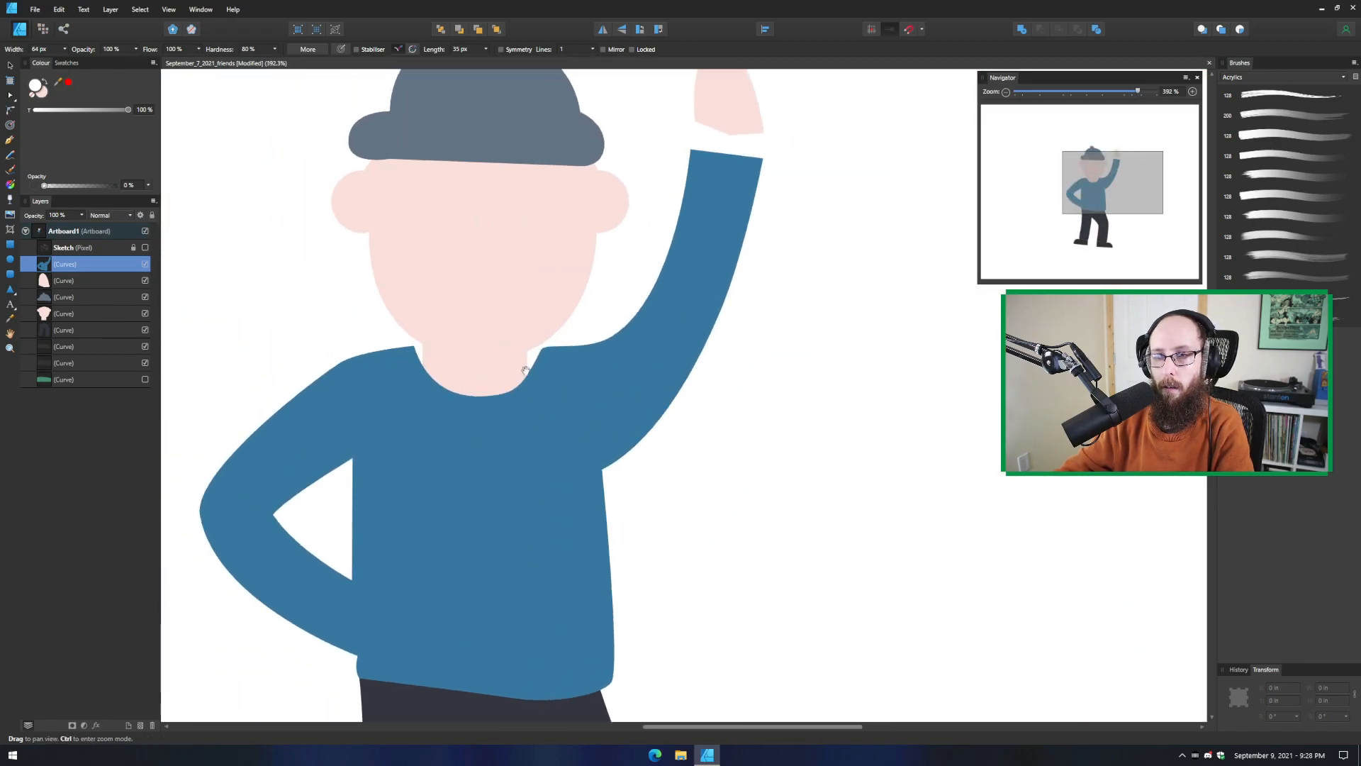
pyautogui.click(144, 246)
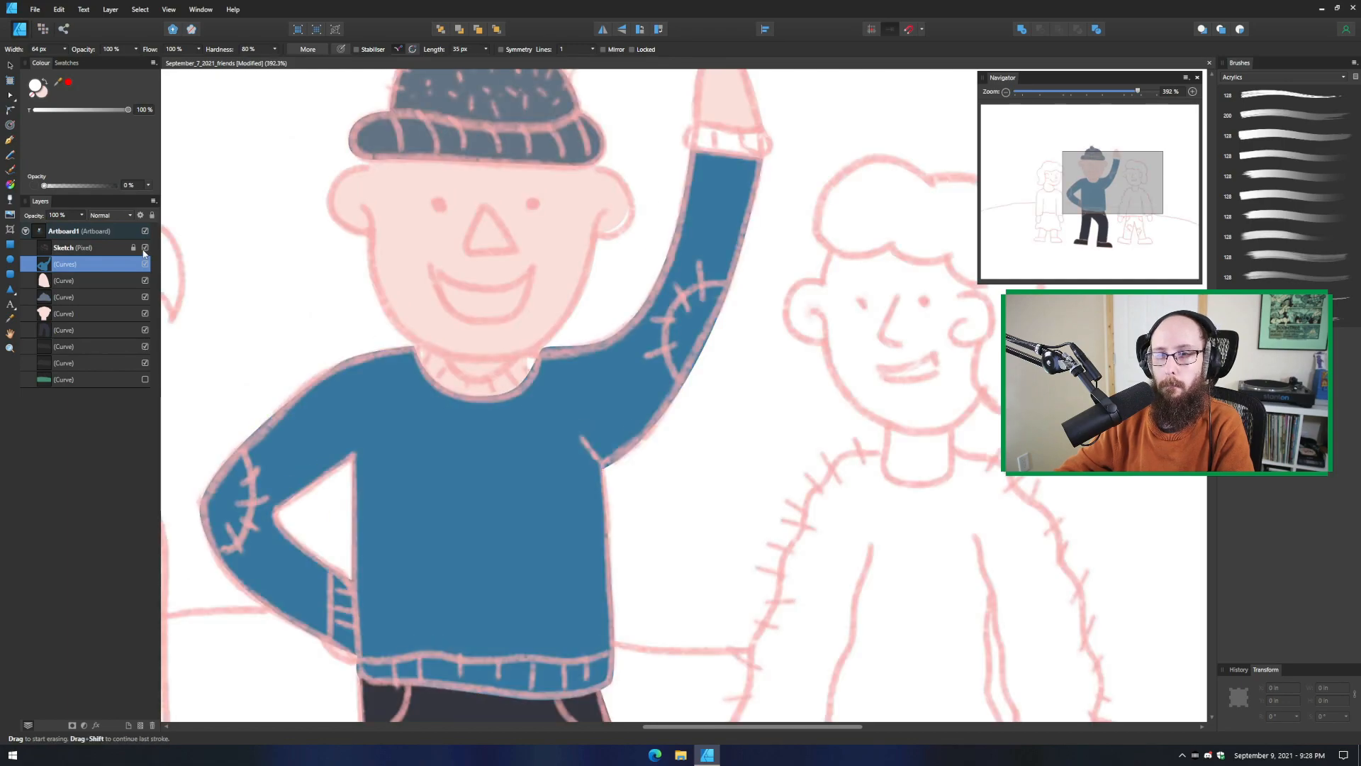
pyautogui.click(144, 247)
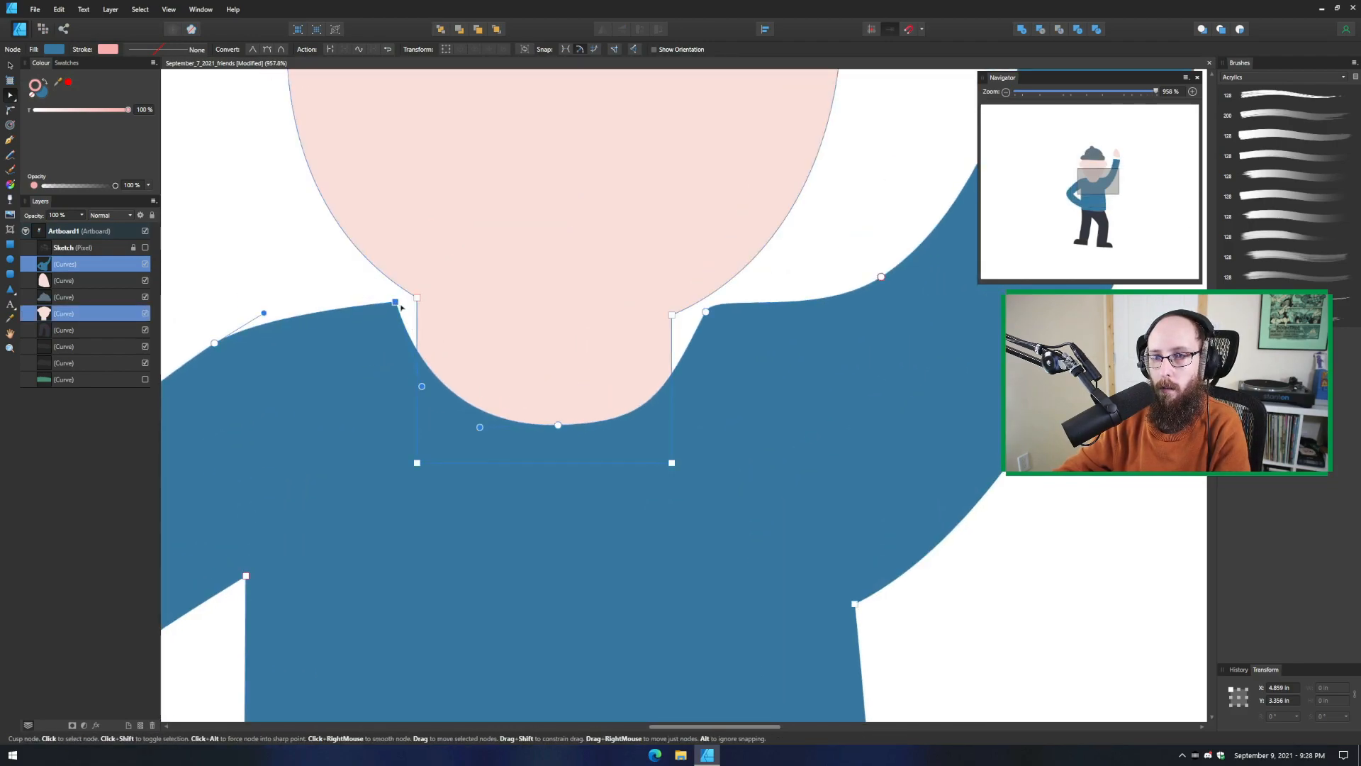
# Fit the neckline's left corner node flush to the head outline
pyautogui.moveTo(395, 301); pyautogui.dragTo(417, 326)
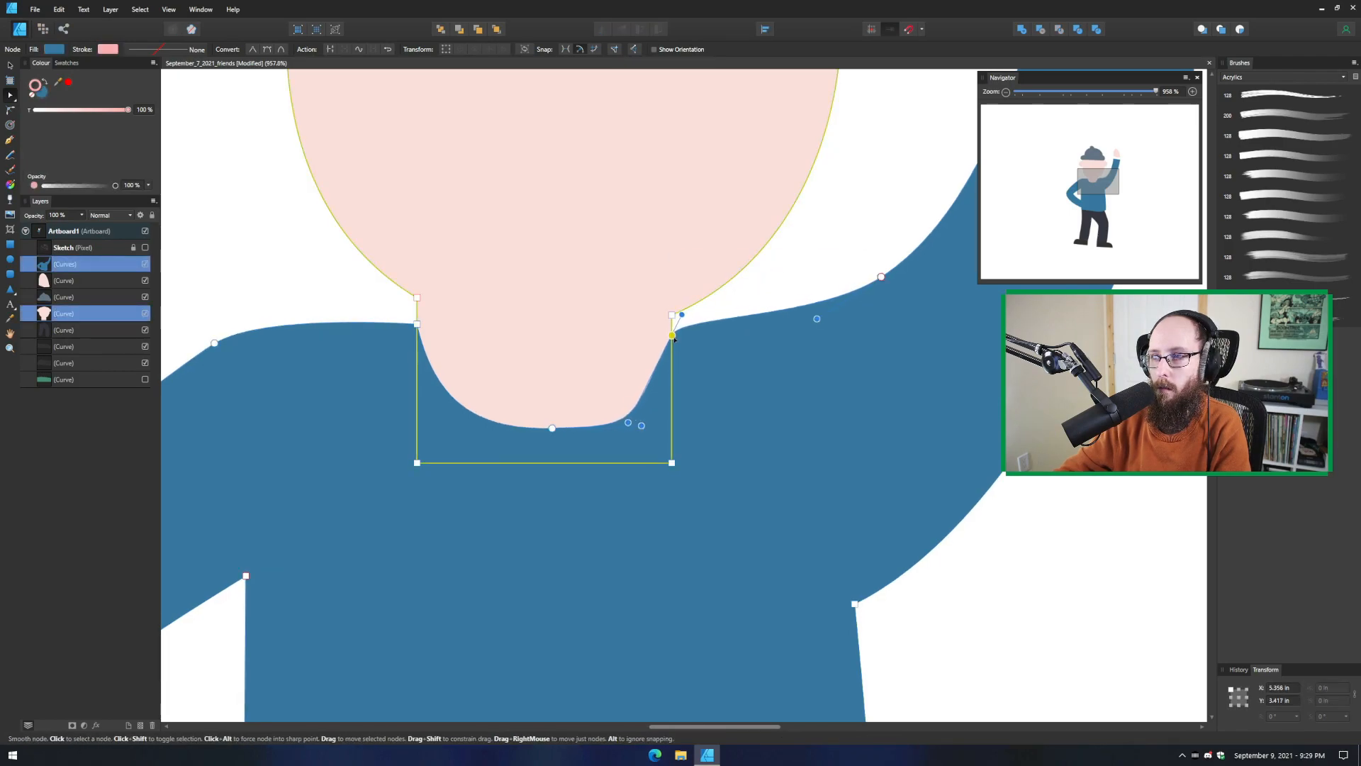
pyautogui.scroll(-3)
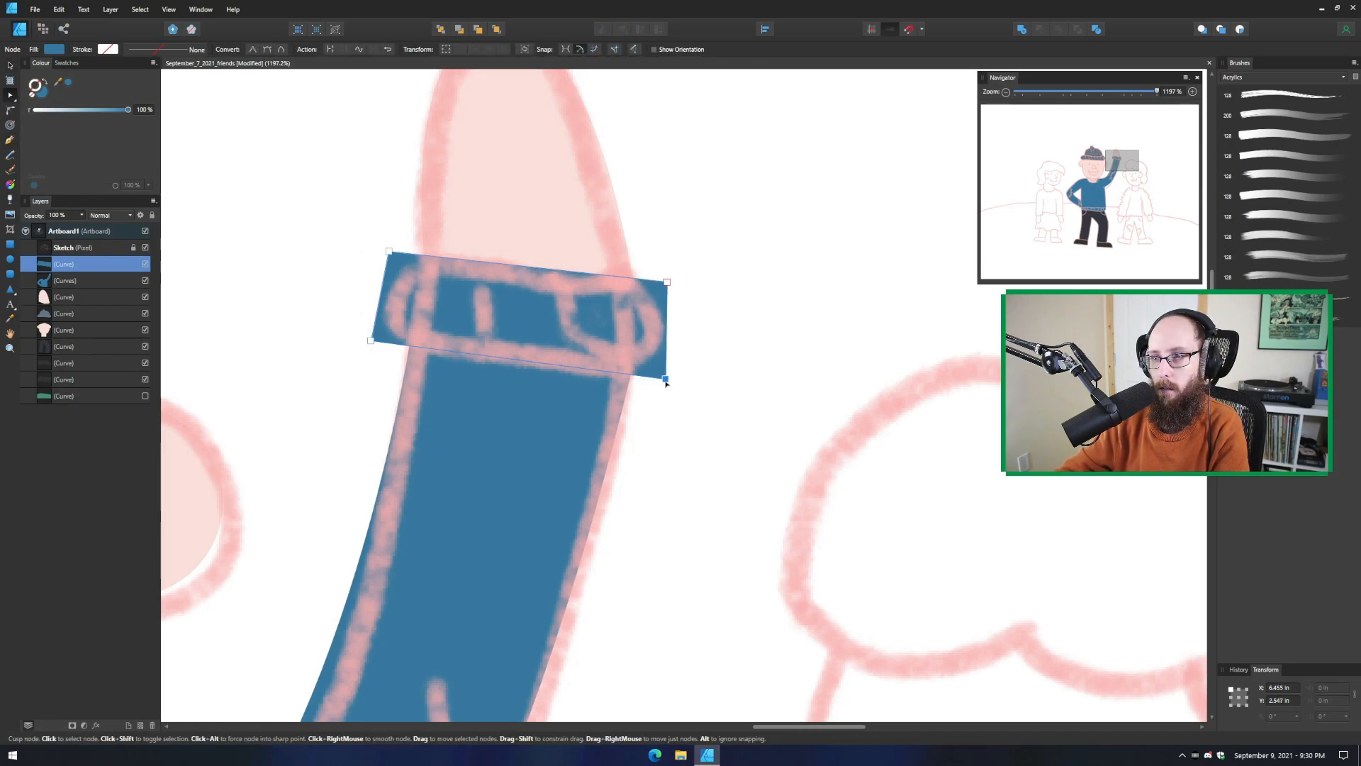
# Tilt the cuff rectangle to the sleeve angle and round its left corners
pyautogui.moveTo(667, 381); pyautogui.dragTo(662, 375)
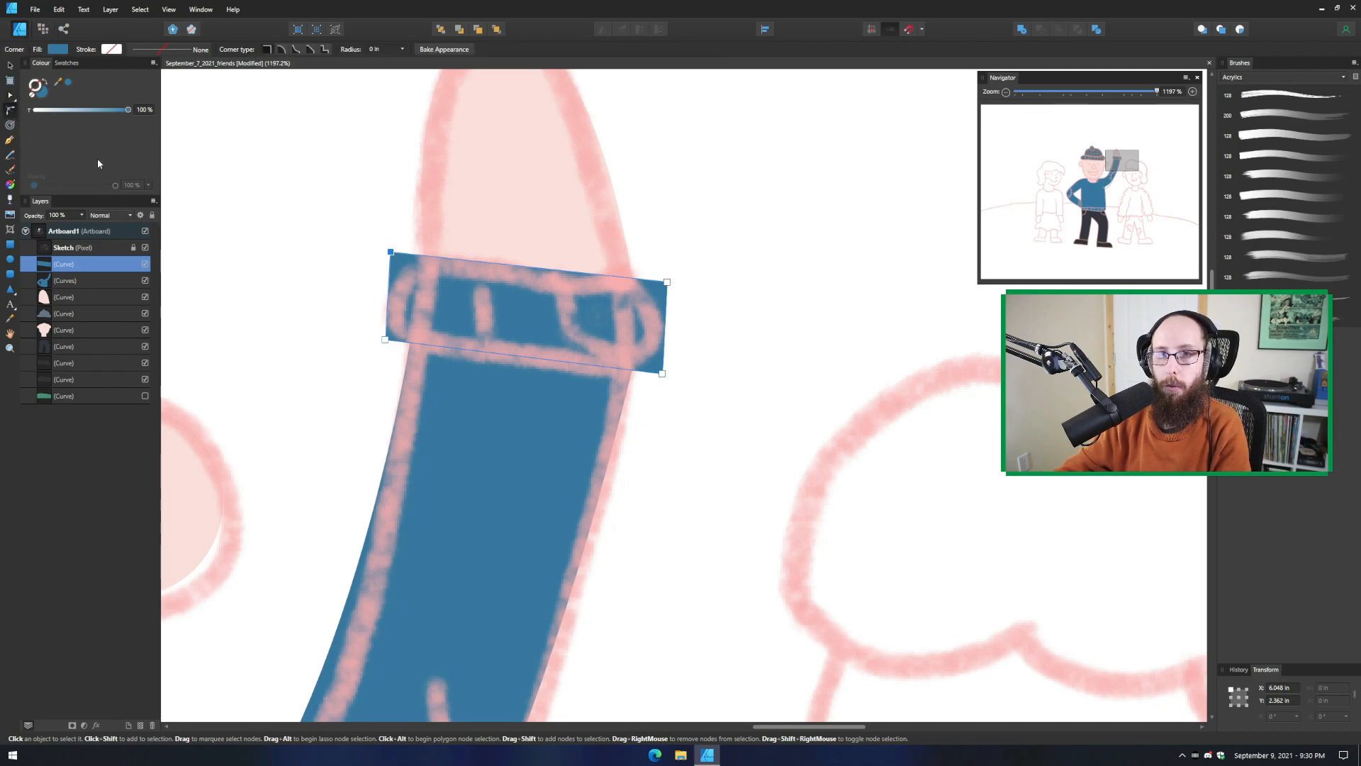
pyautogui.moveTo(10, 118)
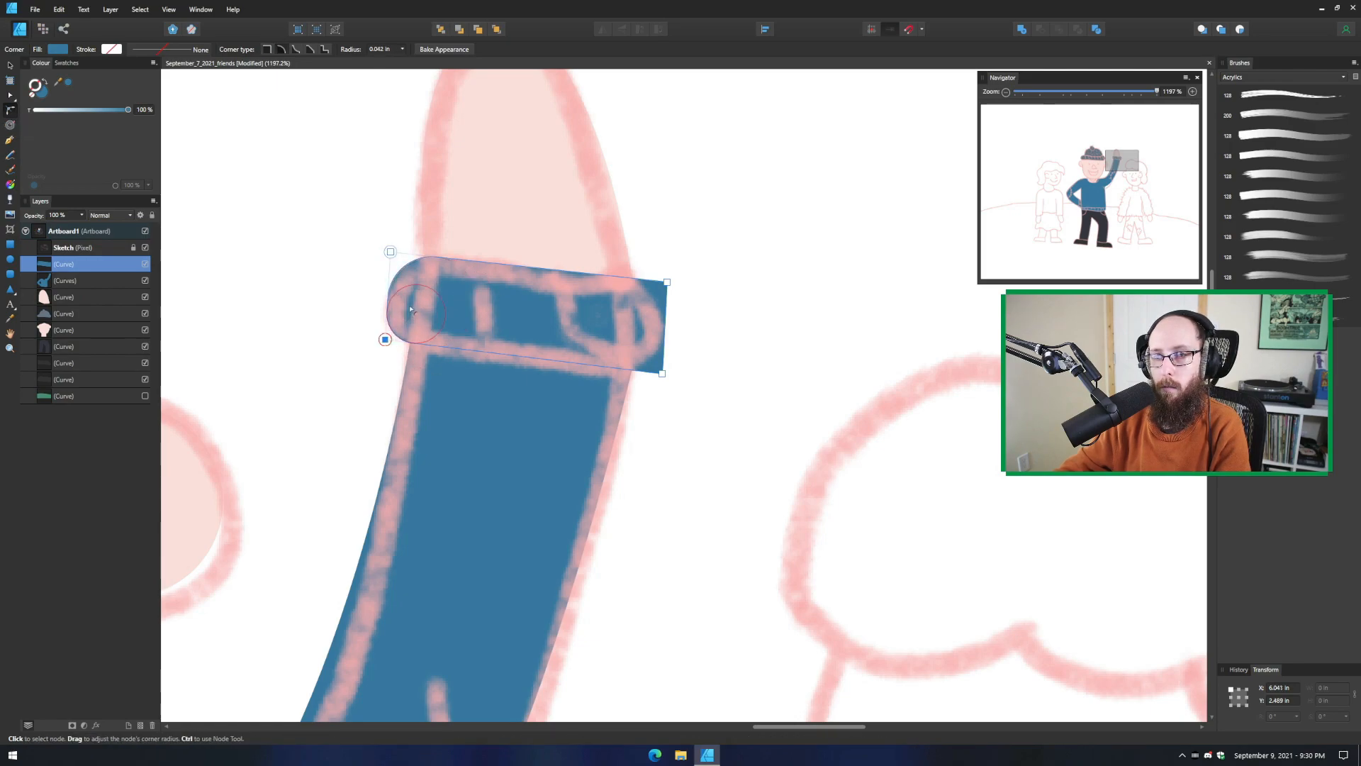
pyautogui.moveTo(415, 310); pyautogui.dragTo(412, 308)
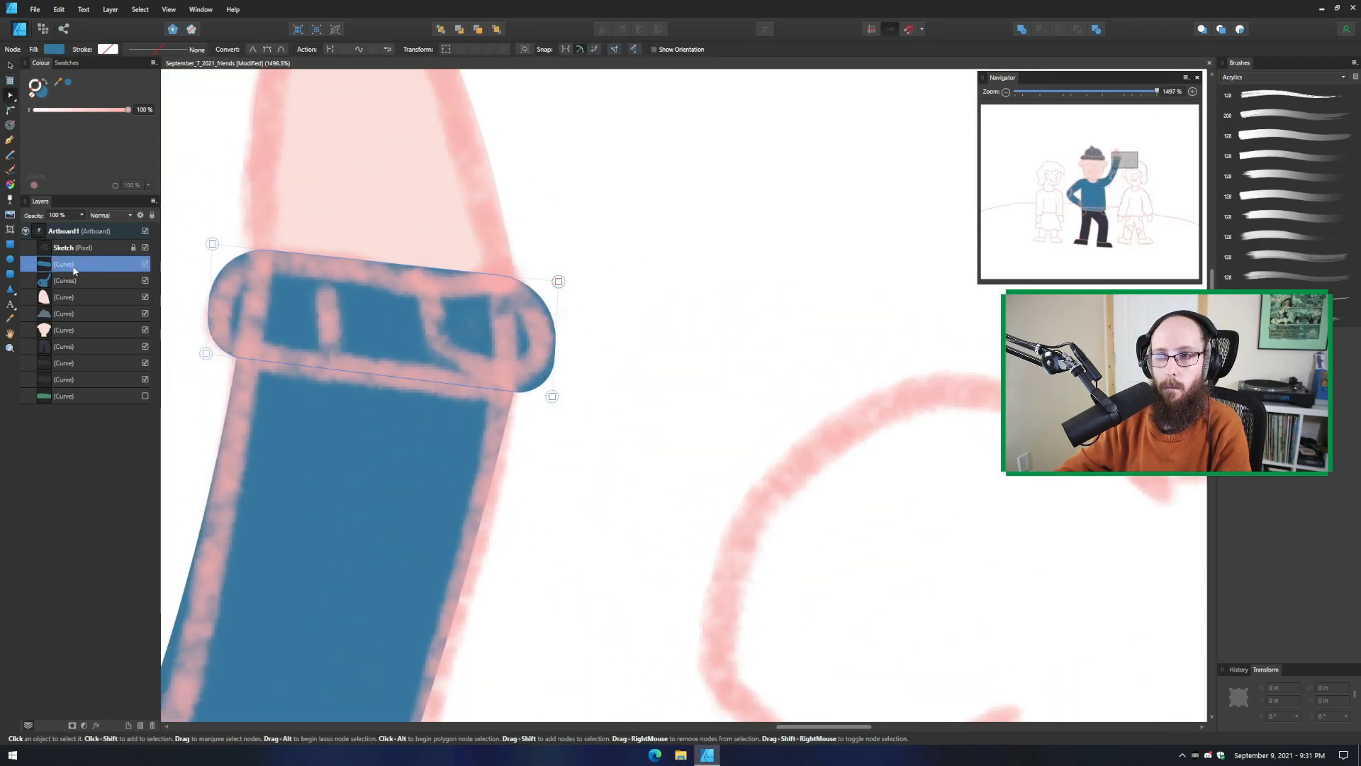
pyautogui.click(551, 396)
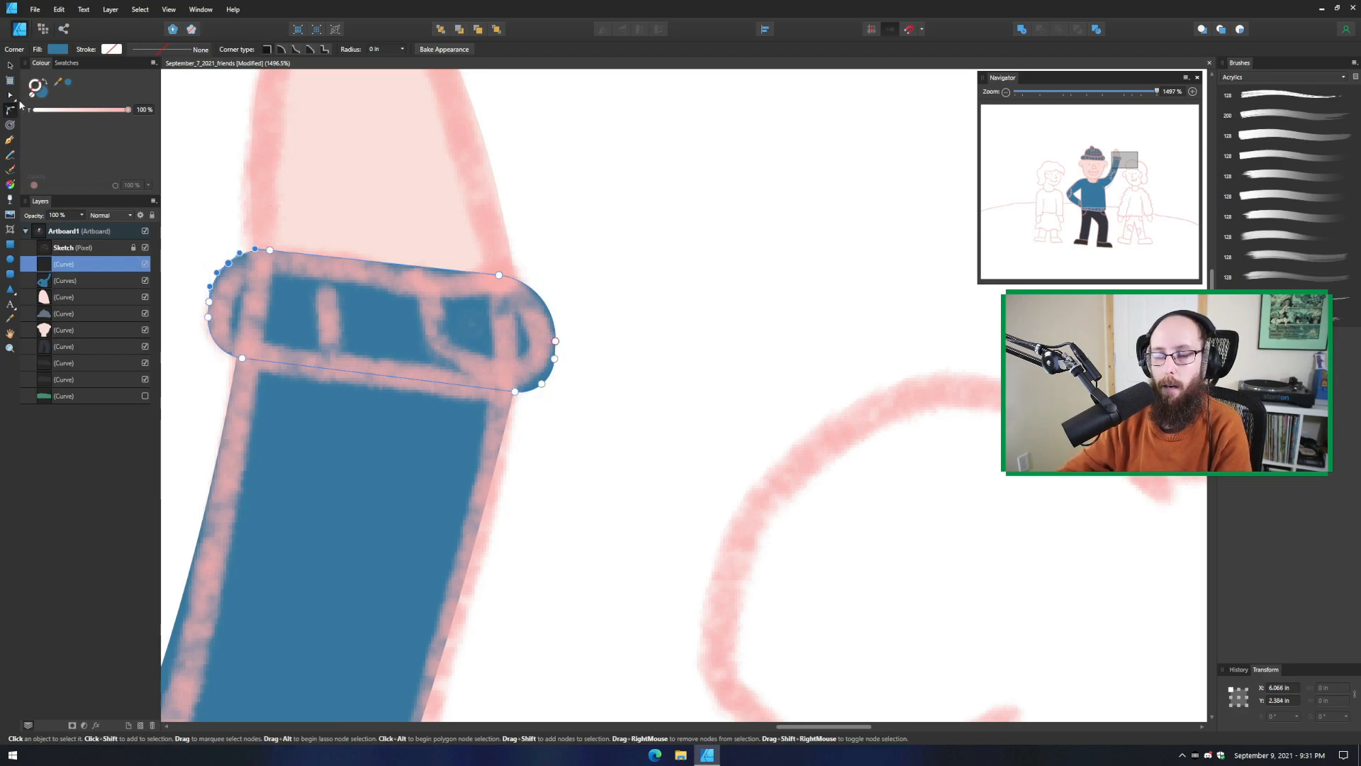
pyautogui.click(9, 95)
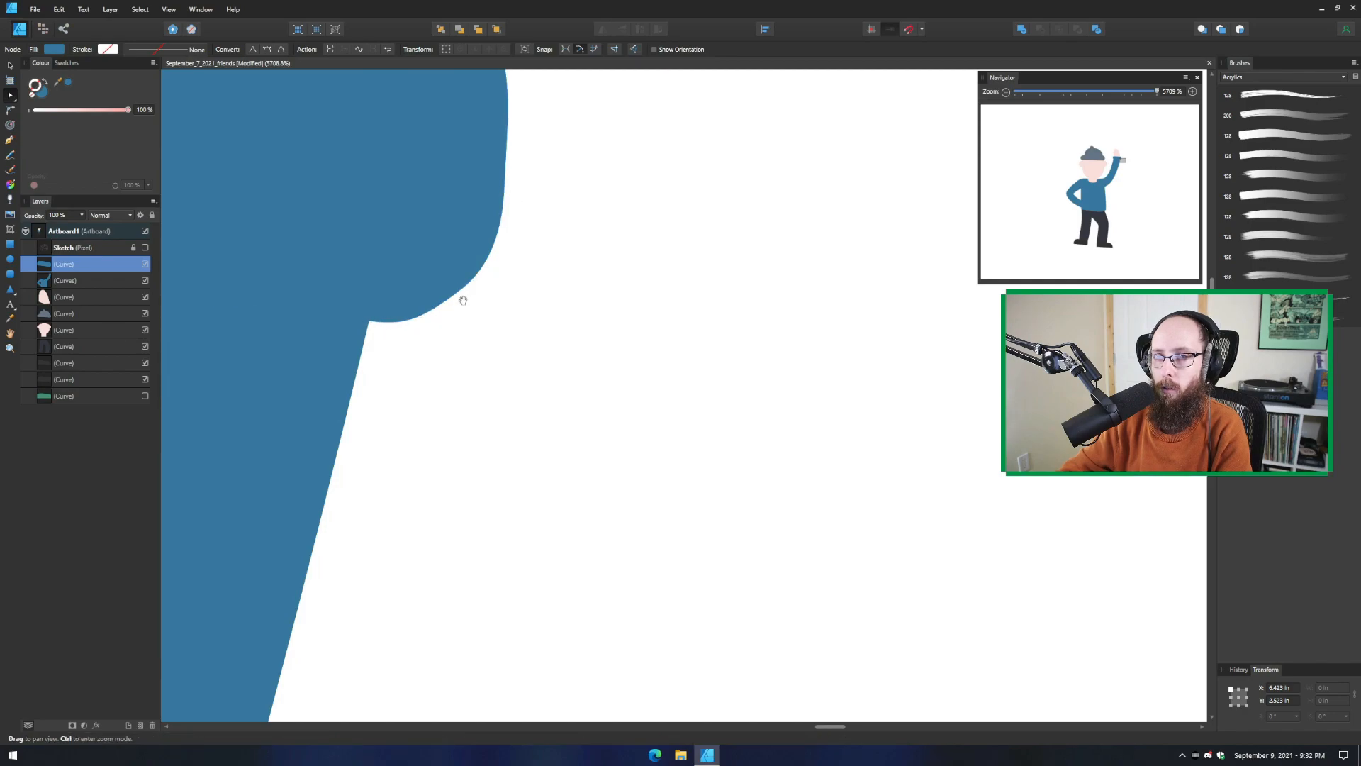
pyautogui.click(460, 292)
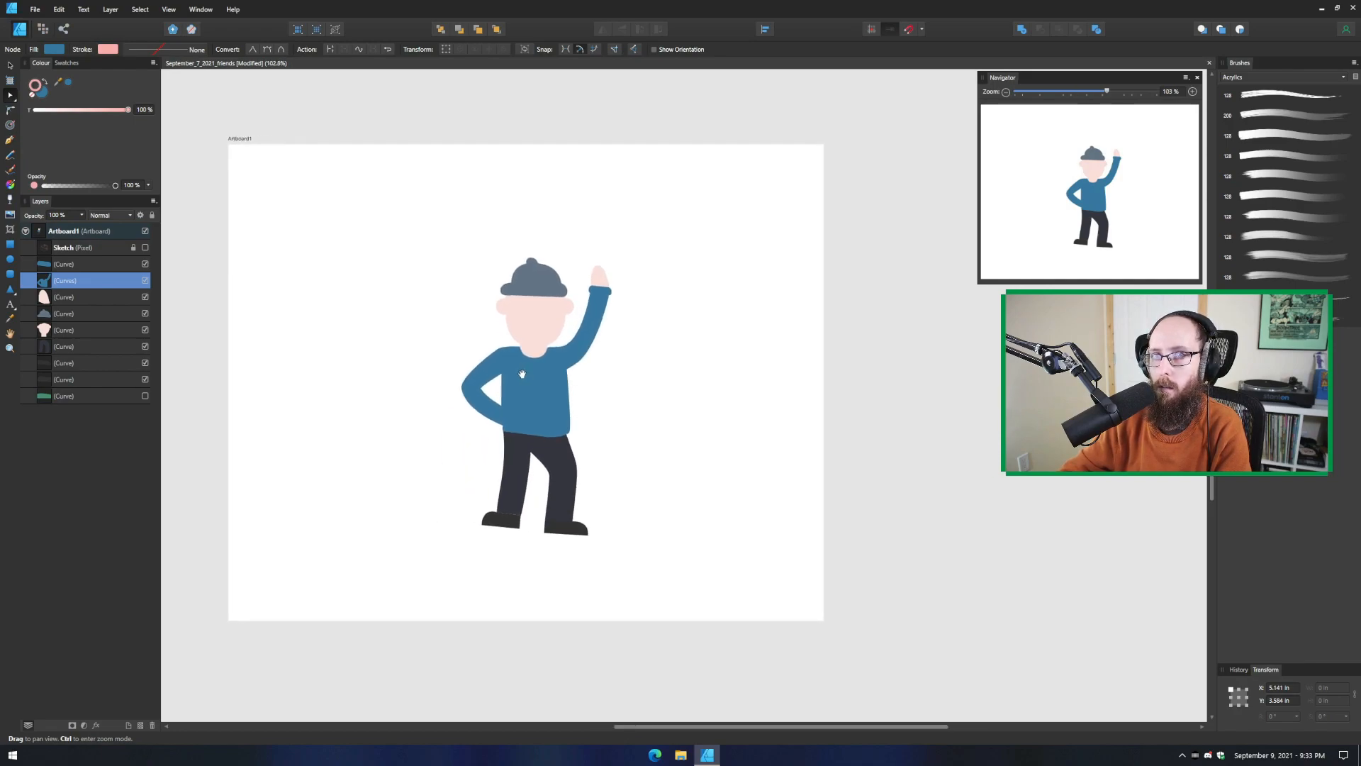
pyautogui.moveTo(521, 375); pyautogui.dragTo(513, 329)
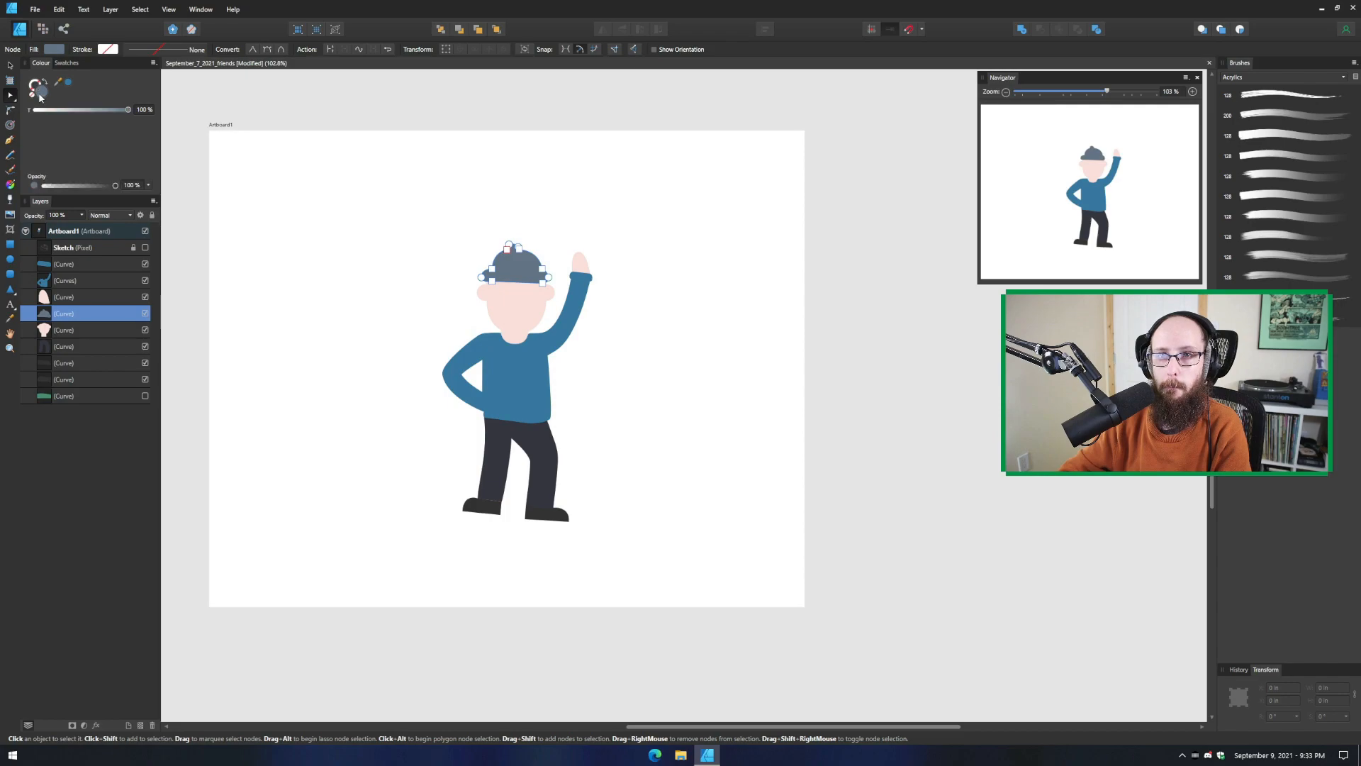
# Set the hat's fill to a warm orange-brown in the Colour Chooser
pyautogui.click(34, 84)
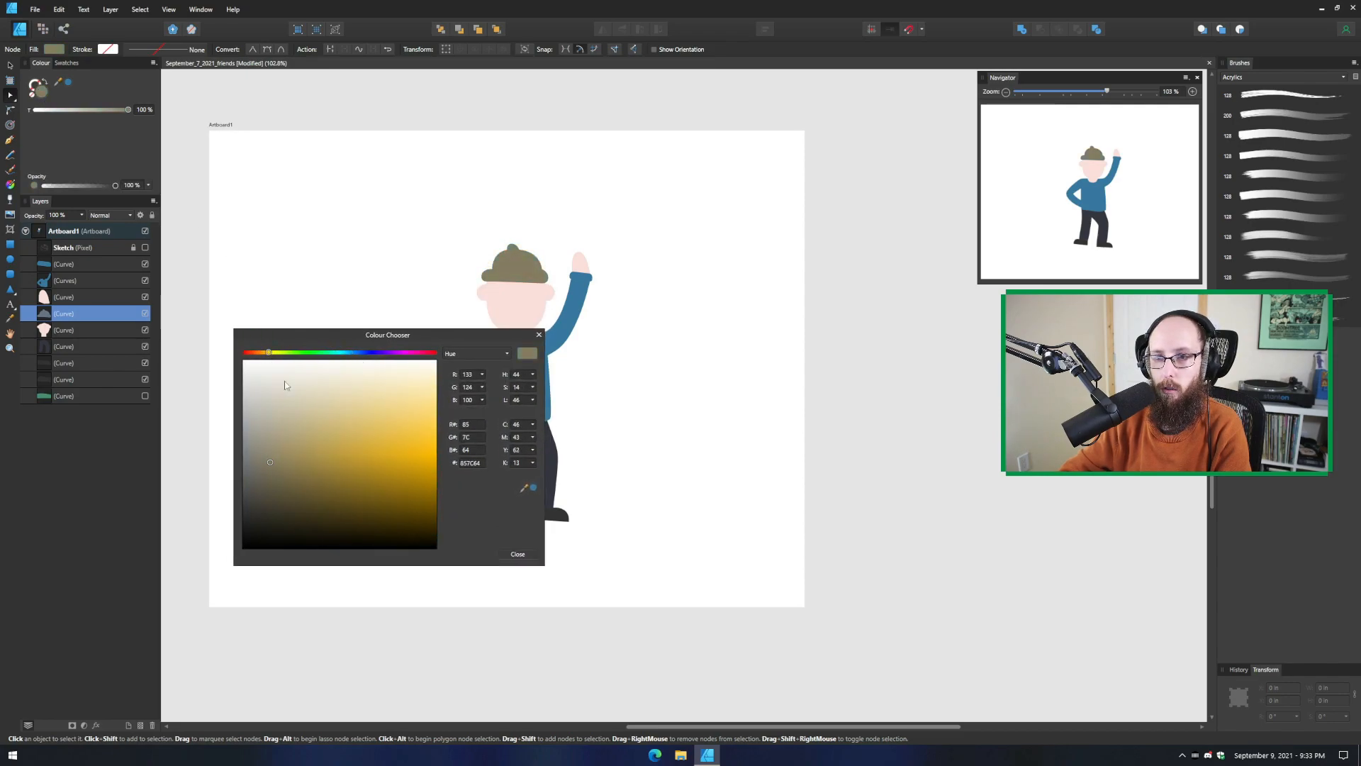
pyautogui.click(428, 467)
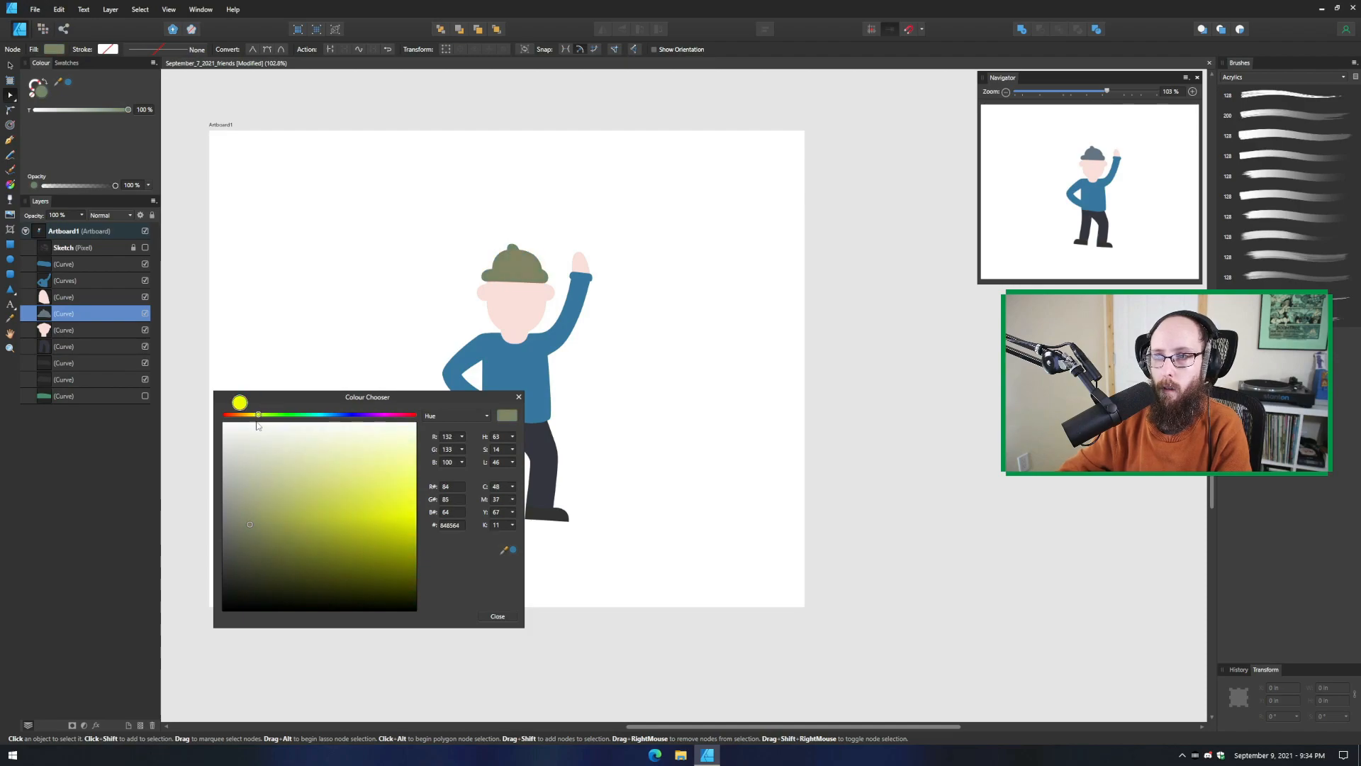
pyautogui.moveTo(257, 414); pyautogui.dragTo(234, 414)
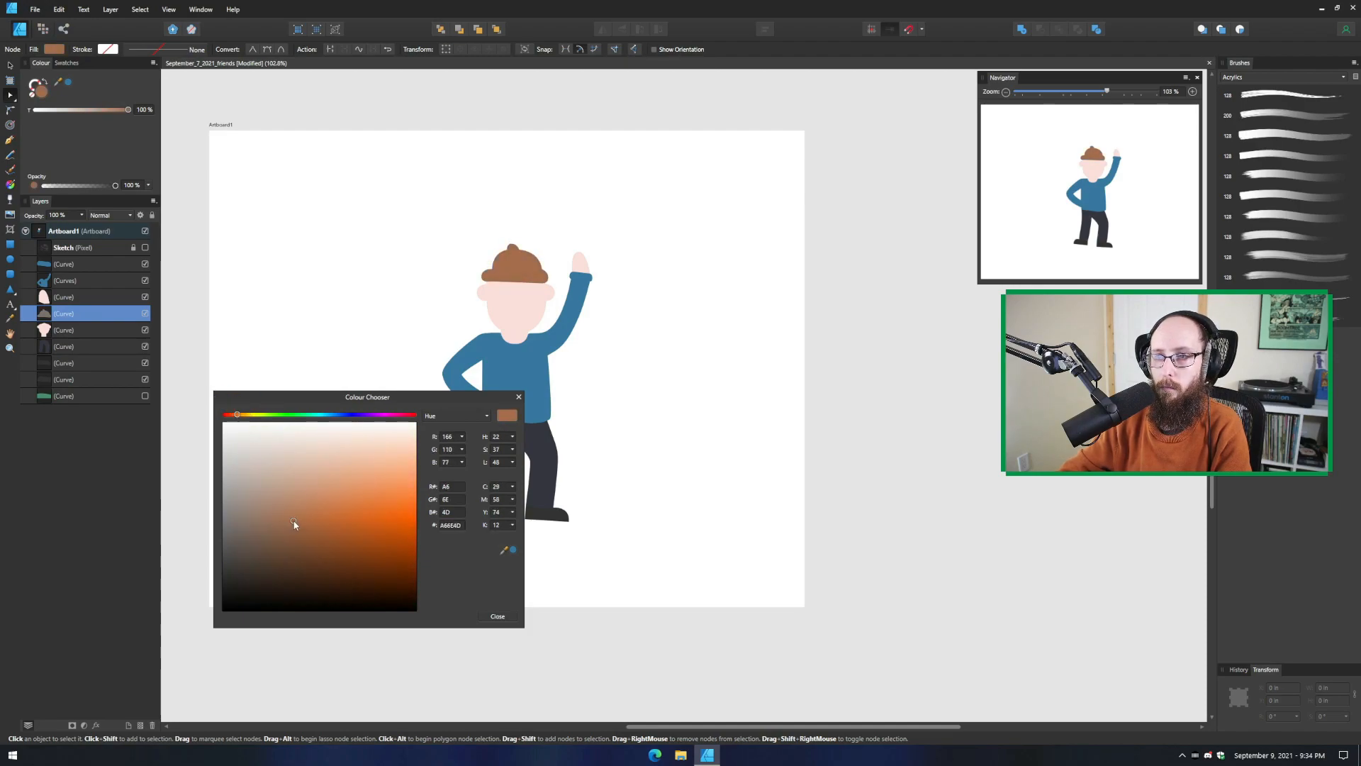
pyautogui.click(496, 616)
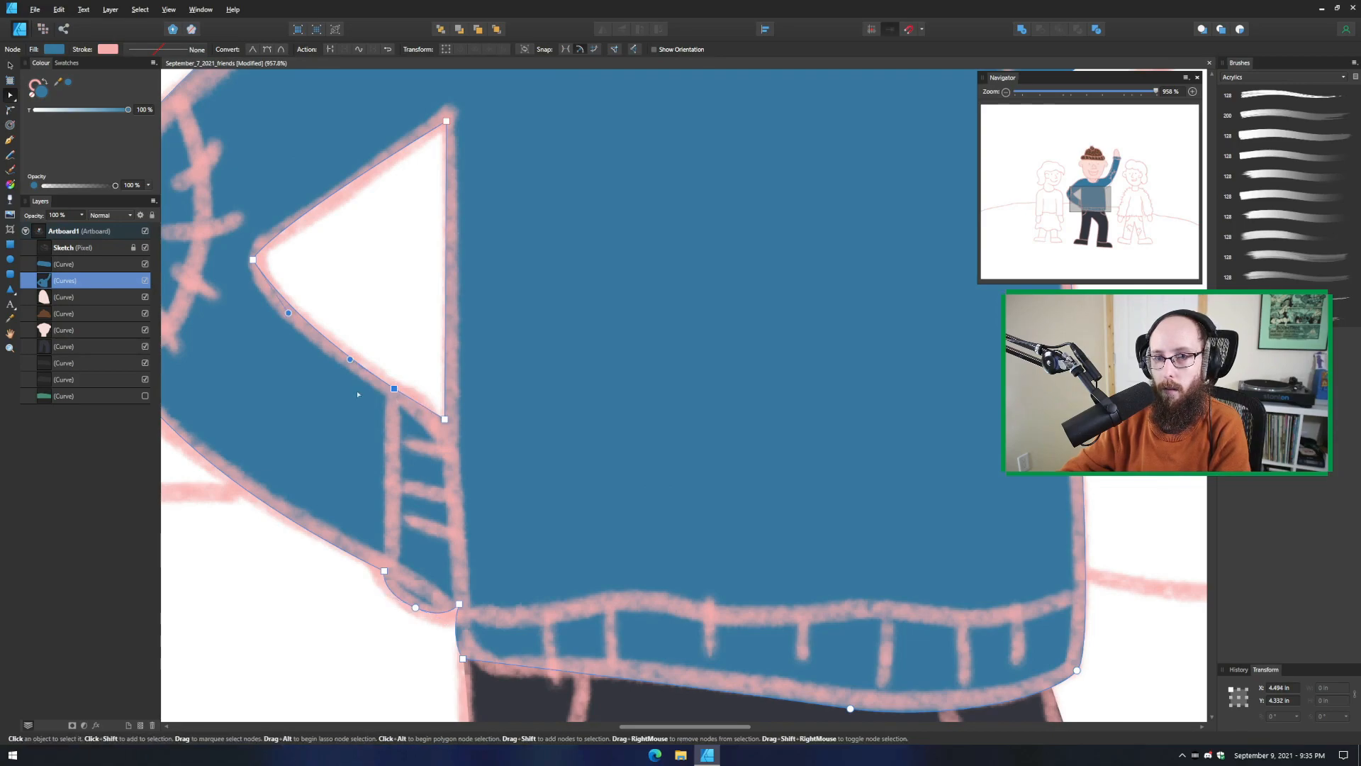
# Reshape the sweater edge by the bent arm and start the elbow patch curve
pyautogui.moveTo(356, 394); pyautogui.dragTo(624, 496)
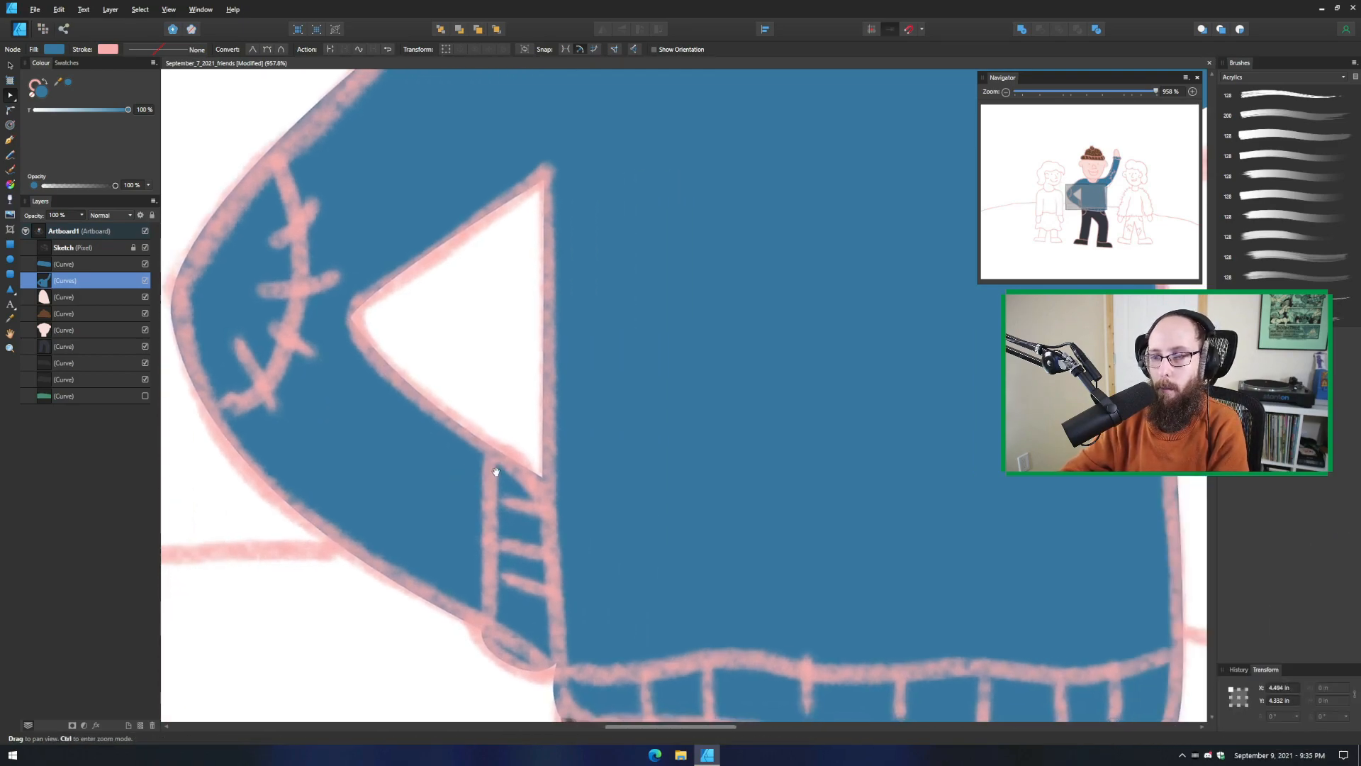
pyautogui.click(496, 471)
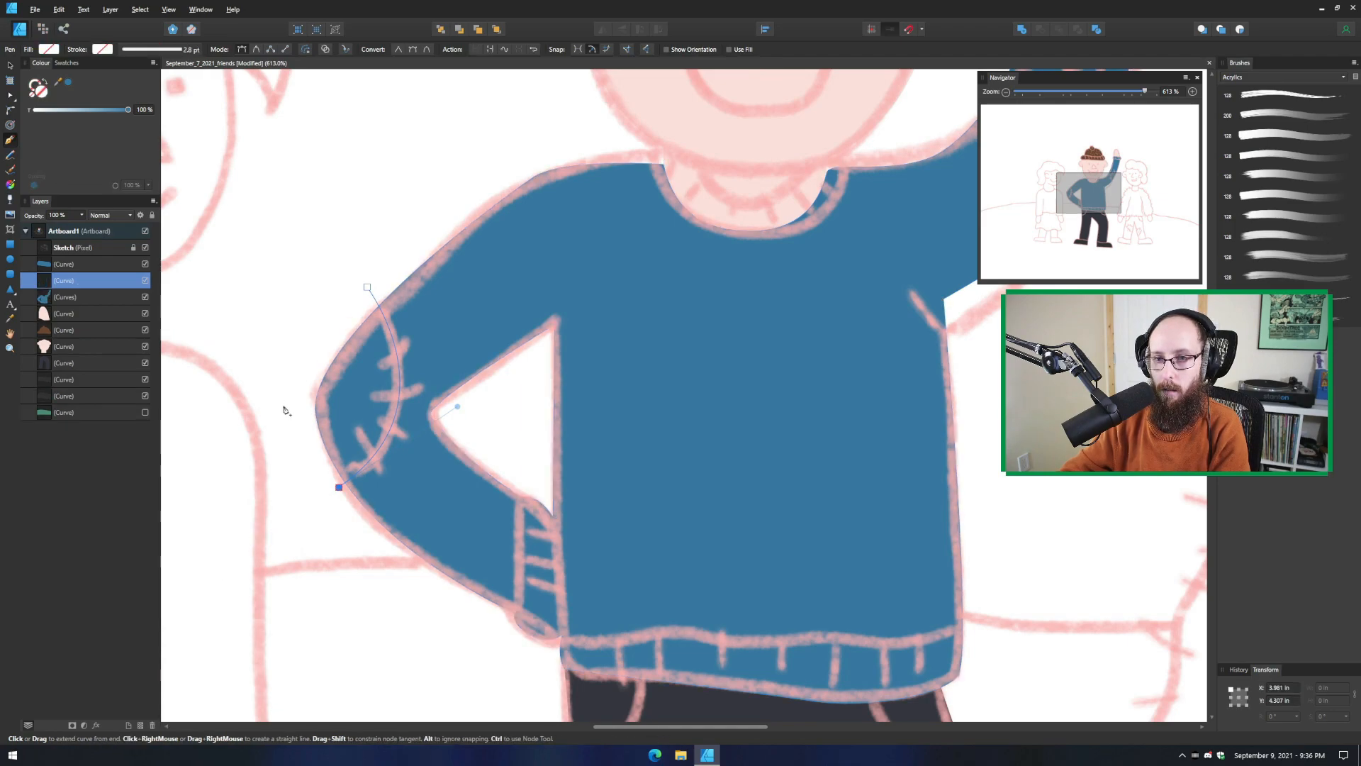
# Close the elbow patch curve and fill it with a muted dark navy
pyautogui.click(283, 406)
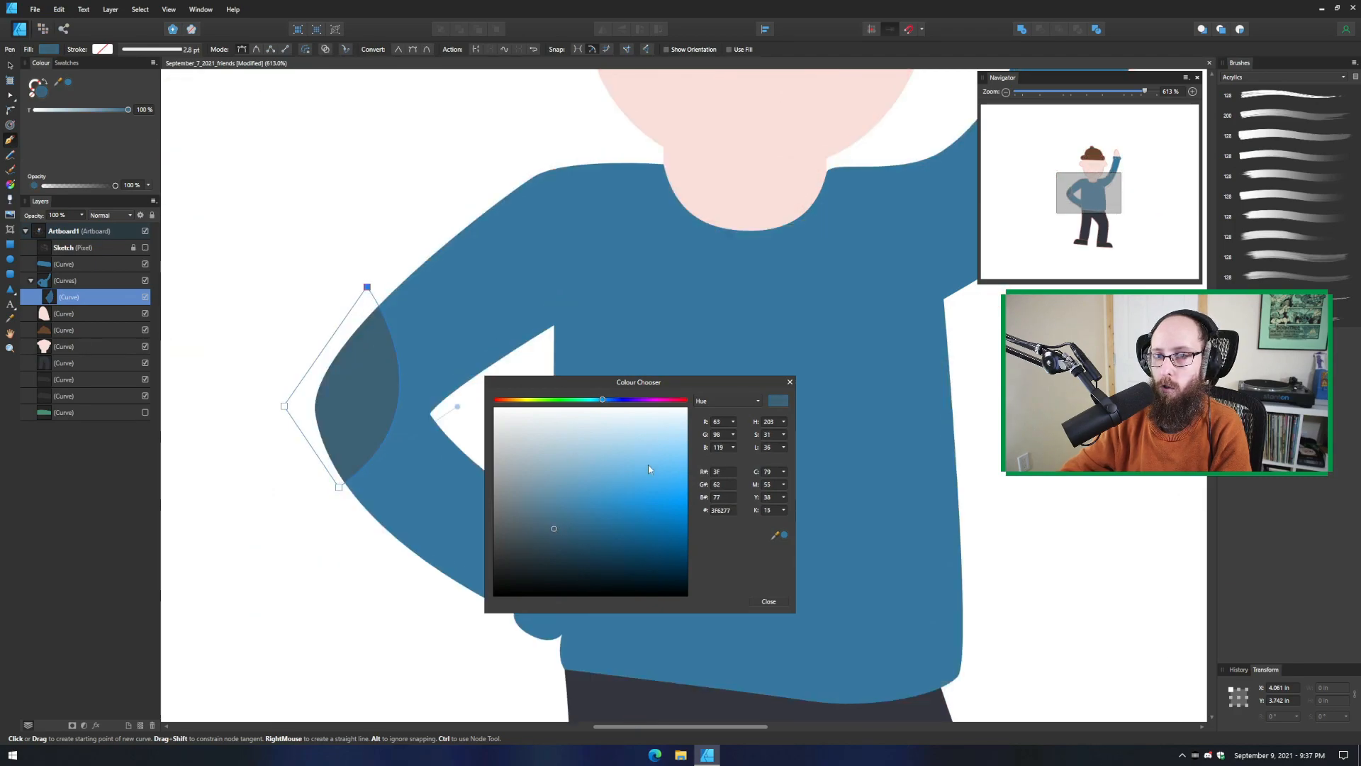
pyautogui.moveTo(601, 400); pyautogui.dragTo(606, 400)
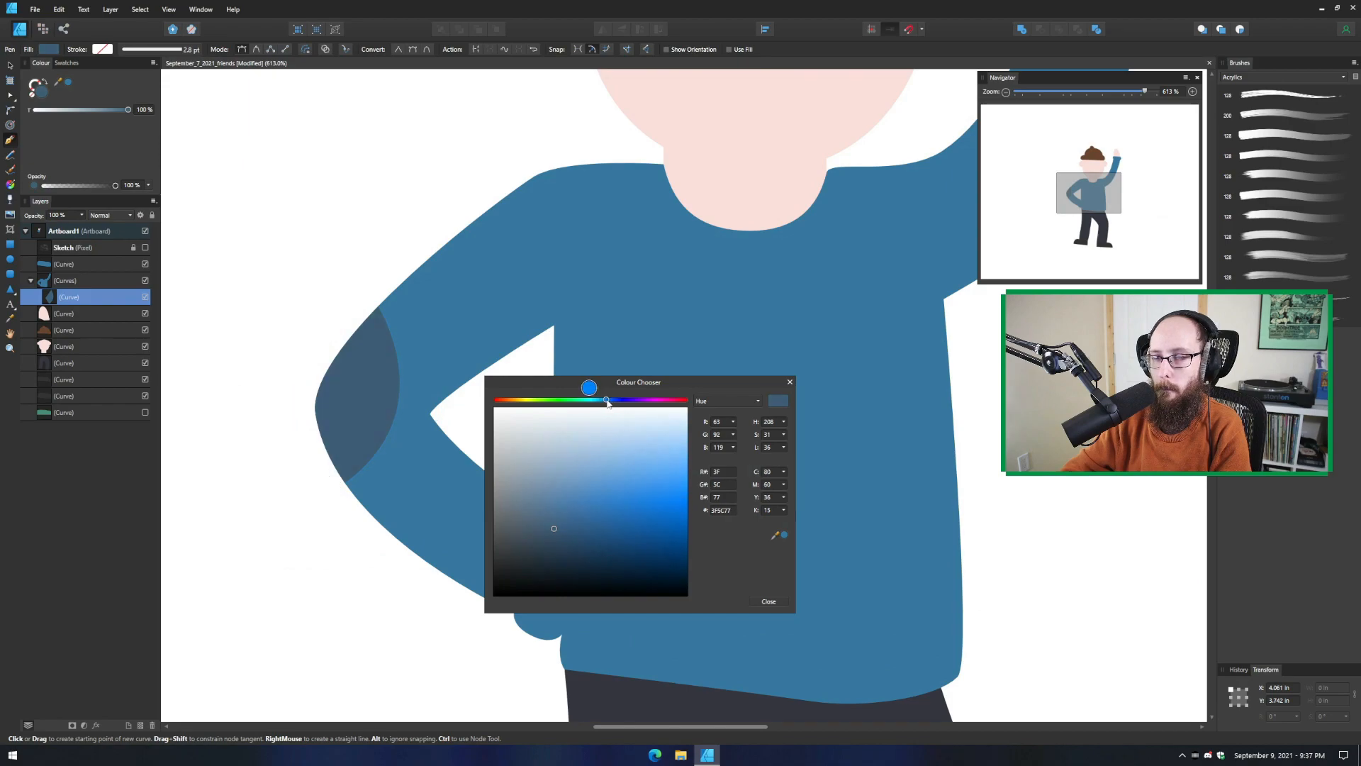
pyautogui.click(556, 527)
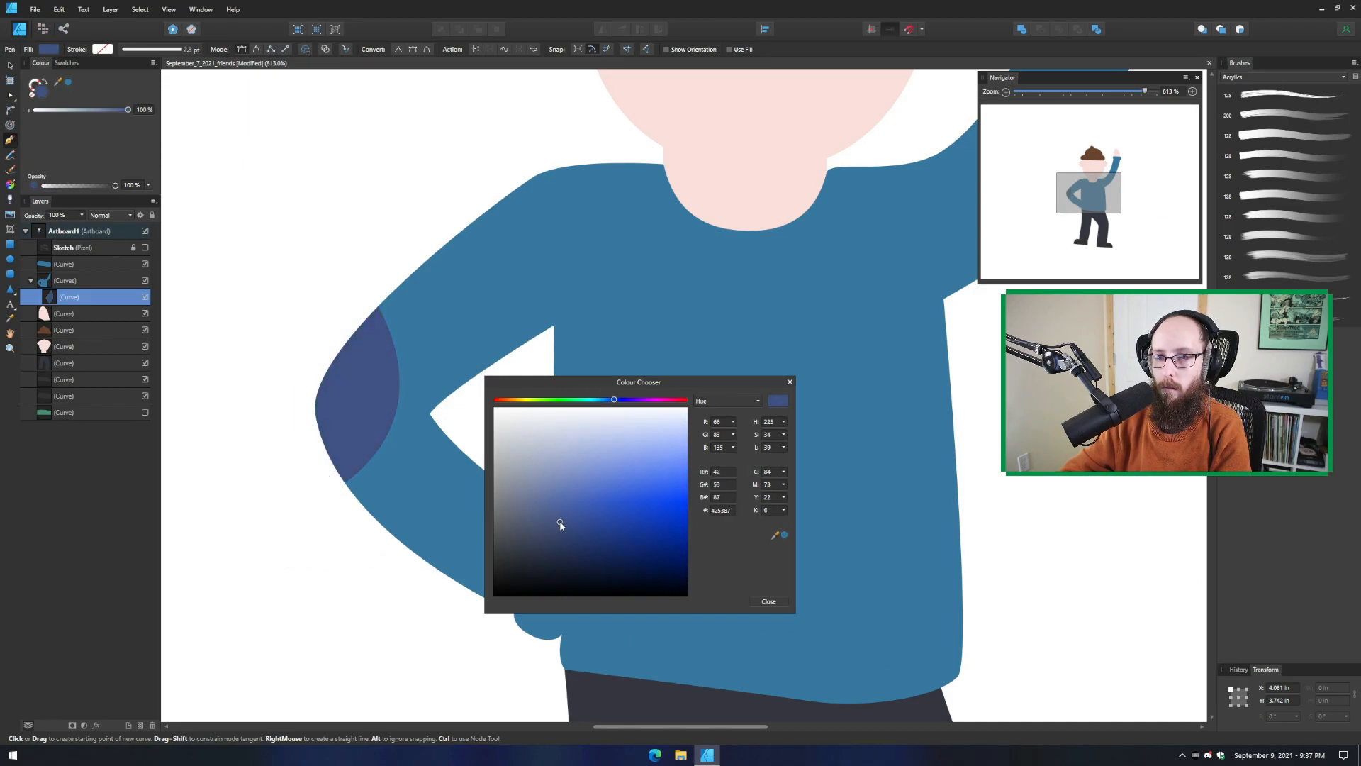
pyautogui.click(543, 519)
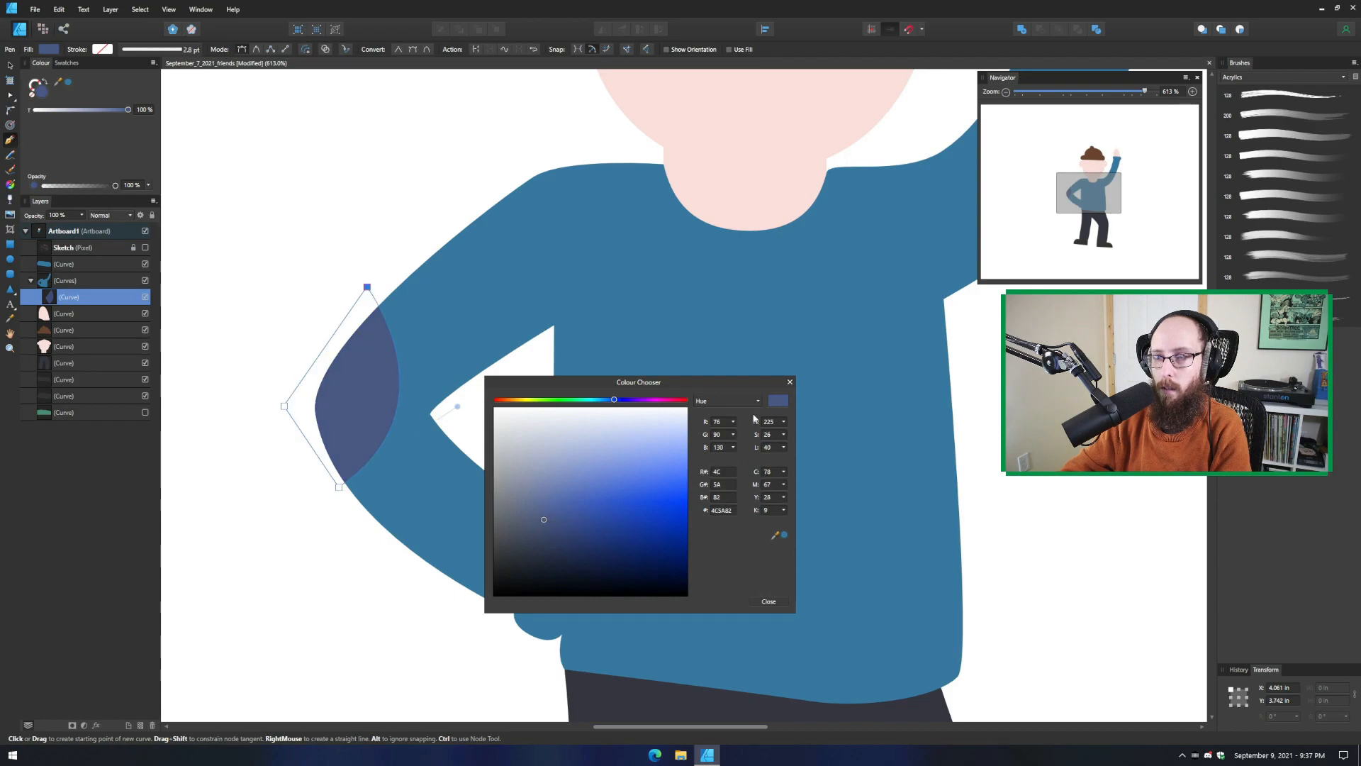
pyautogui.click(767, 601)
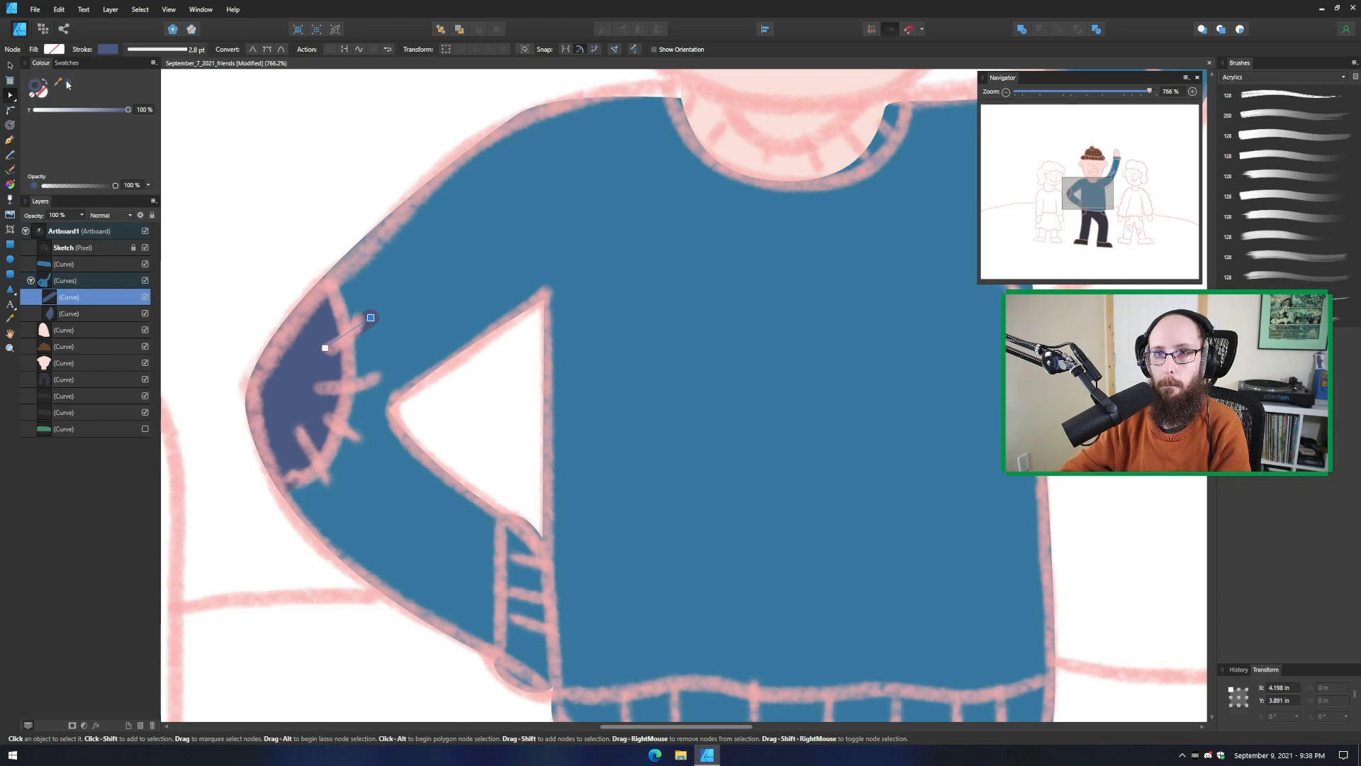
# Pick a dark colour for the stitch marks and adjust one below the patch
pyautogui.click(38, 83)
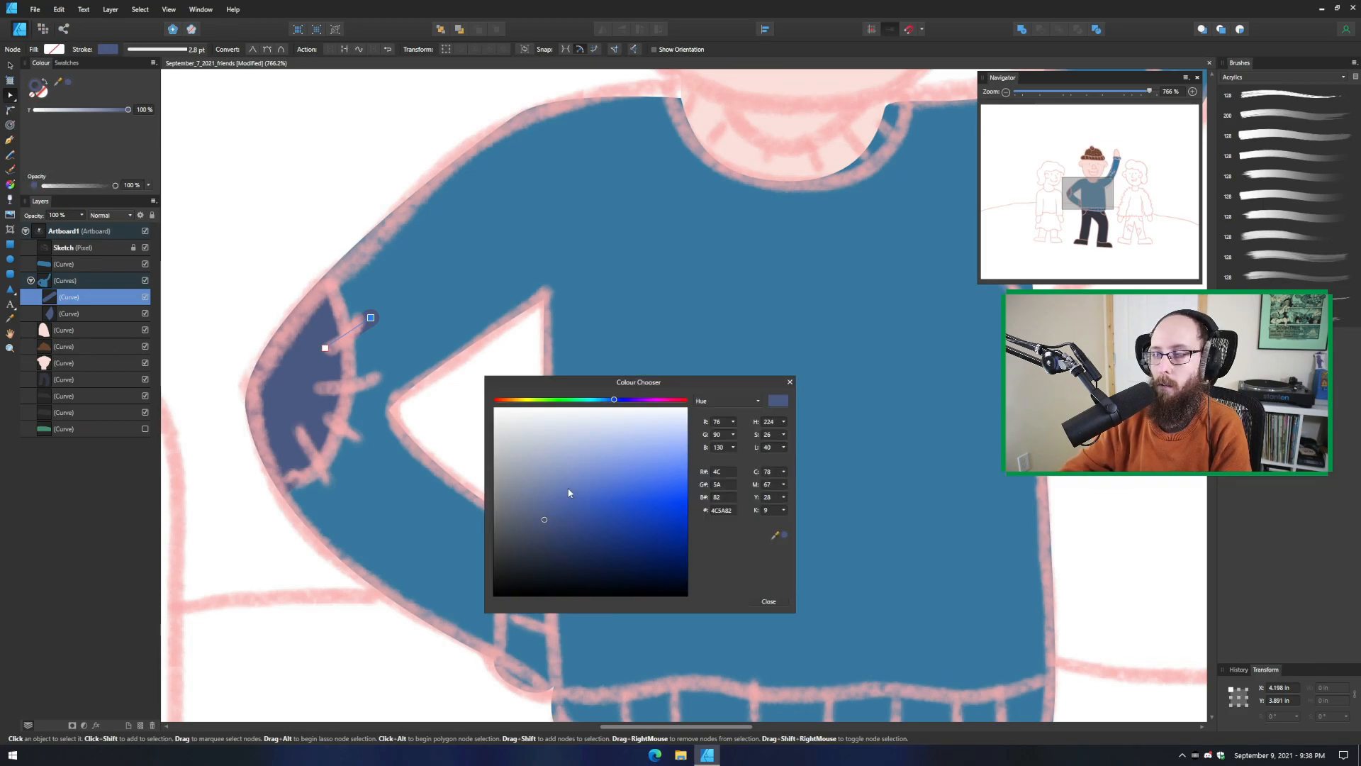
pyautogui.moveTo(544, 519); pyautogui.dragTo(539, 536)
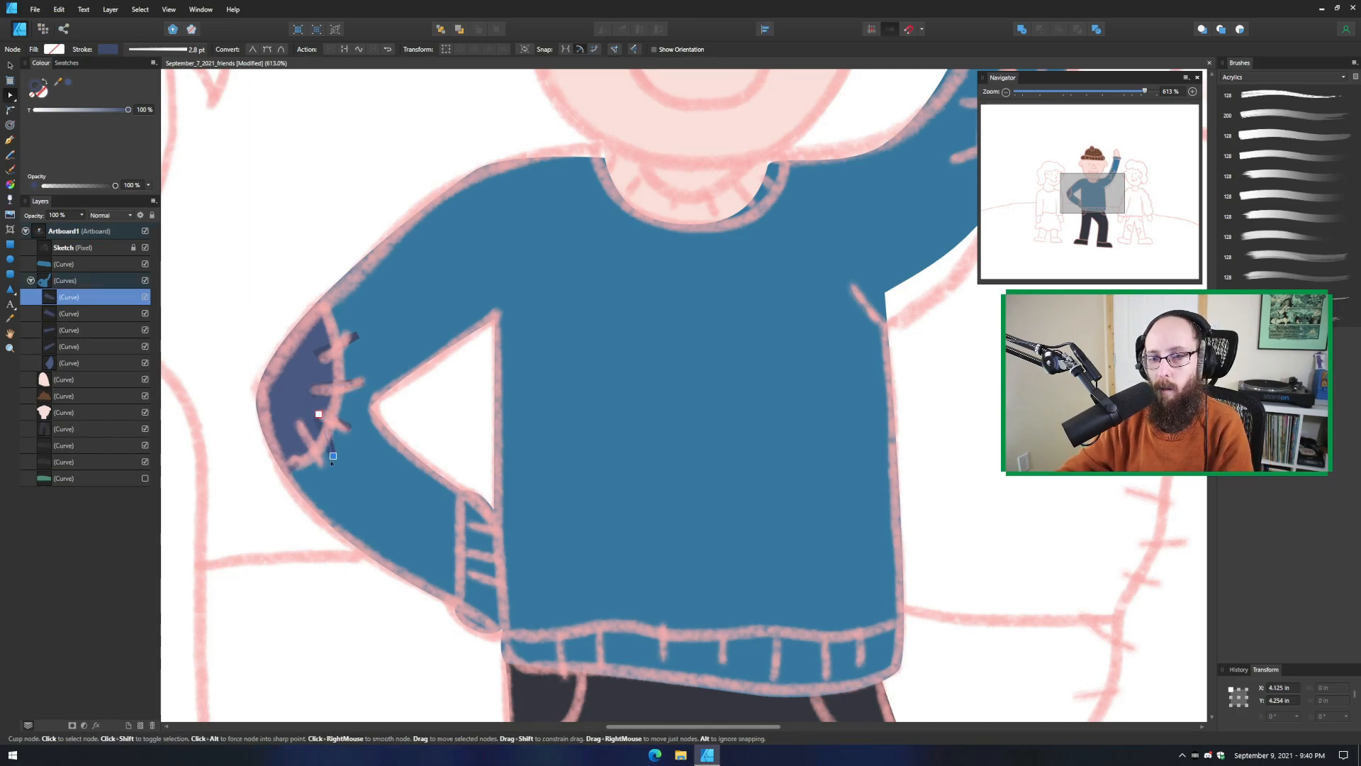
pyautogui.moveTo(333, 455); pyautogui.dragTo(321, 462)
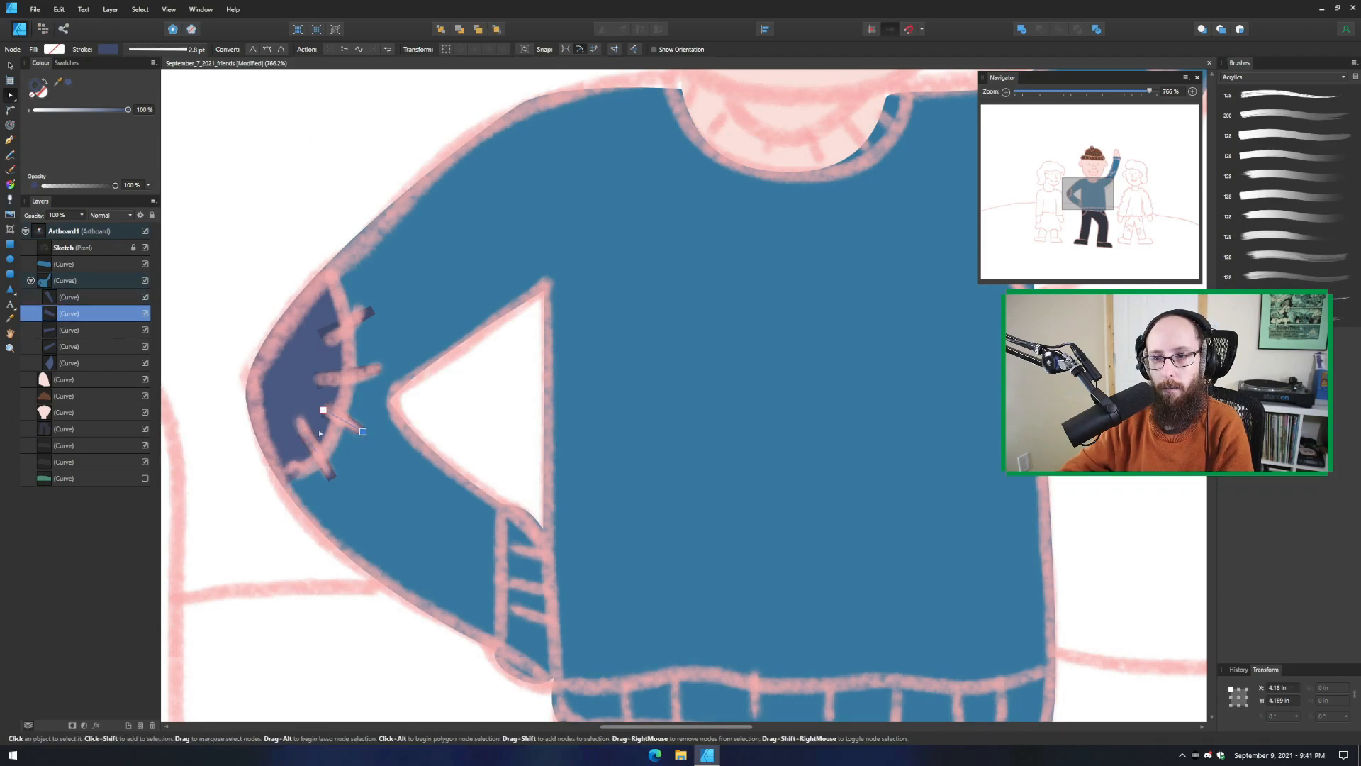
# Reposition the stitch marks along the patch edge, including the top one
pyautogui.moveTo(322, 408); pyautogui.dragTo(334, 401)
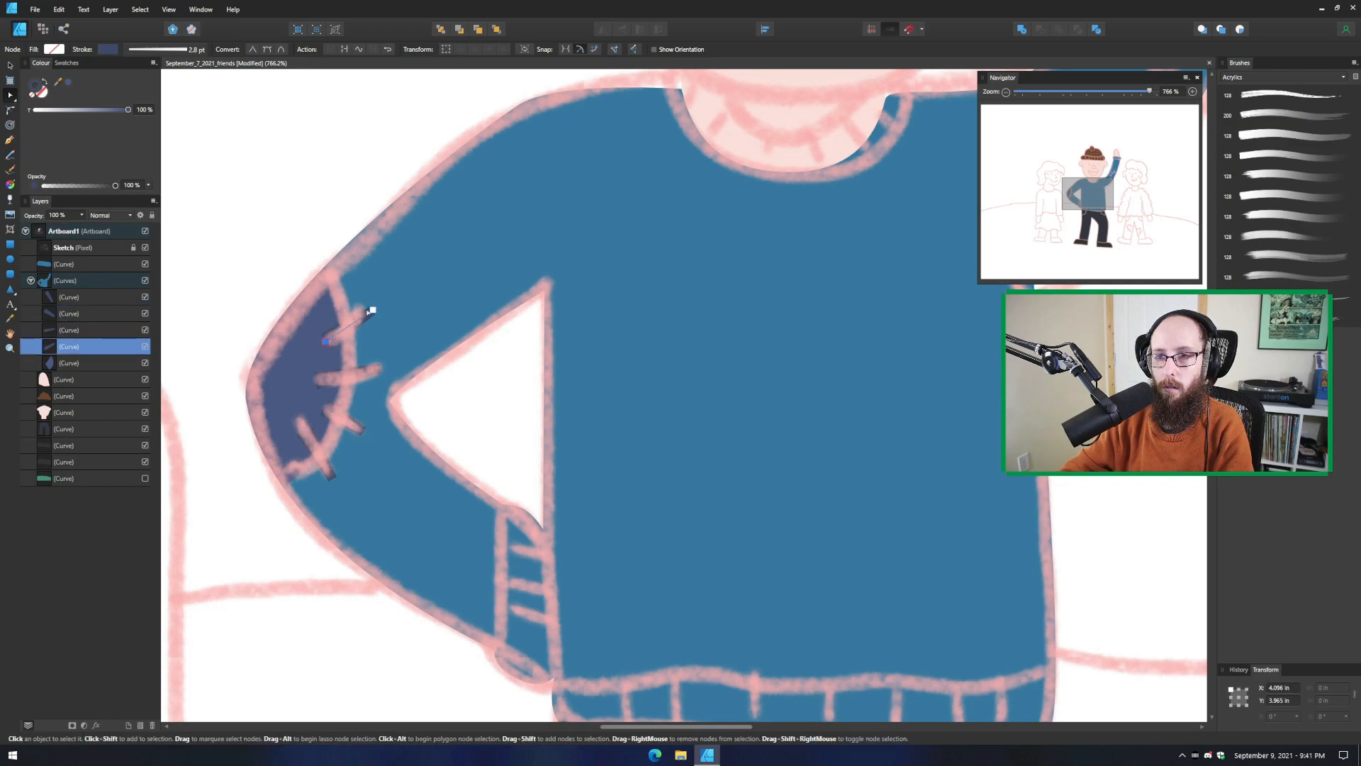
pyautogui.click(372, 305)
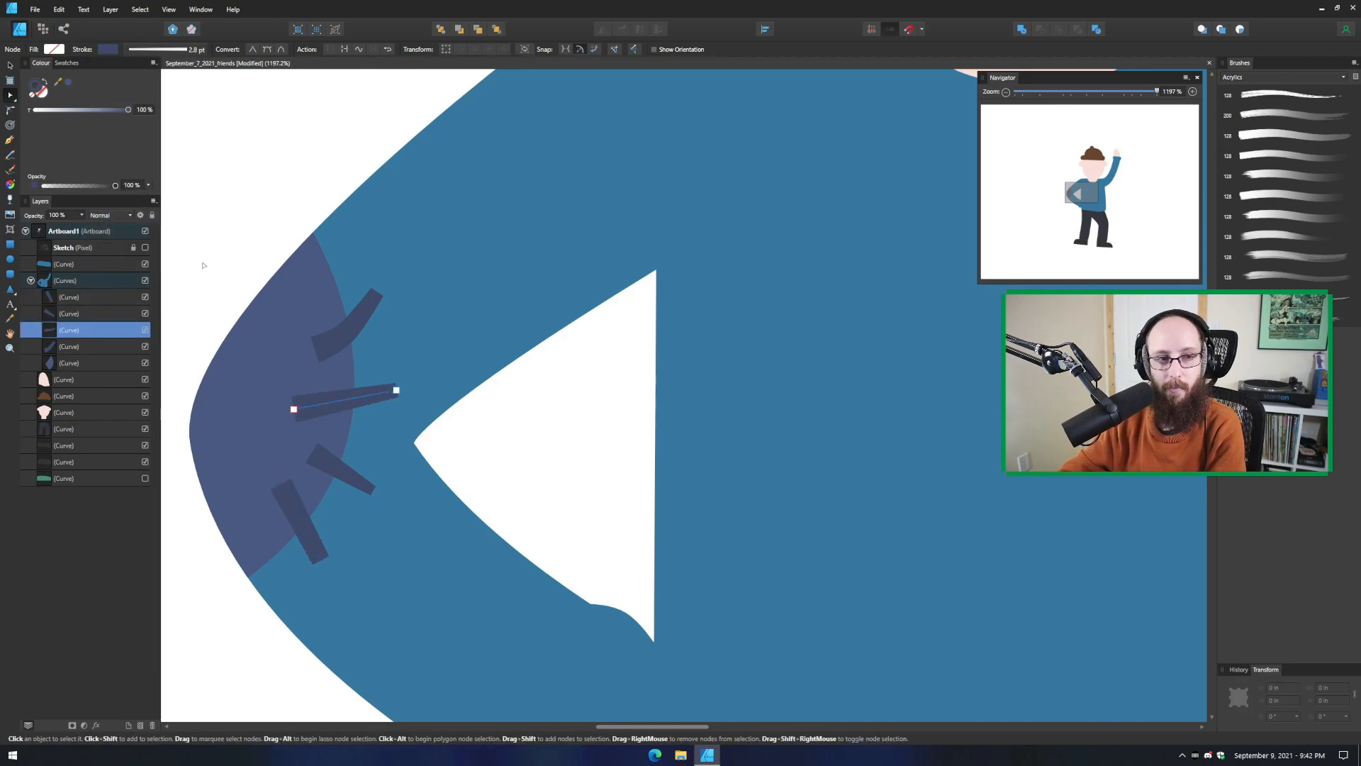
pyautogui.click(54, 49)
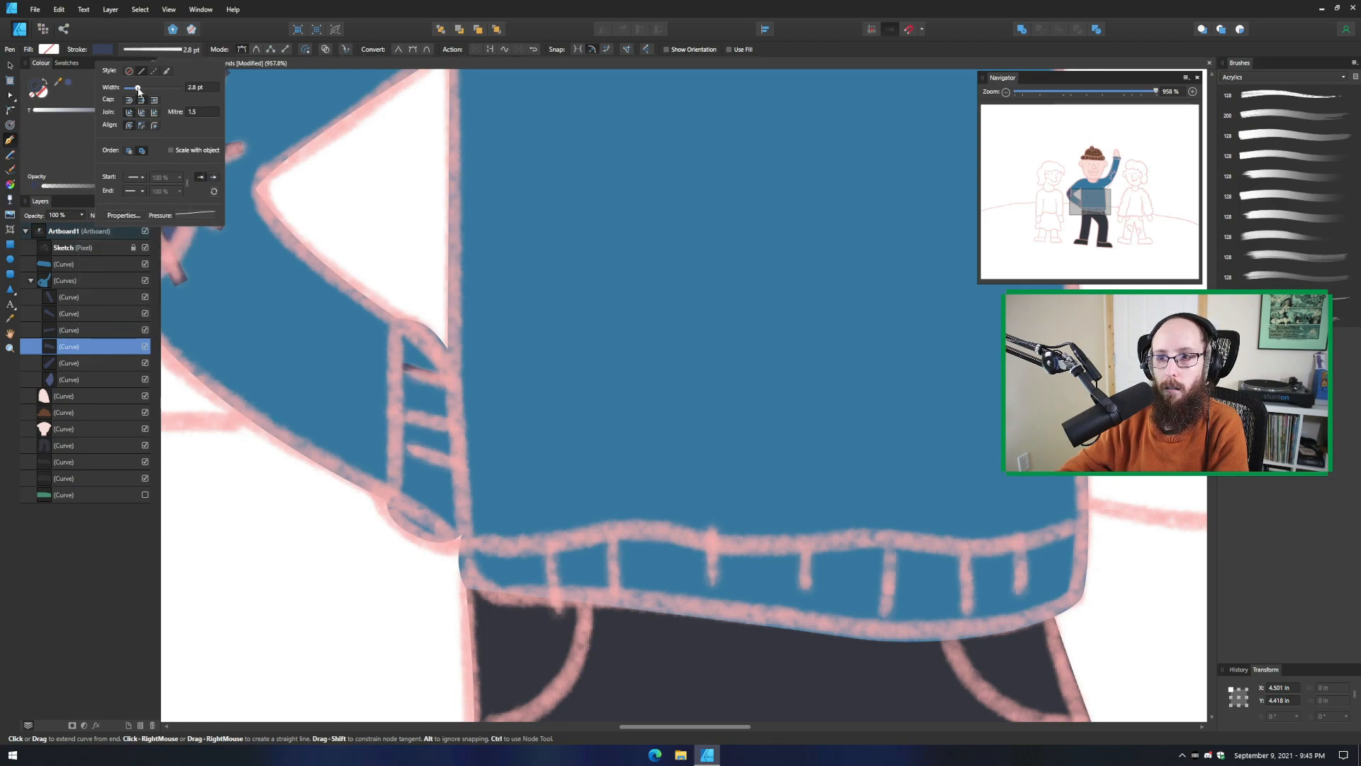
# Adjust the line width and draw the first dark ribbing stripe across the bent-arm cuff
pyautogui.moveTo(138, 87); pyautogui.dragTo(135, 87)
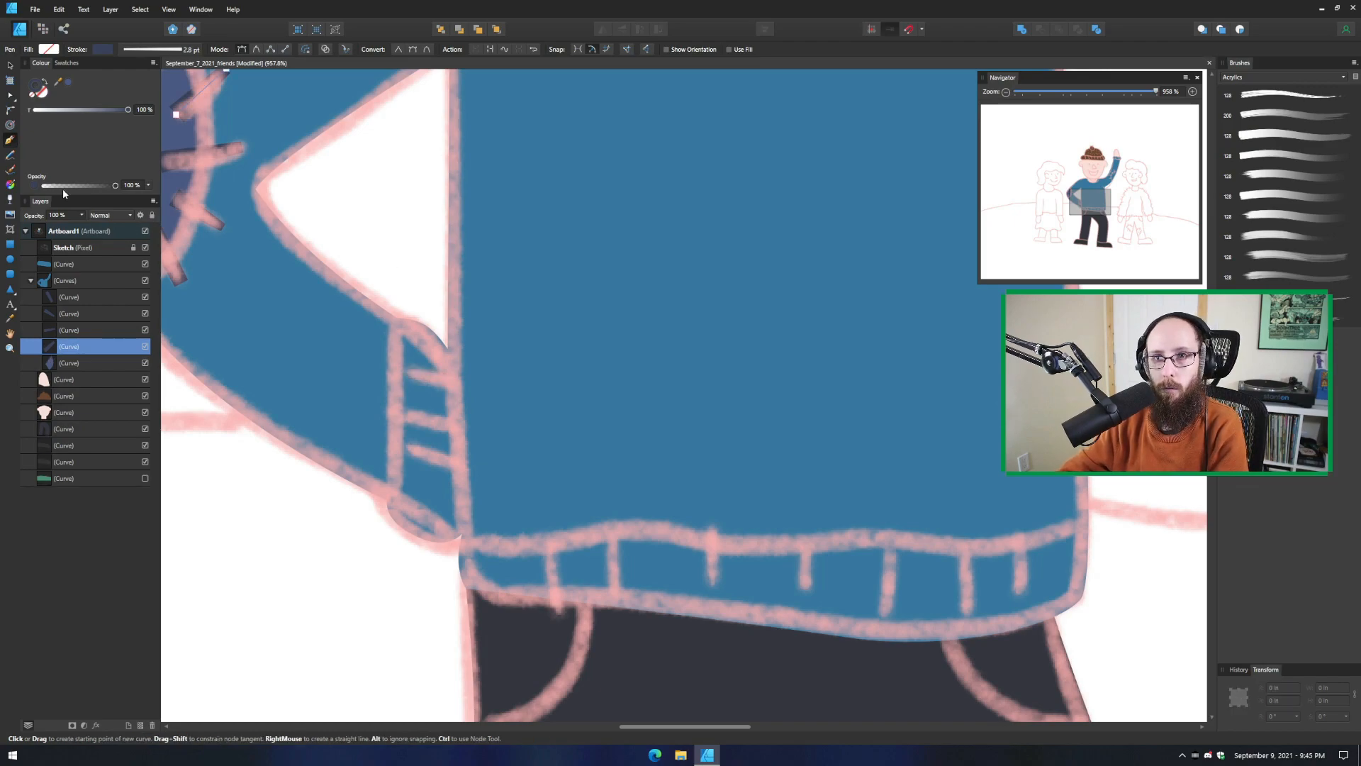
pyautogui.moveTo(401, 360); pyautogui.dragTo(470, 388)
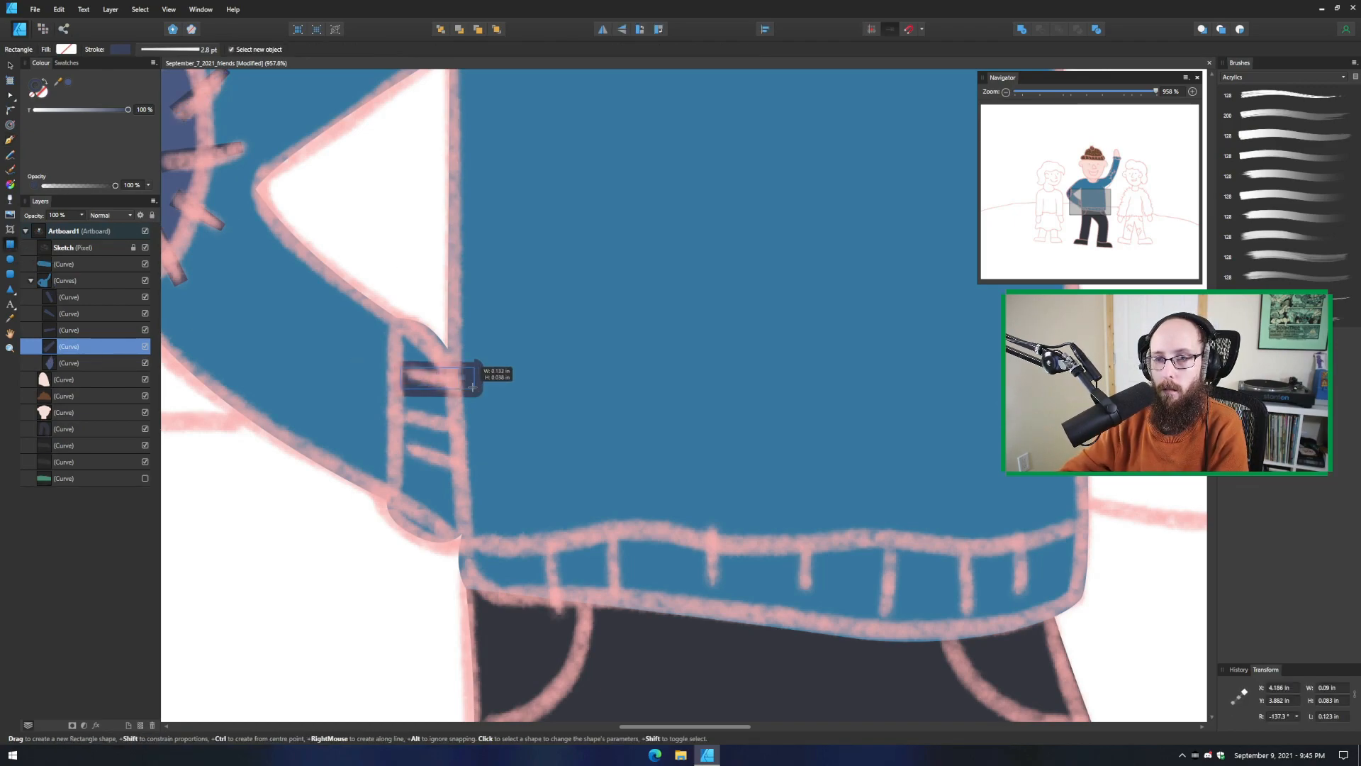
pyautogui.moveTo(402, 364); pyautogui.dragTo(473, 391)
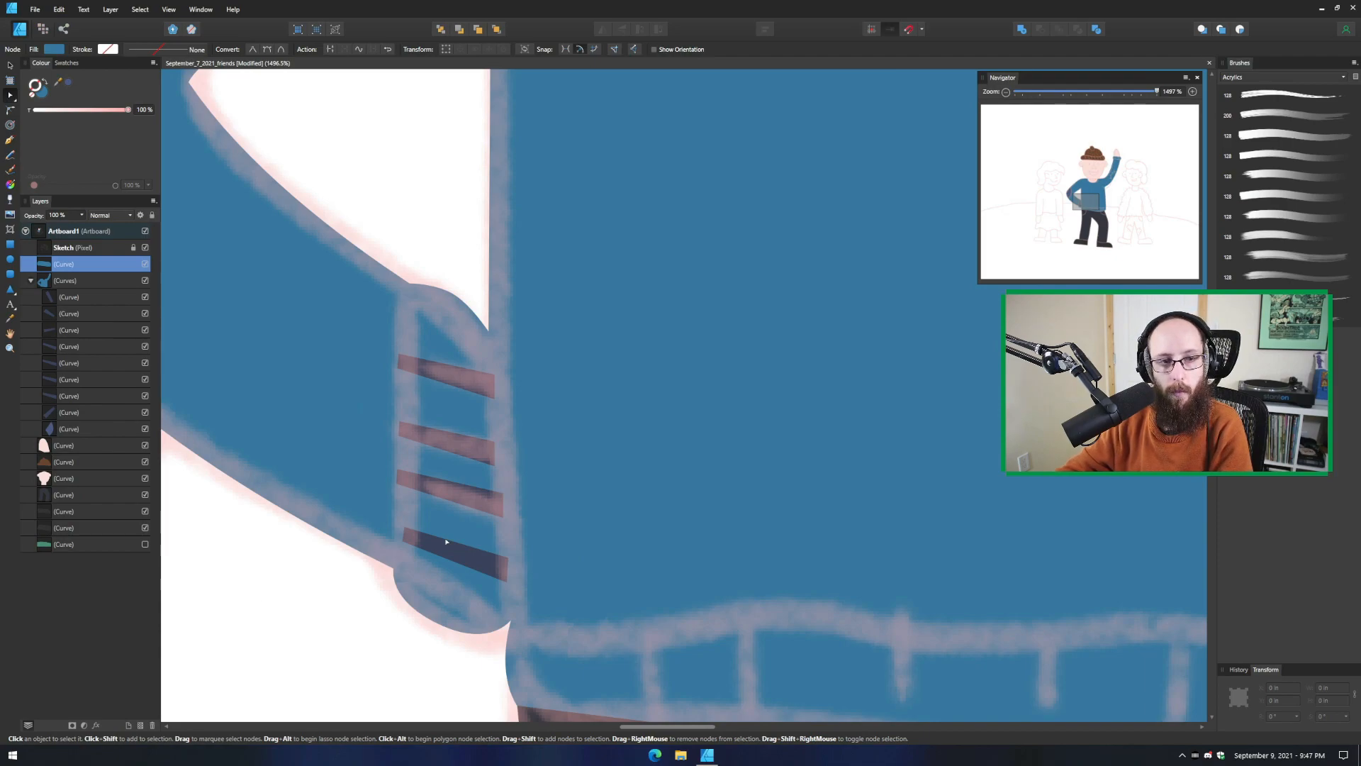
pyautogui.click(87, 279)
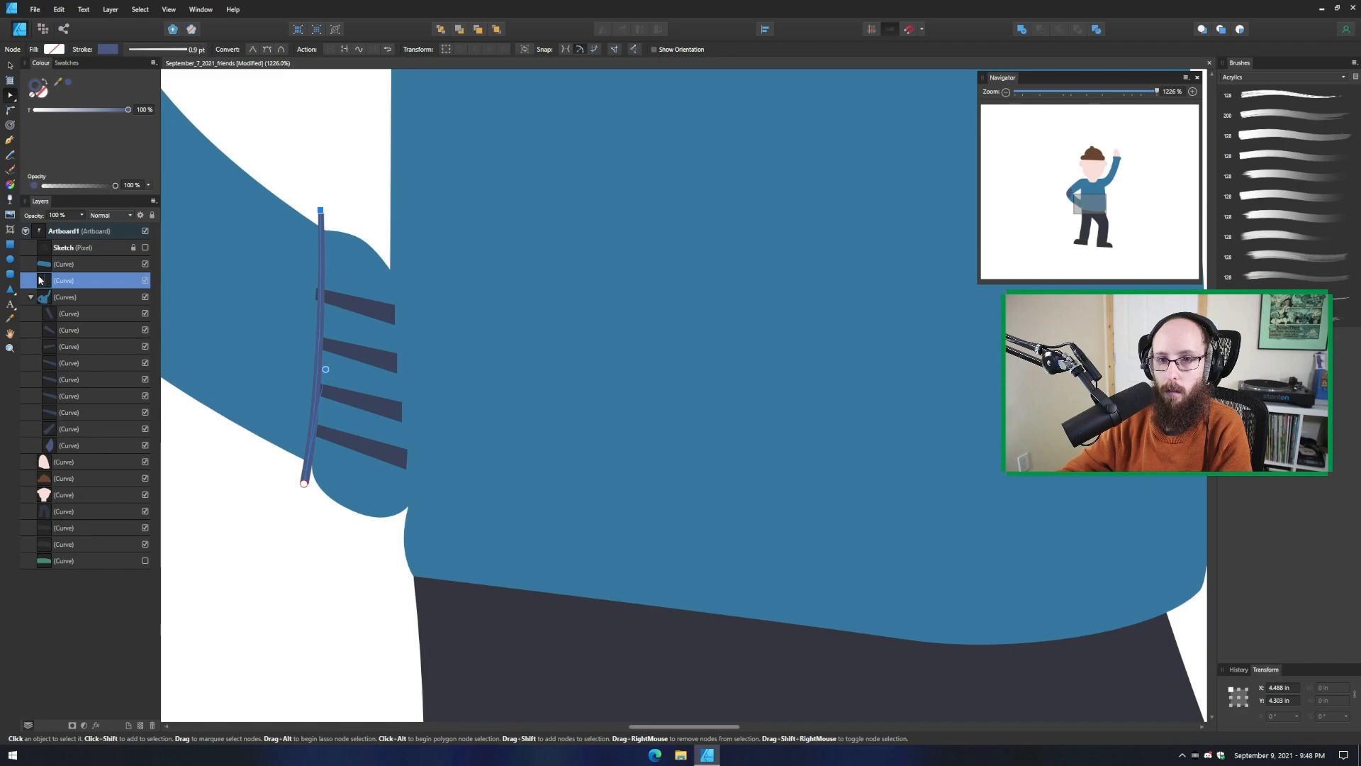
# Bend the raised sleeve's cuff edge and bottom cuff stripe to follow the sleeve
pyautogui.click(69, 296)
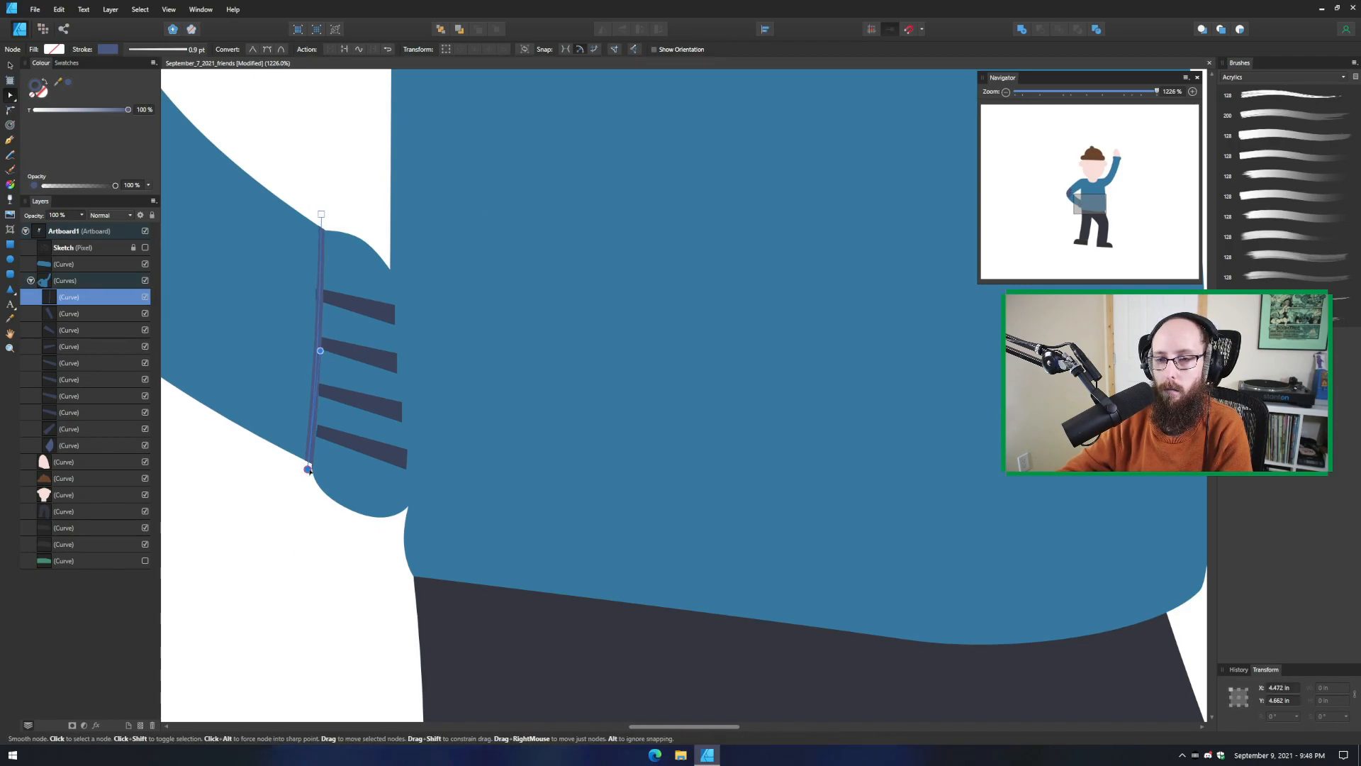
pyautogui.moveTo(308, 469); pyautogui.dragTo(290, 618)
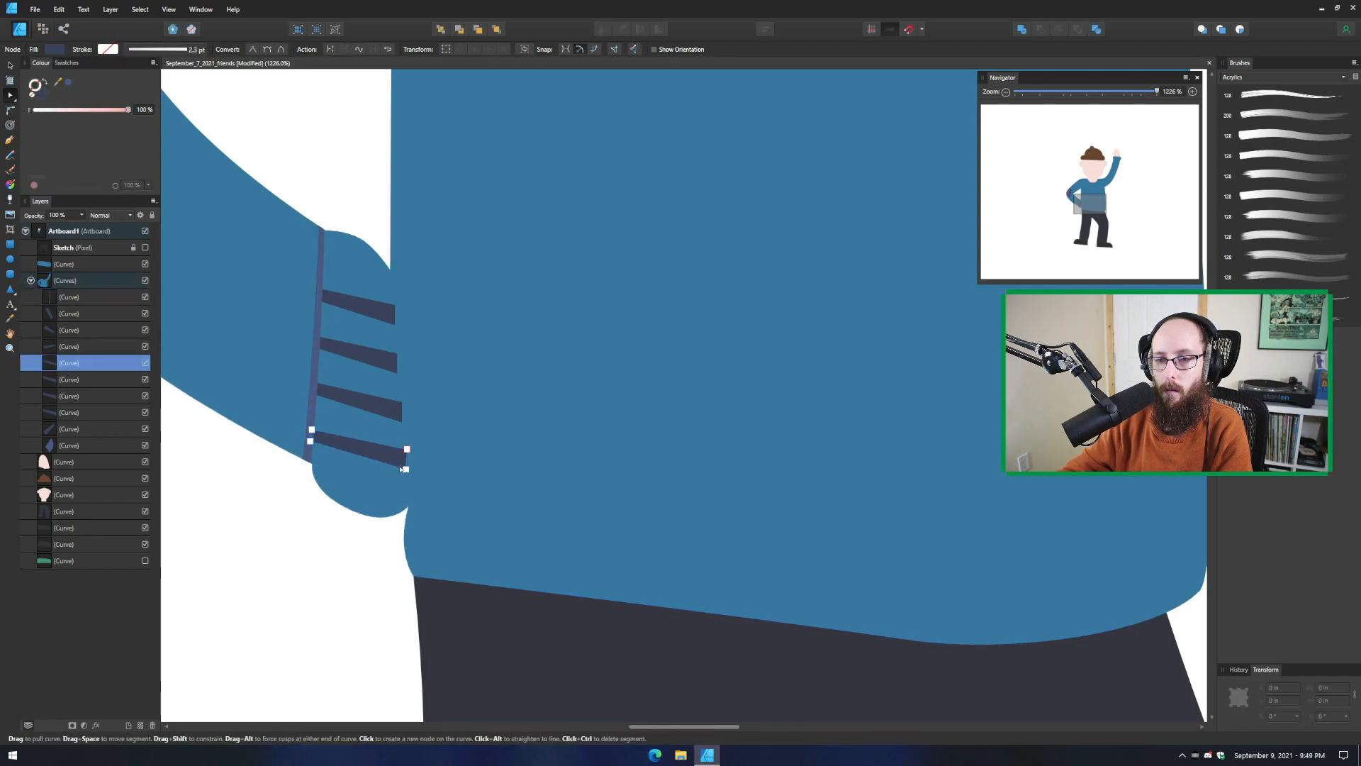
pyautogui.moveTo(404, 469); pyautogui.dragTo(411, 450)
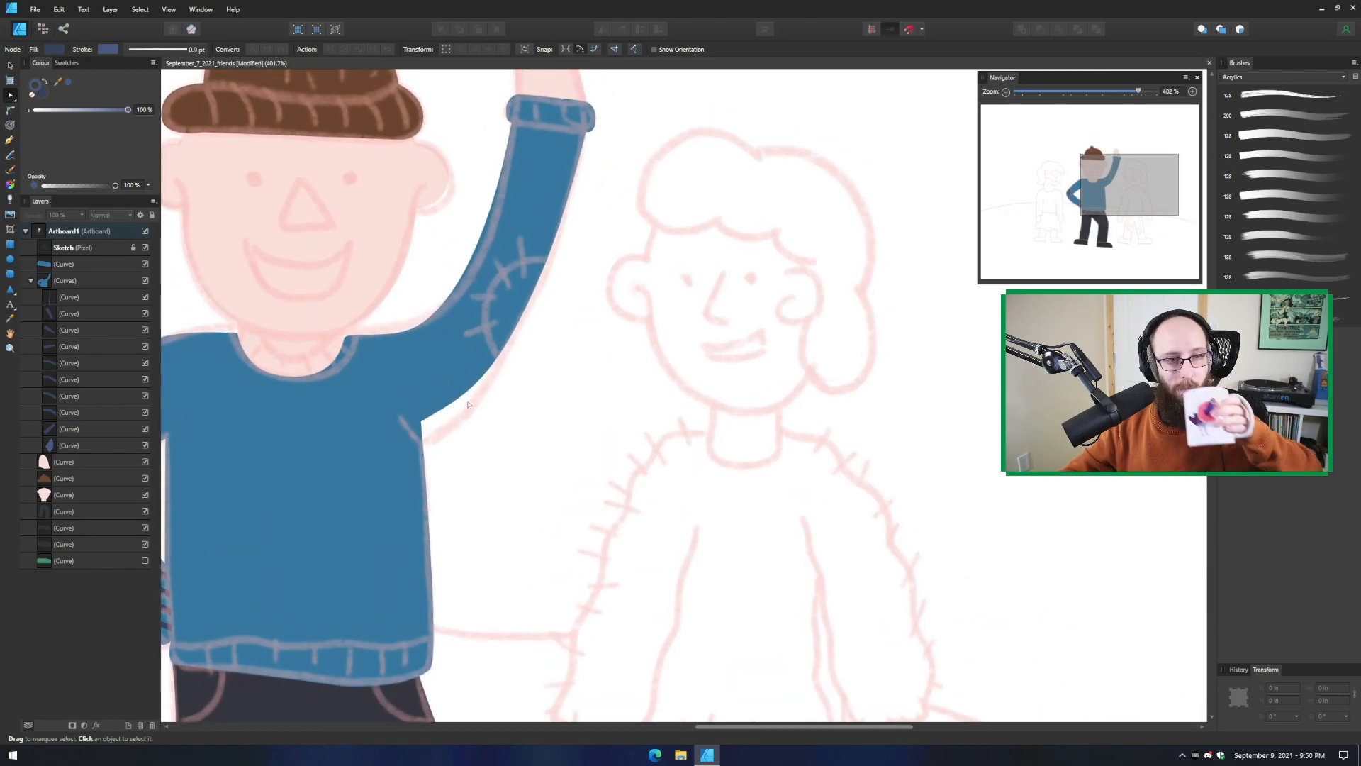
# Draw the dark elbow patch shape and bend a stitch mark around it
pyautogui.click(78, 296)
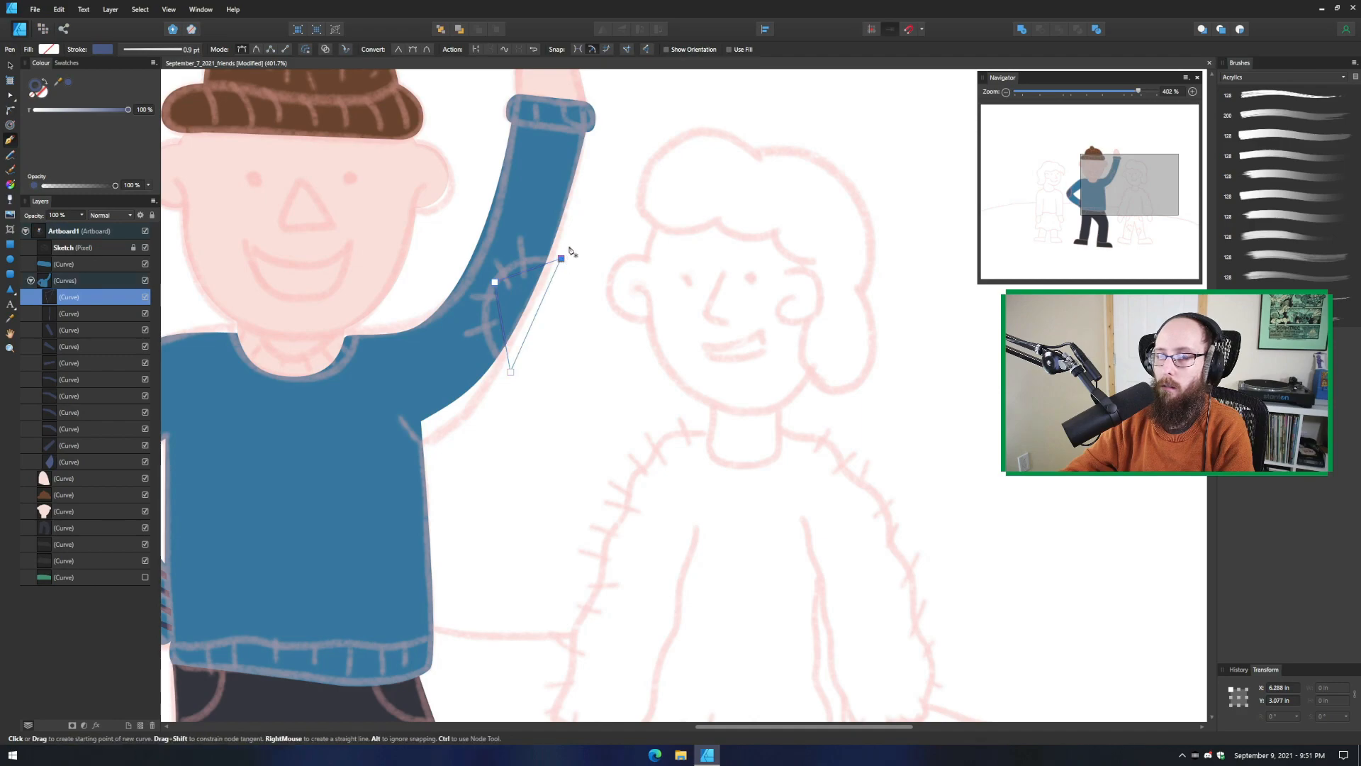
pyautogui.click(10, 82)
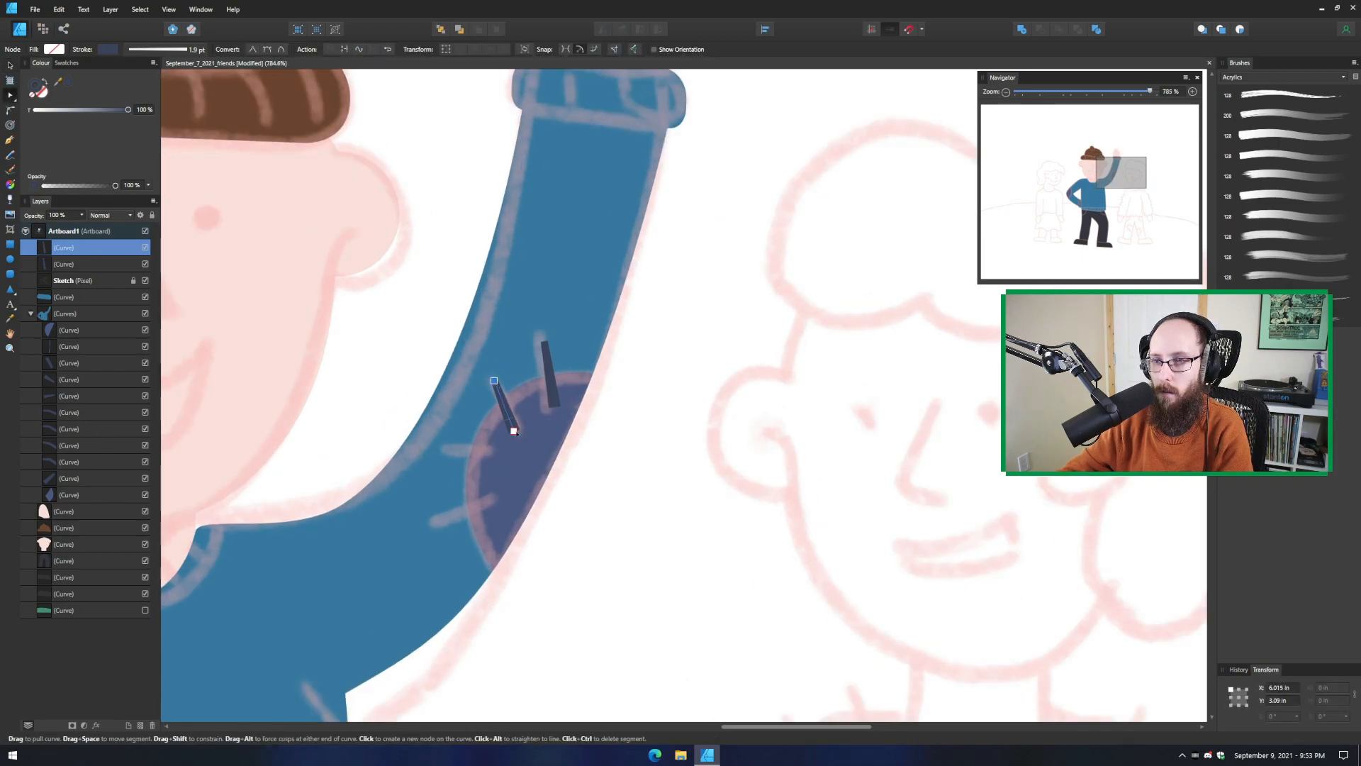
pyautogui.moveTo(511, 431); pyautogui.dragTo(439, 519)
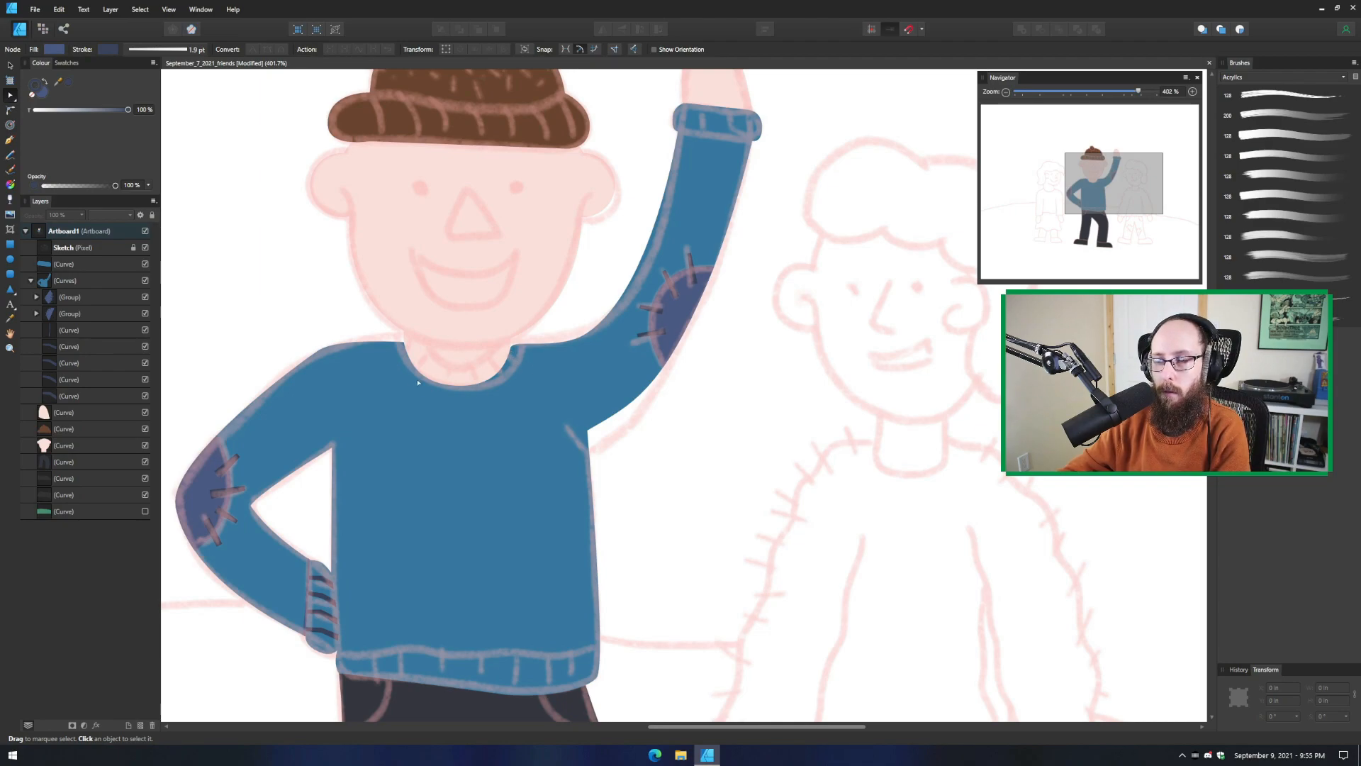
pyautogui.moveTo(404, 369)
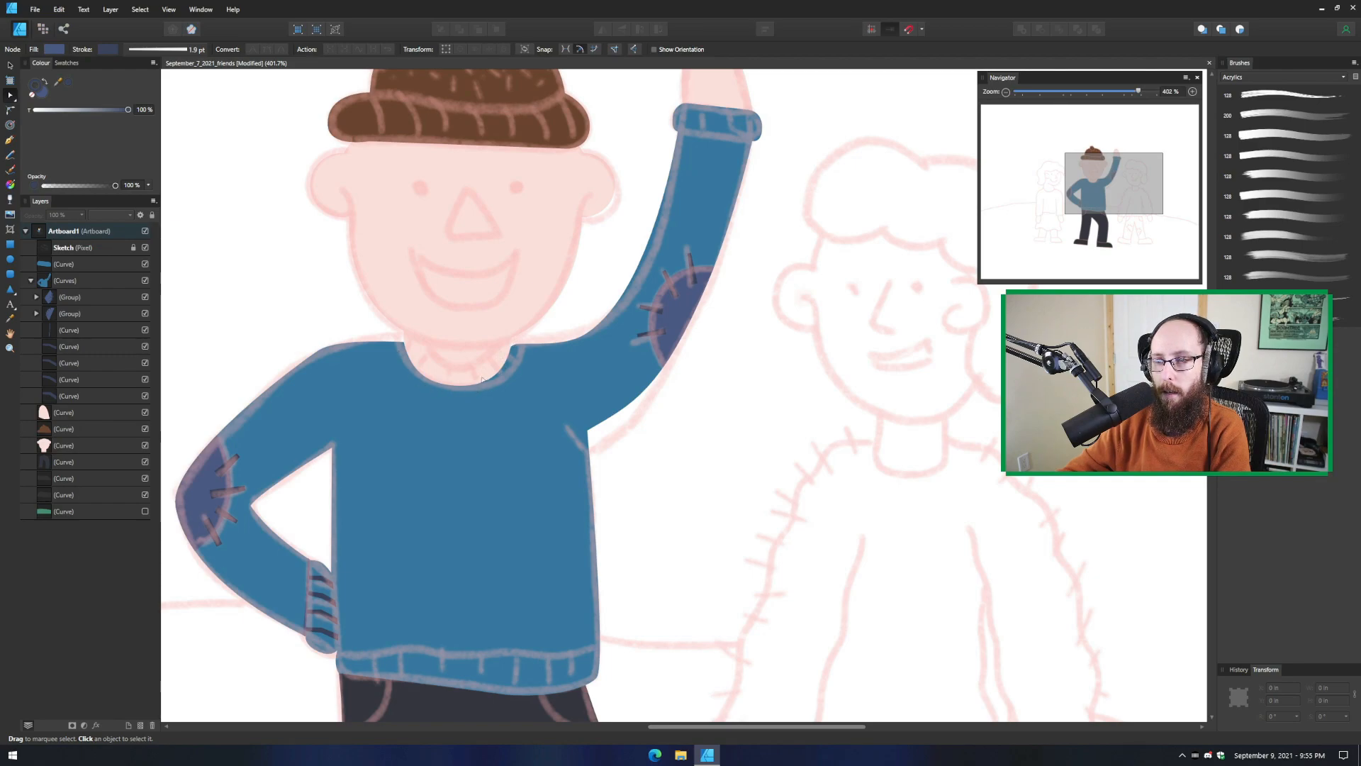
pyautogui.moveTo(532, 391)
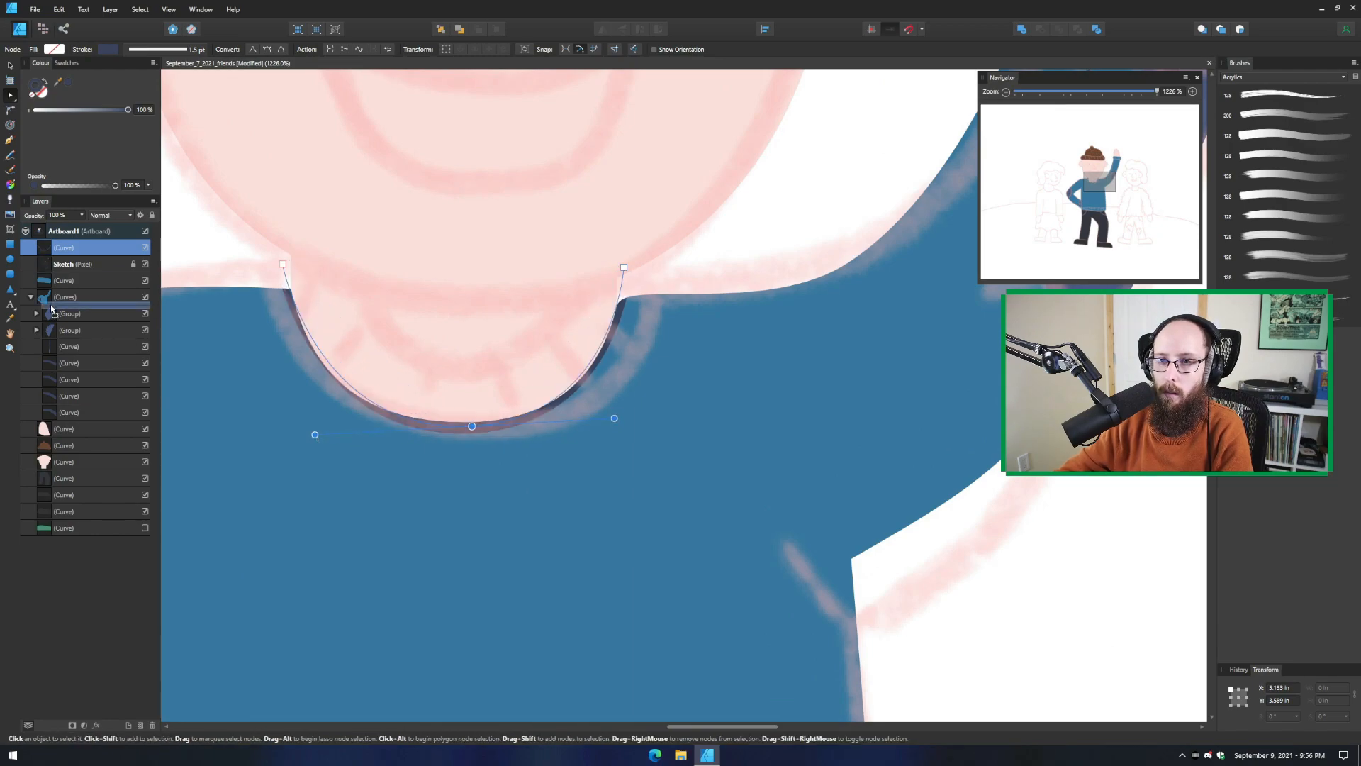
# Draw the dark collar band curve along the sweater's neckline
pyautogui.moveTo(315, 434); pyautogui.dragTo(276, 437)
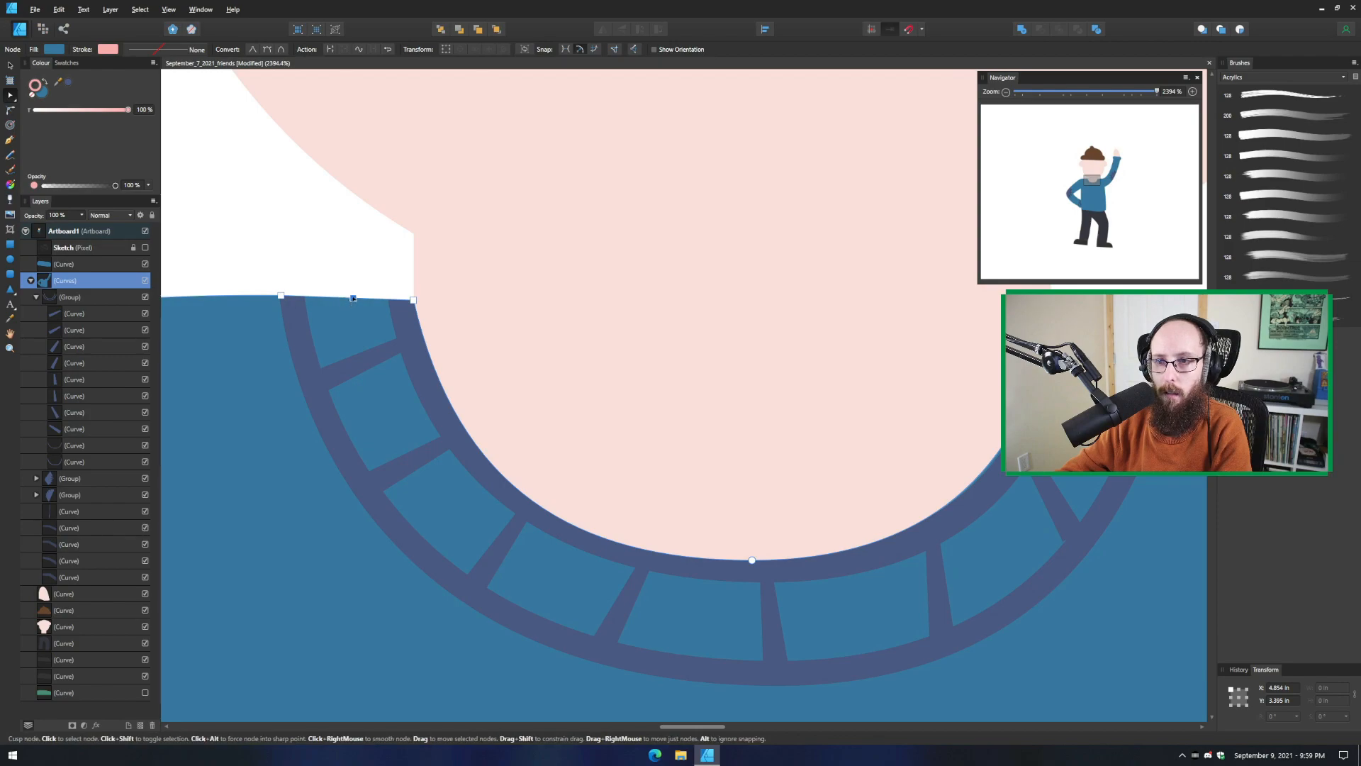
# Adjust the collar band's end nodes so its edge meets the neck smoothly
pyautogui.moveTo(352, 299); pyautogui.dragTo(350, 280)
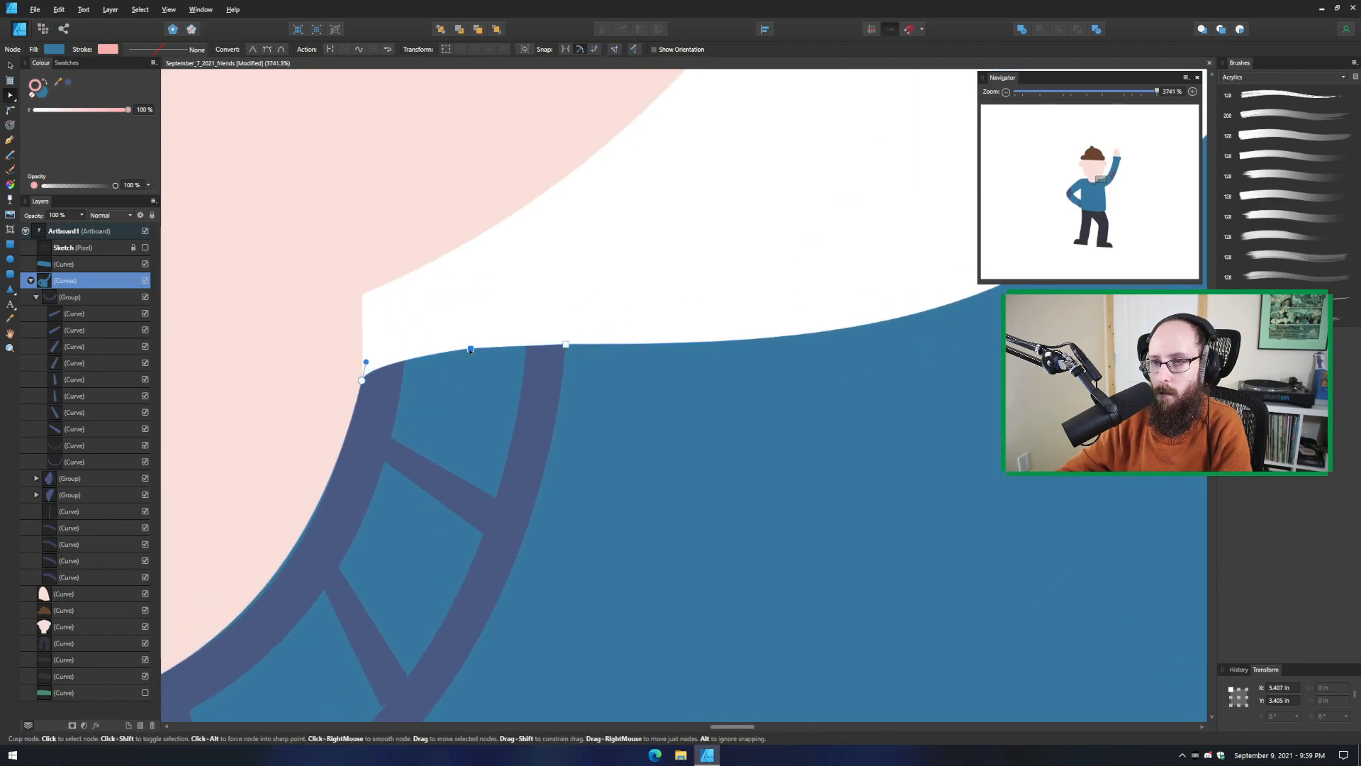
pyautogui.moveTo(469, 350); pyautogui.dragTo(462, 323)
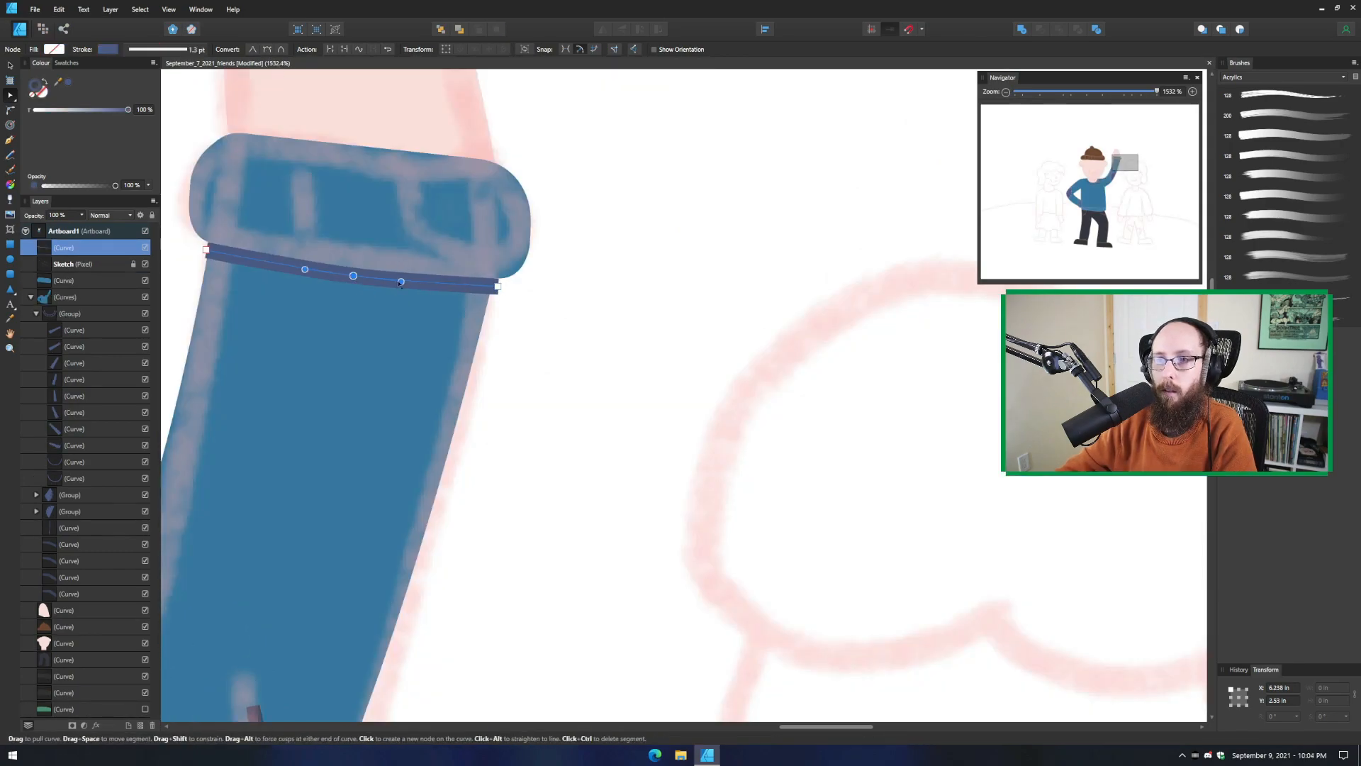
# Shape and smooth the dark seam line under the raised wrist cuff
pyautogui.moveTo(400, 282); pyautogui.dragTo(416, 284)
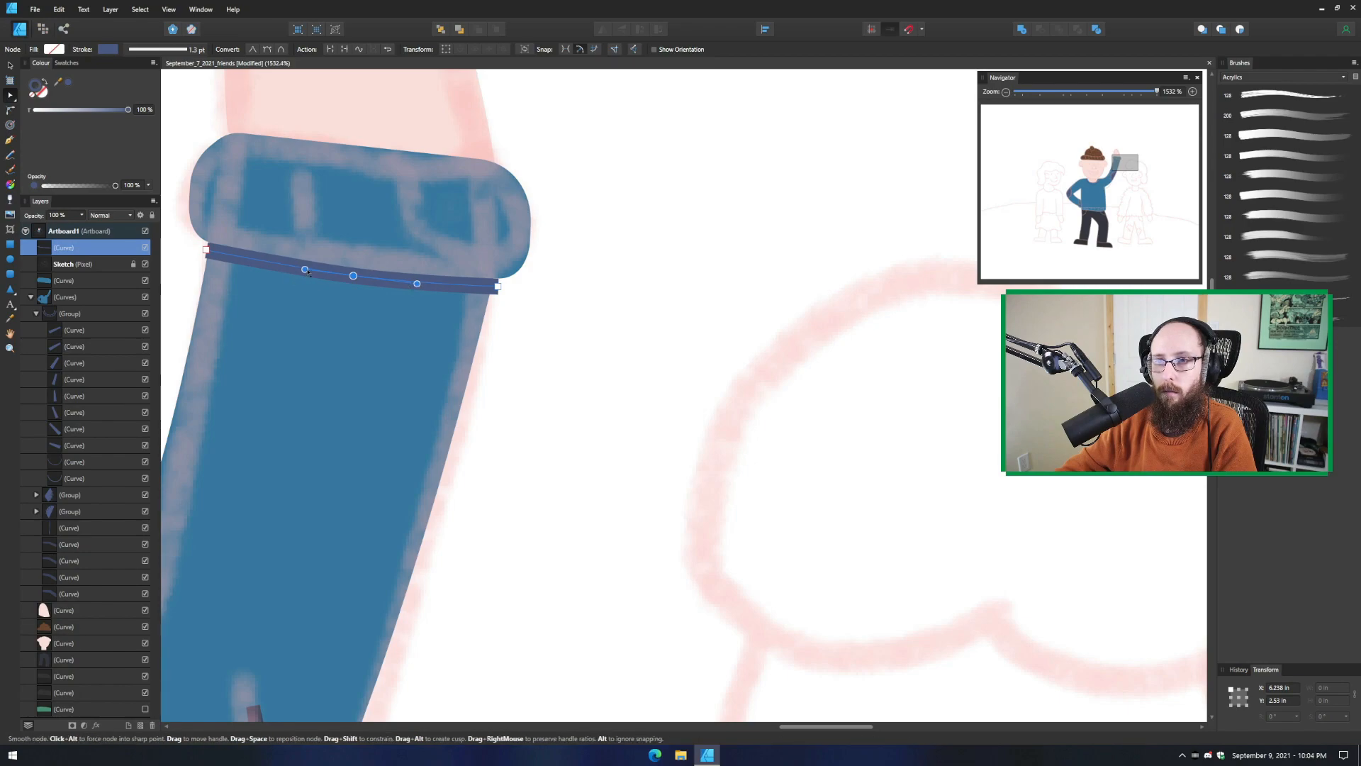
pyautogui.moveTo(305, 269); pyautogui.dragTo(280, 274)
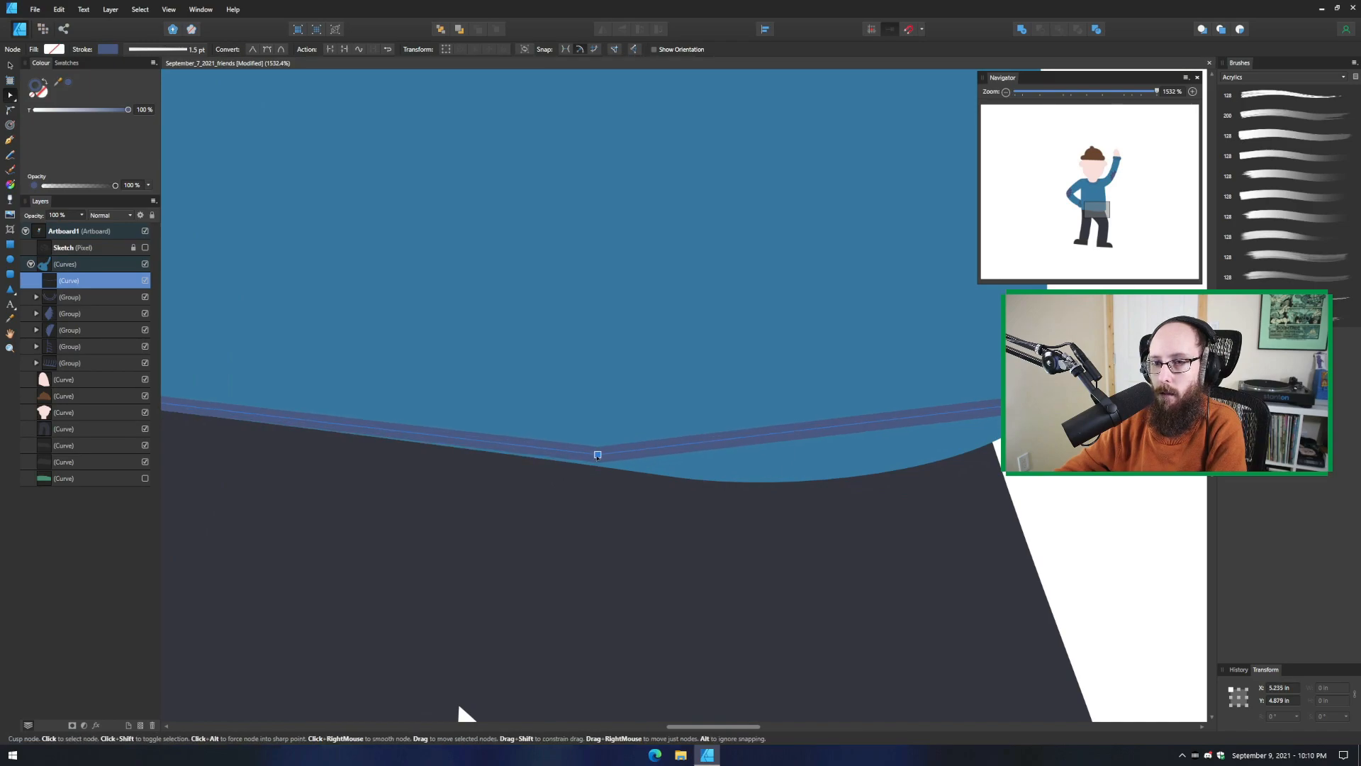
# Shape the dark seam line along the sweater's bottom hem
pyautogui.moveTo(597, 453); pyautogui.dragTo(543, 450)
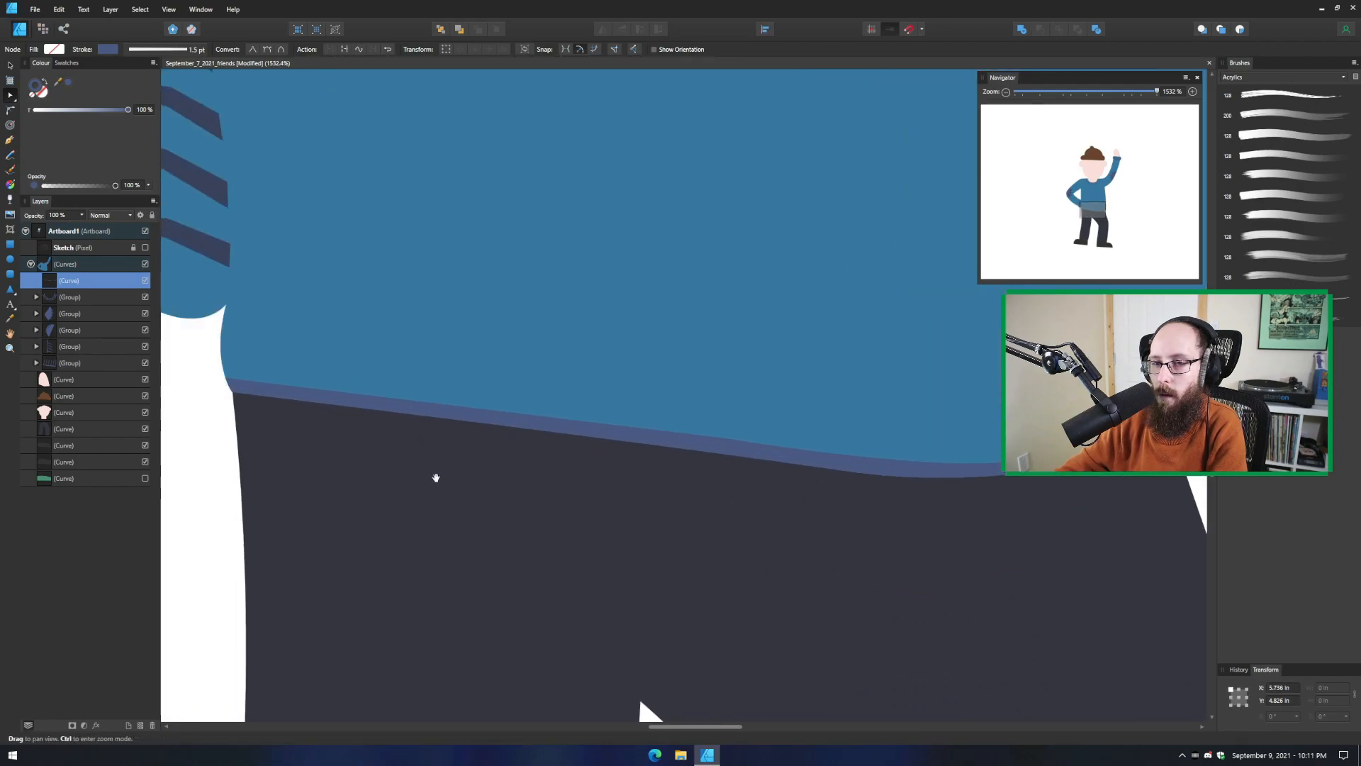
pyautogui.moveTo(435, 477); pyautogui.dragTo(471, 438)
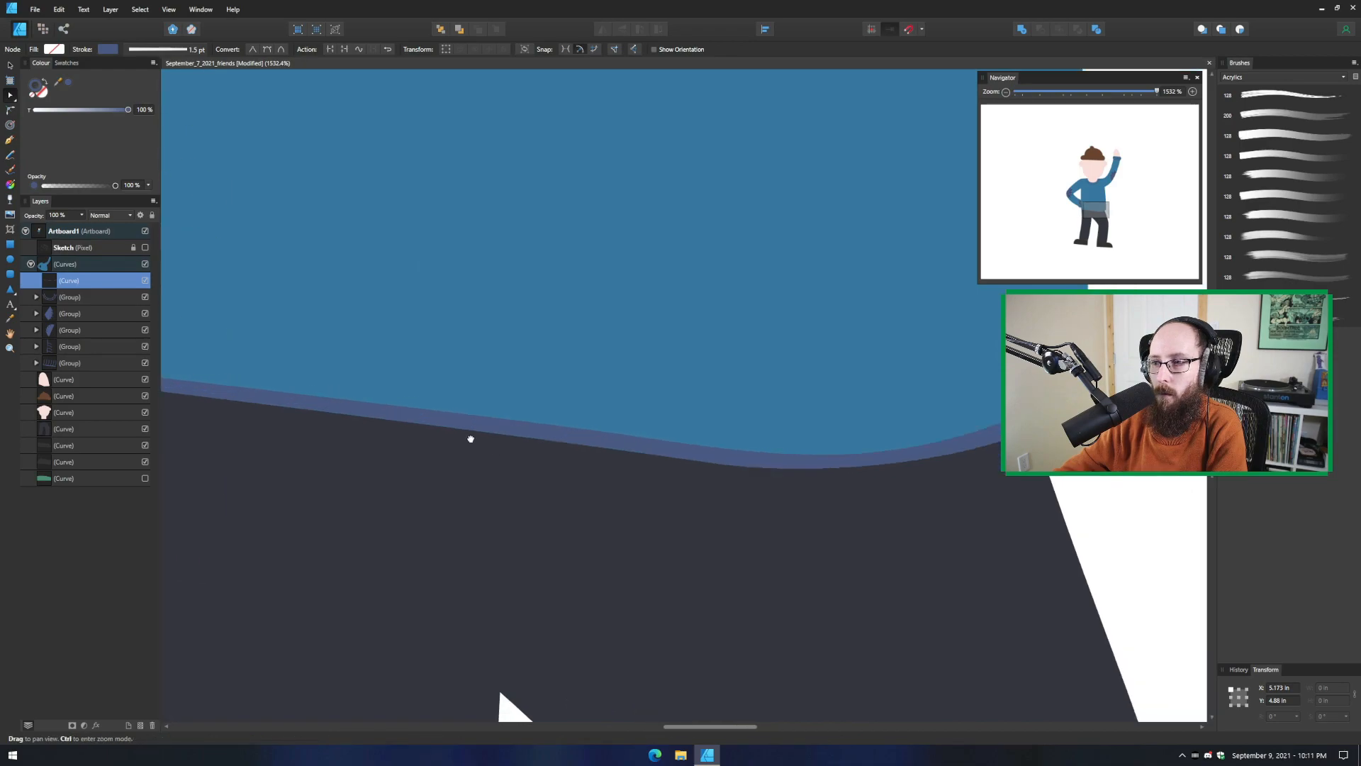
pyautogui.scroll(-3)
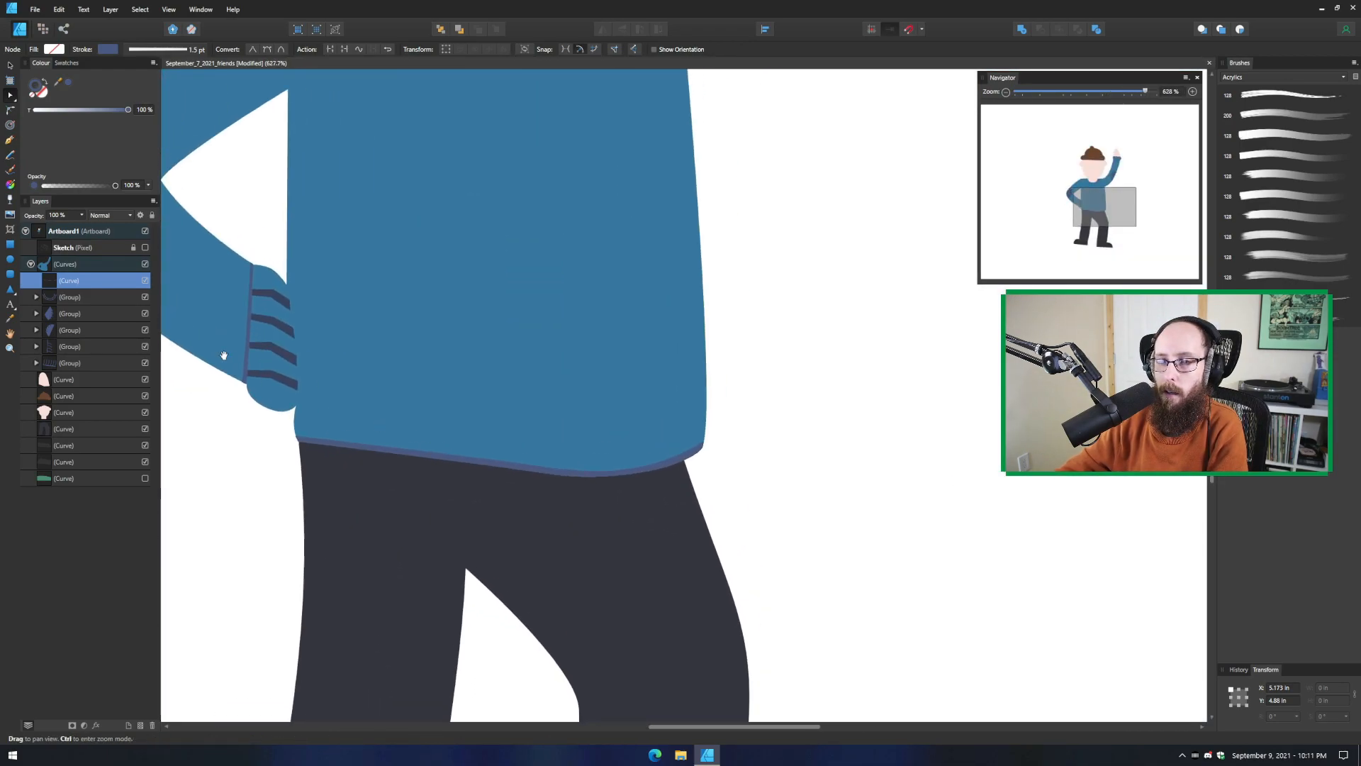
pyautogui.click(573, 475)
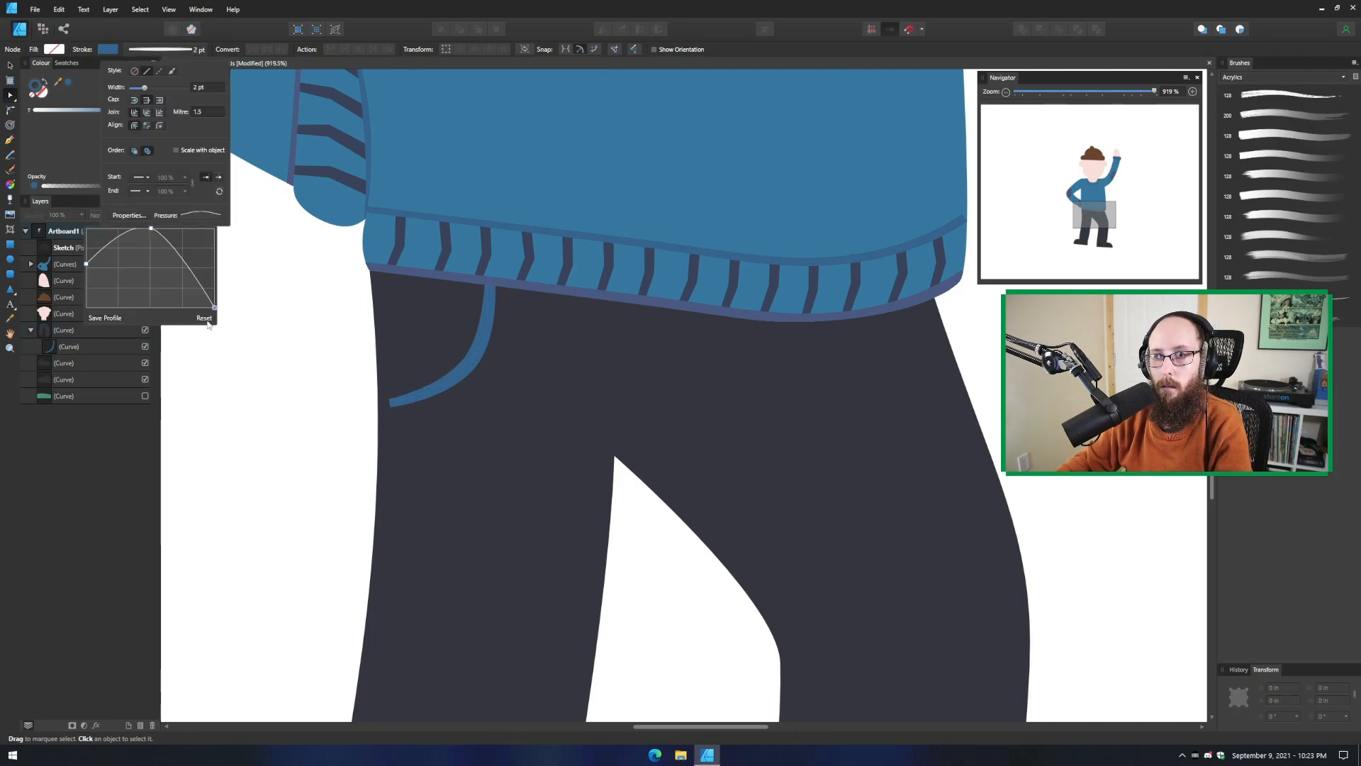
# Reset the pocket line's stroke pressure and recolour it dark navy
pyautogui.click(68, 346)
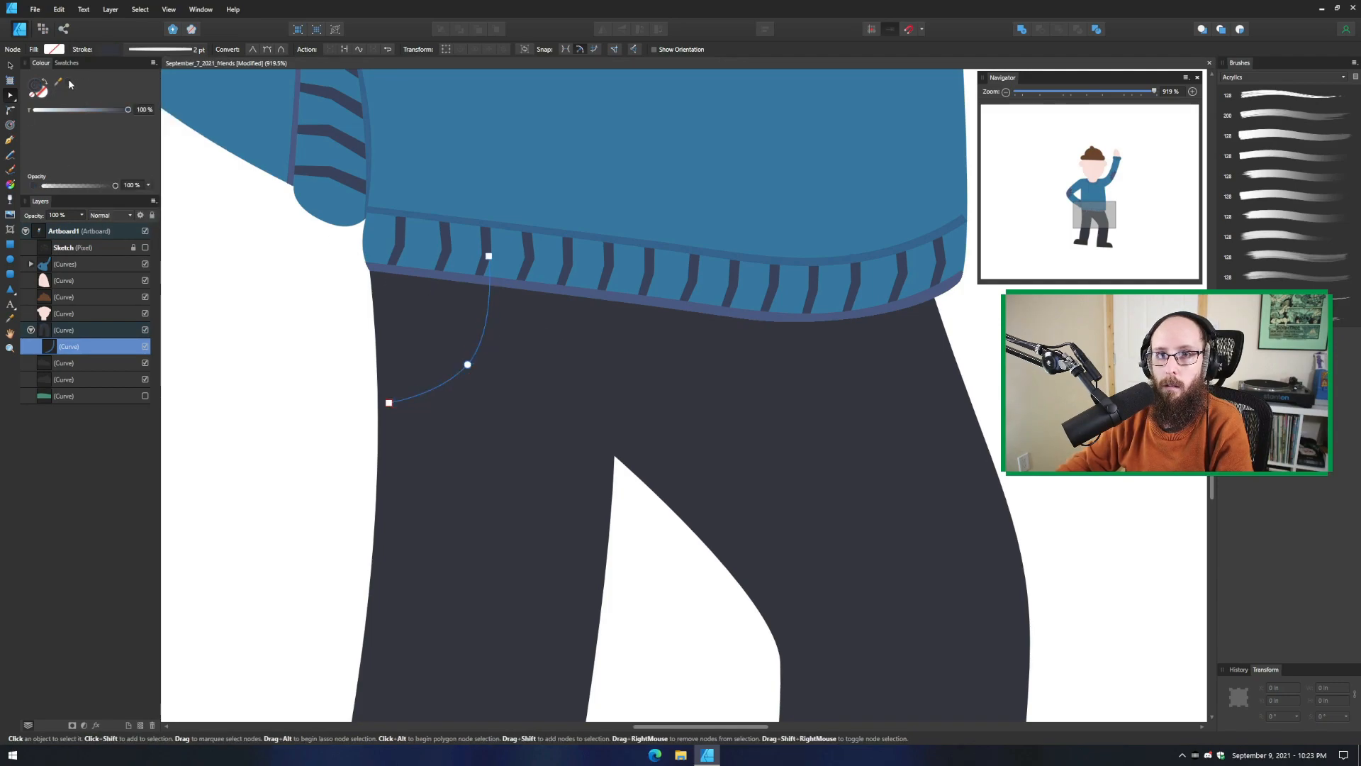
pyautogui.click(40, 84)
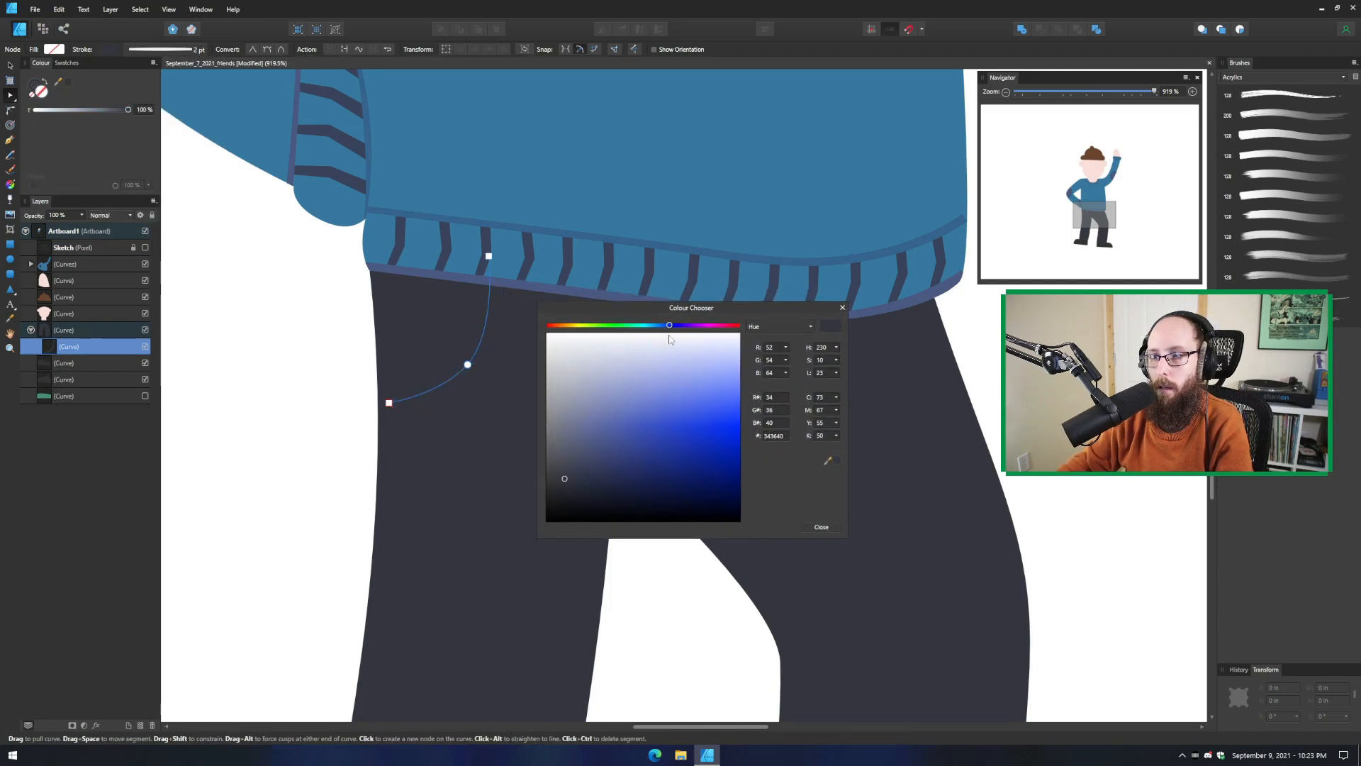
pyautogui.click(579, 475)
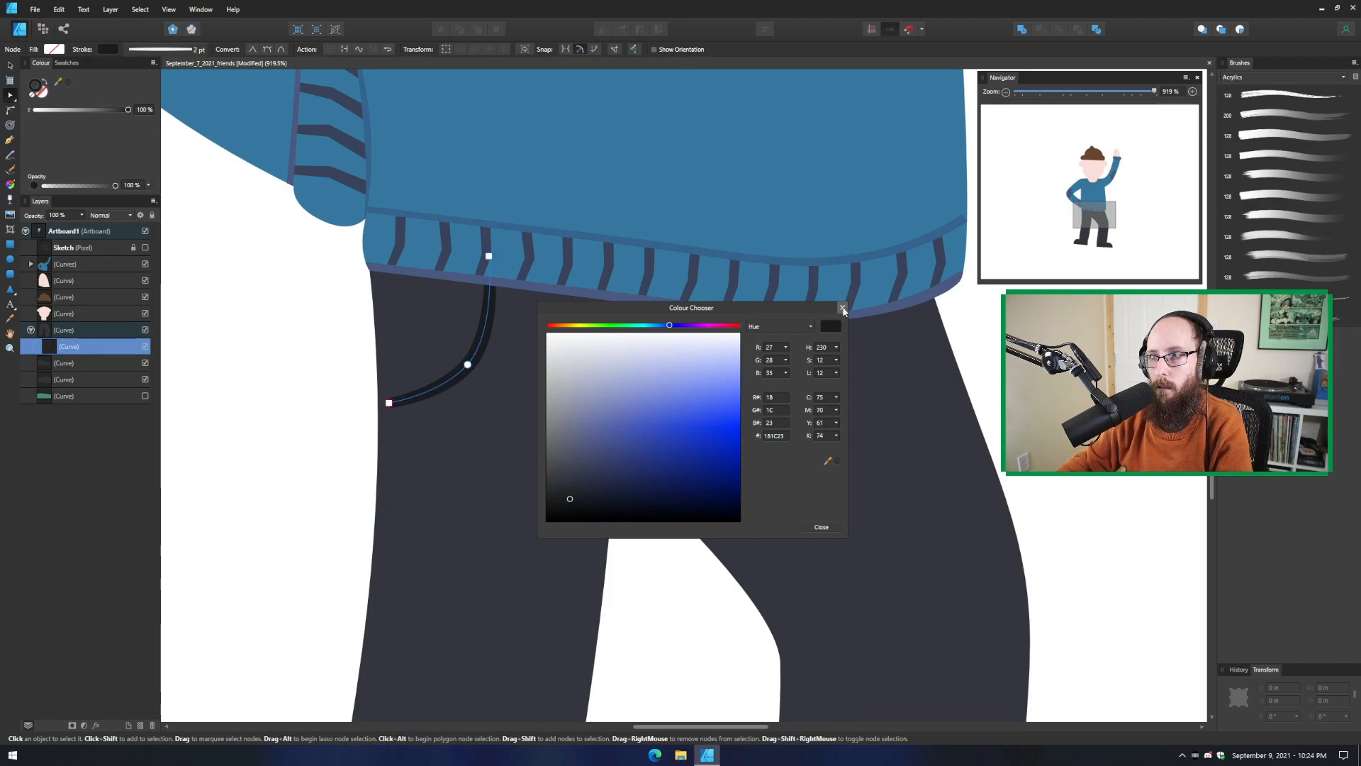
pyautogui.click(820, 527)
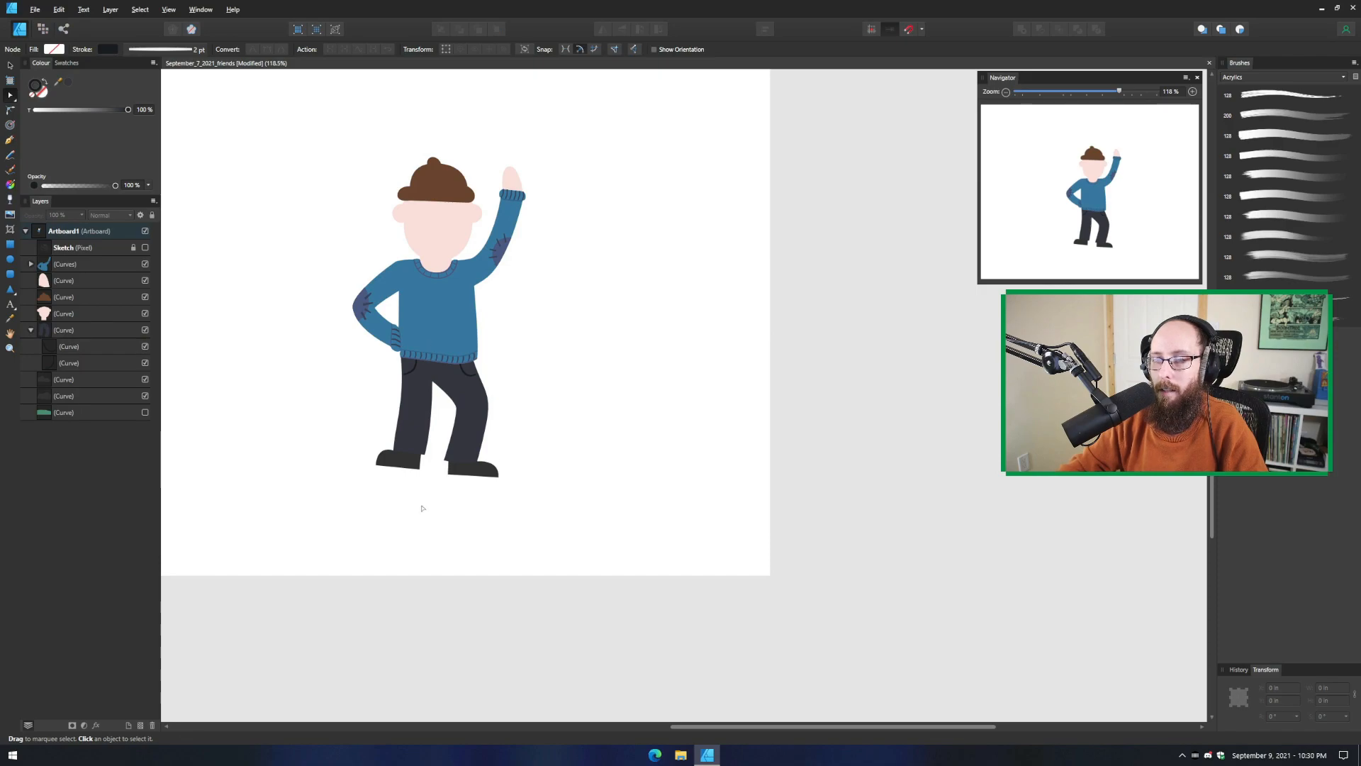
pyautogui.moveTo(428, 507)
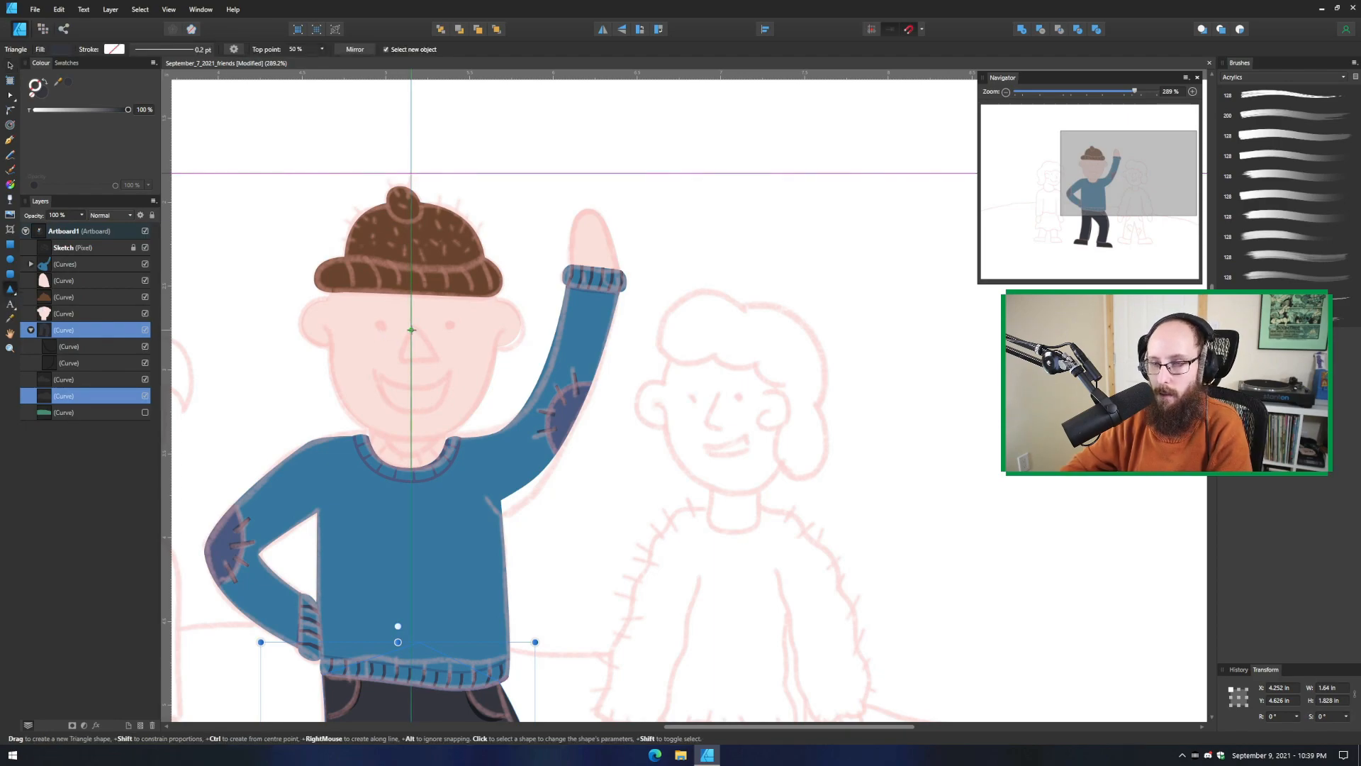
# Draw the triangular nose and give the left eye a dark fill
pyautogui.moveTo(397, 326); pyautogui.dragTo(425, 348)
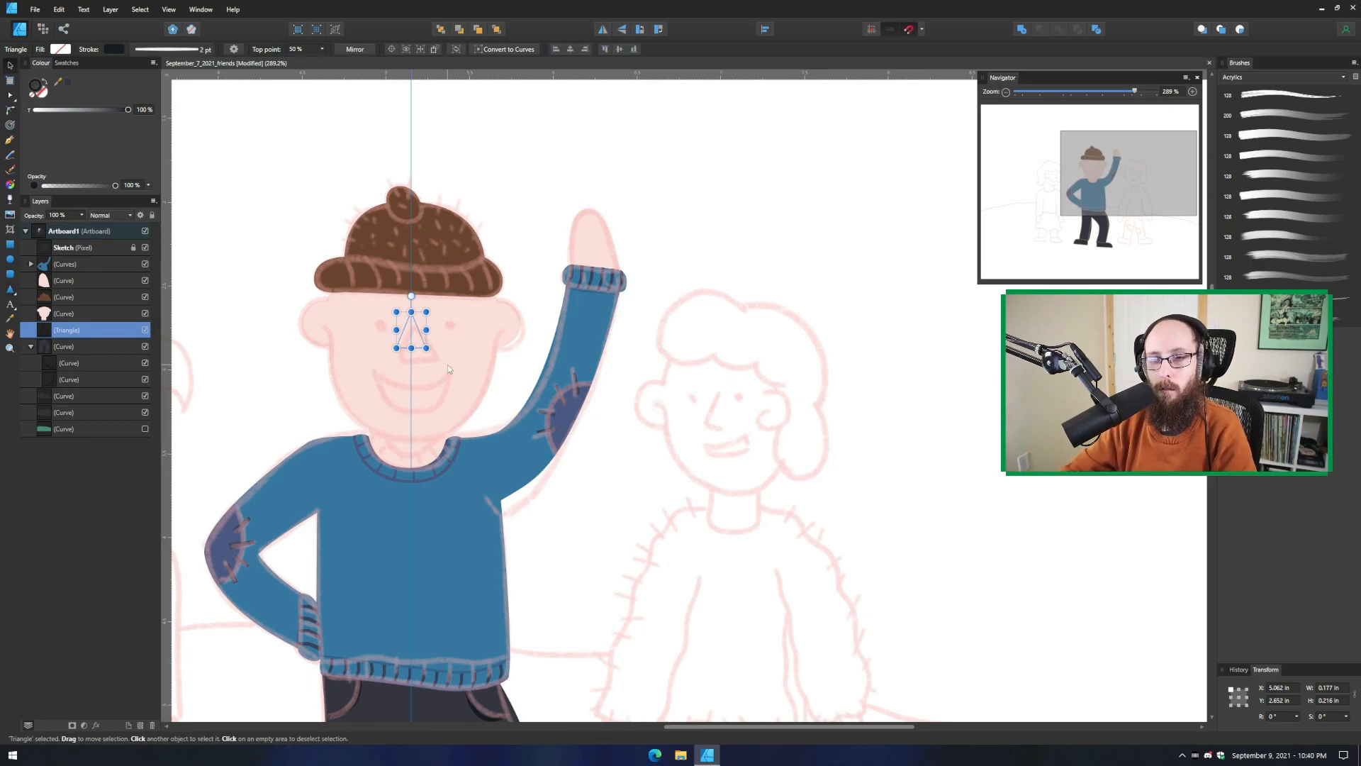
pyautogui.moveTo(412, 331); pyautogui.dragTo(412, 346)
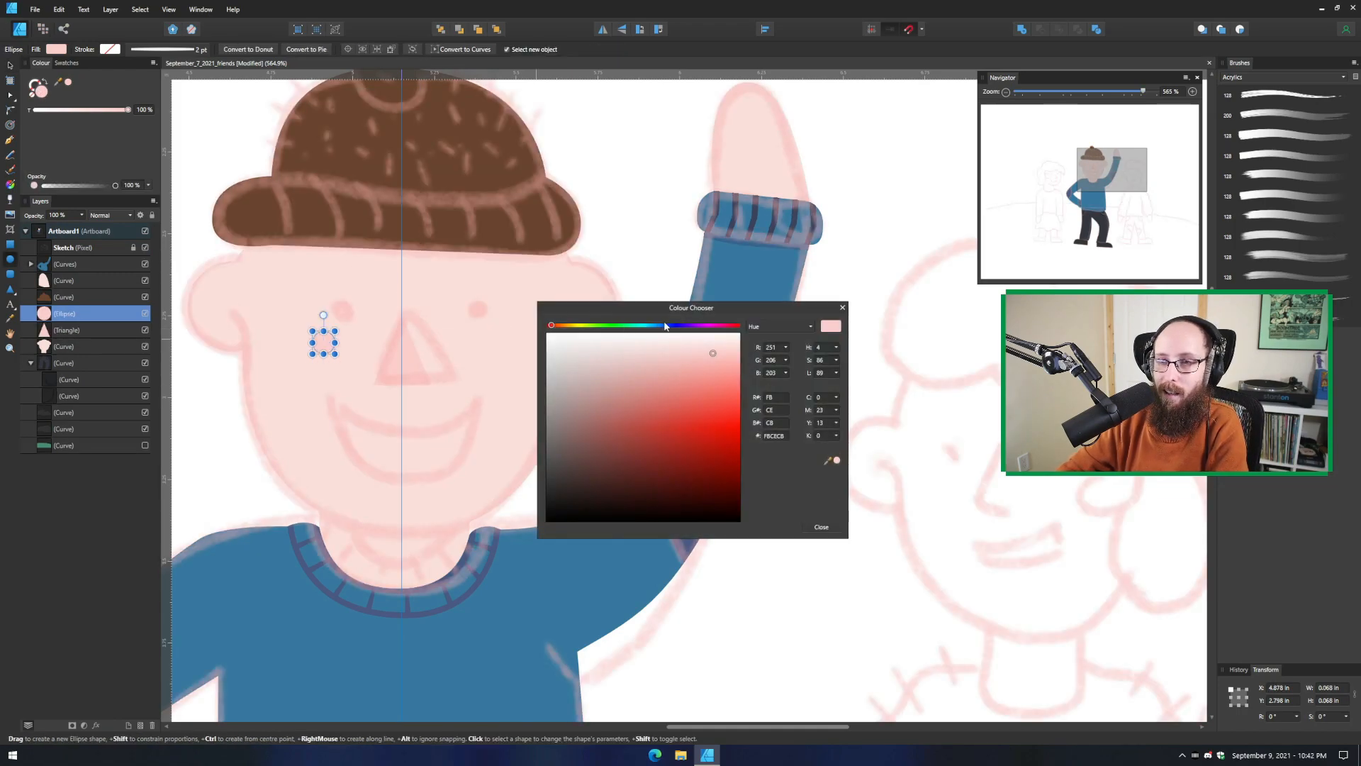
pyautogui.click(577, 464)
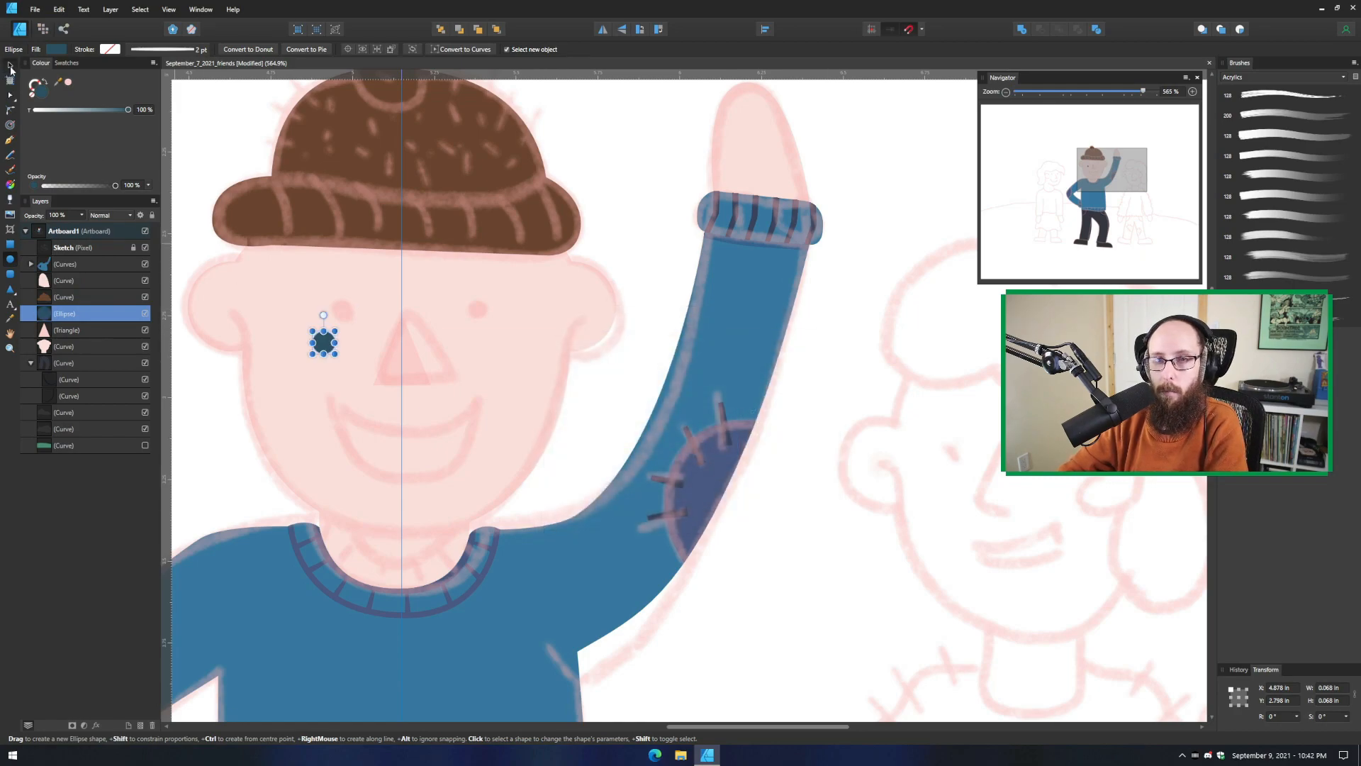
# Duplicate the eye and move the copy to the right eye spot
pyautogui.moveTo(323, 339); pyautogui.dragTo(330, 323)
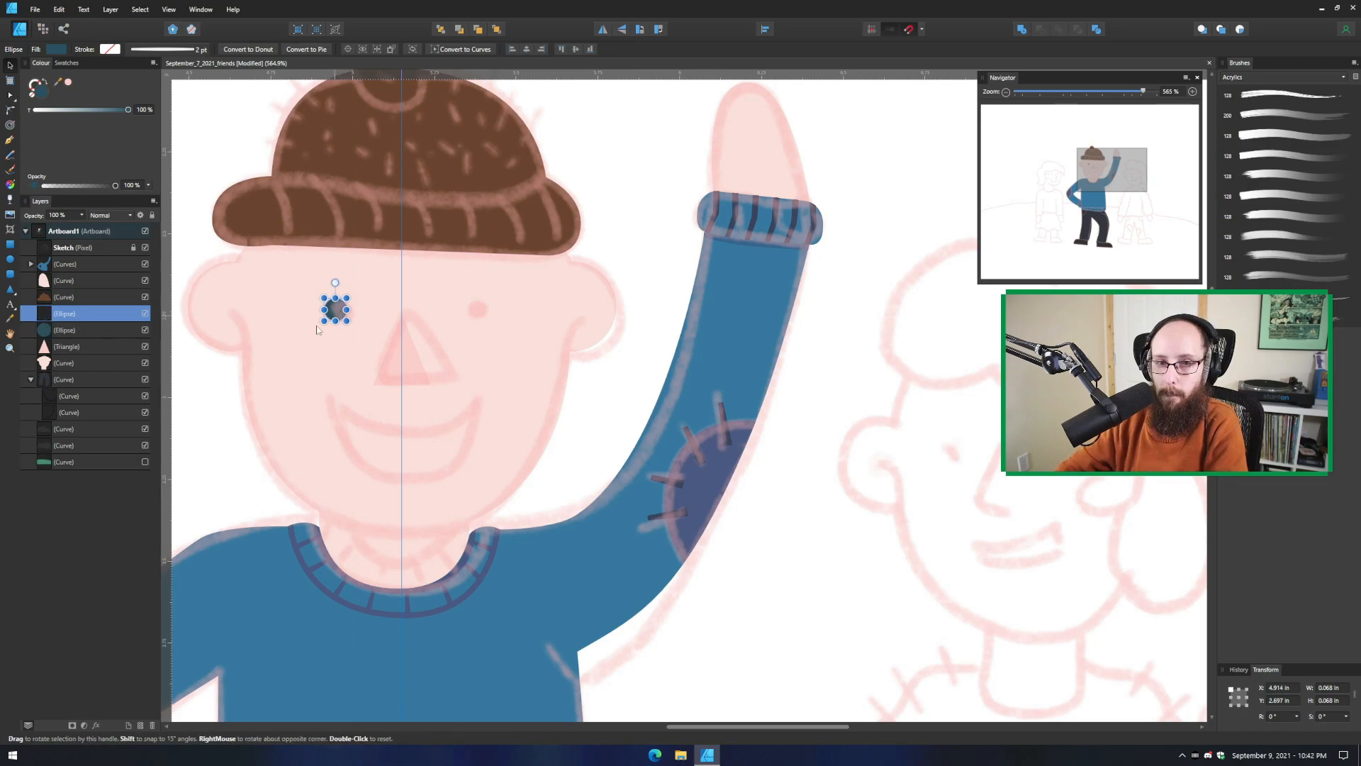
pyautogui.moveTo(335, 308); pyautogui.dragTo(473, 308)
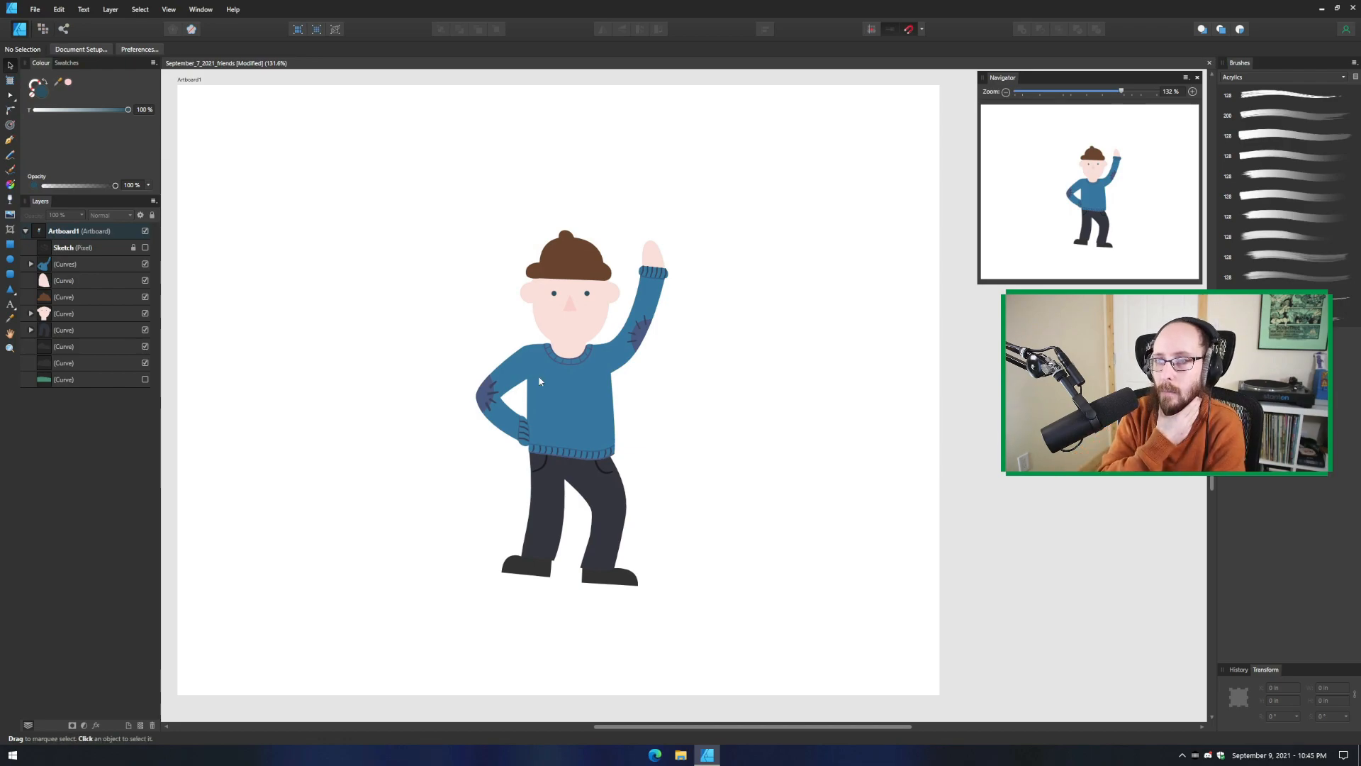
pyautogui.moveTo(563, 303)
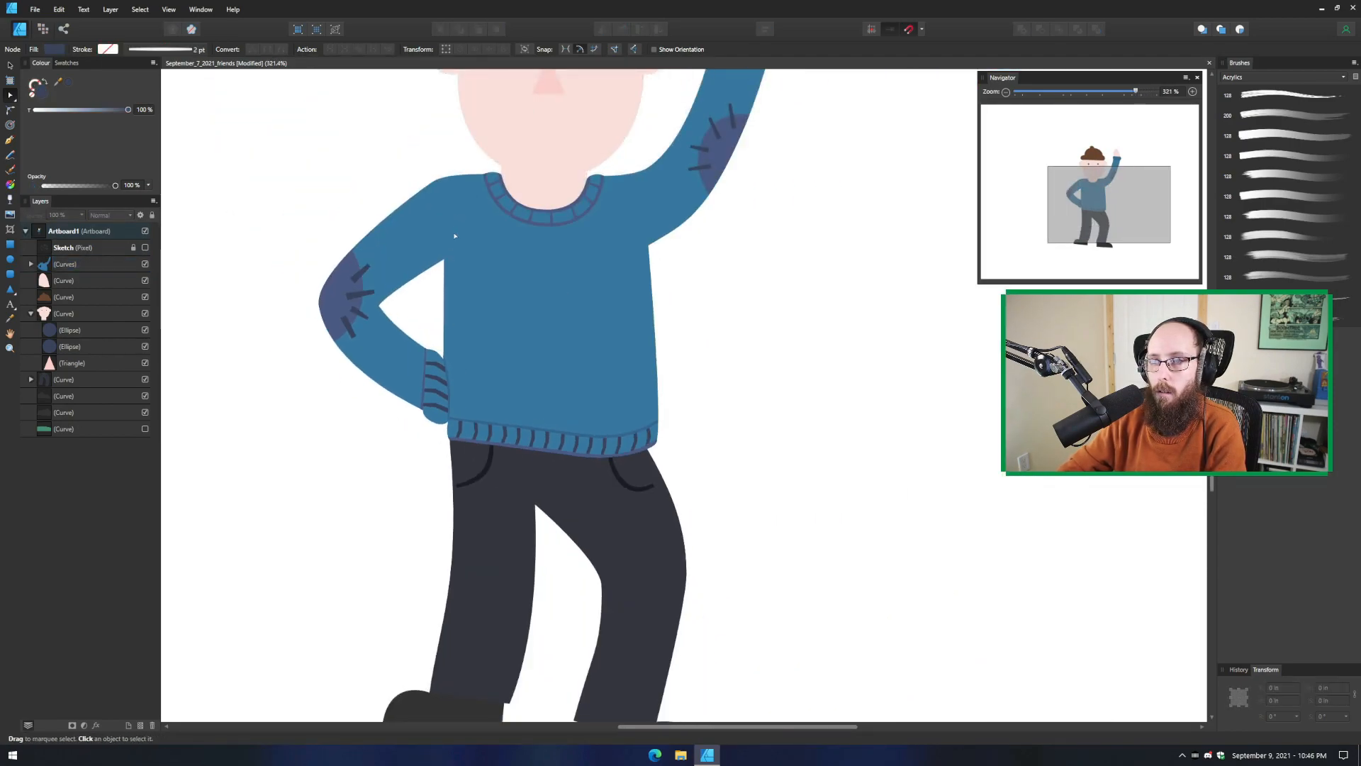
pyautogui.moveTo(447, 350)
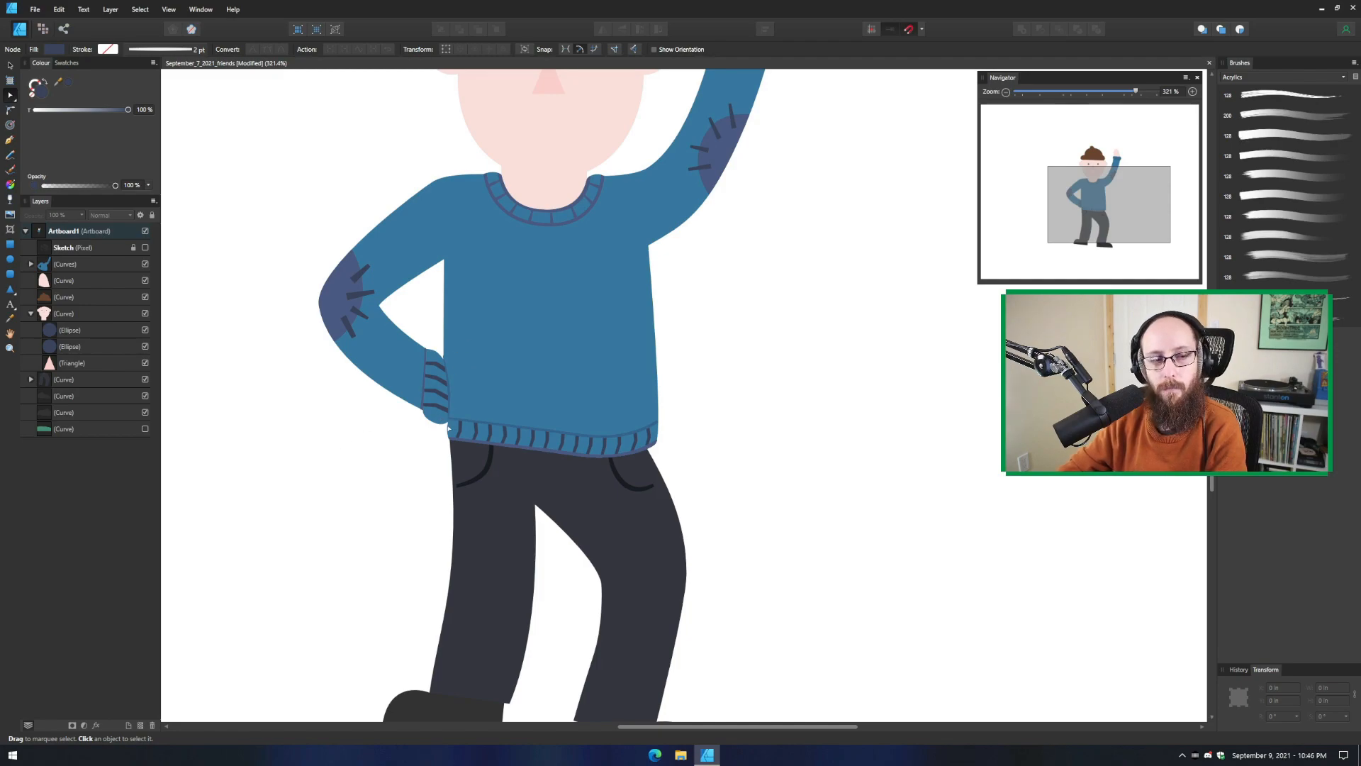
pyautogui.moveTo(84, 271)
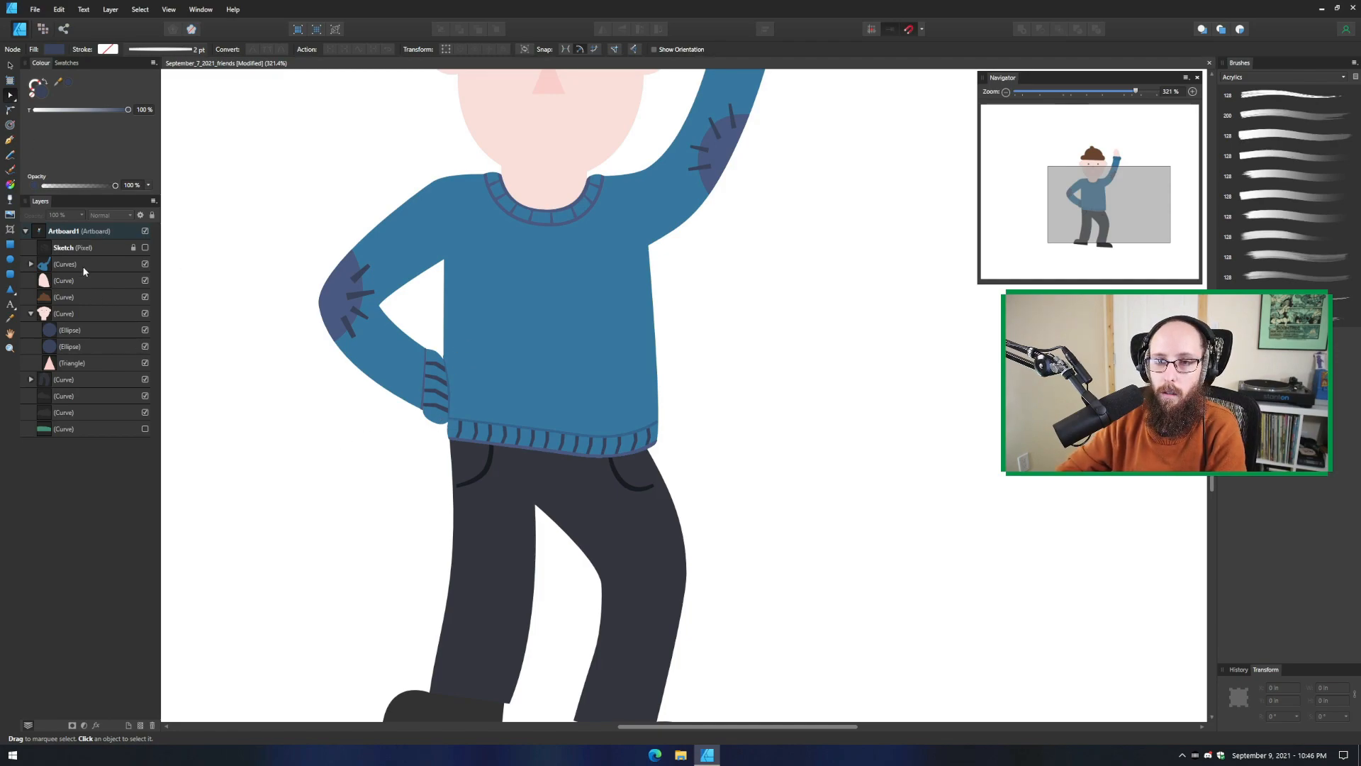
# Select the sweater curve and shape a new curve at its neckline
pyautogui.click(78, 264)
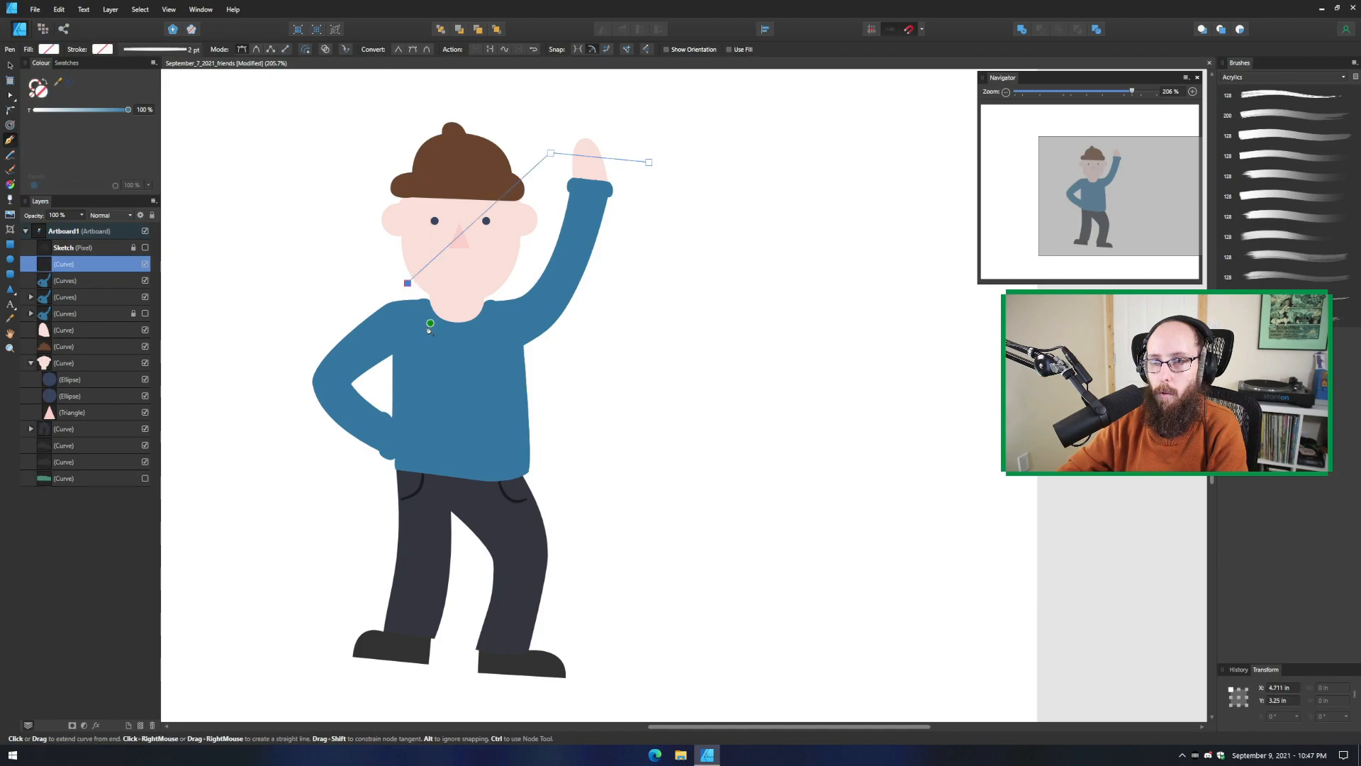
pyautogui.moveTo(429, 323); pyautogui.dragTo(389, 360)
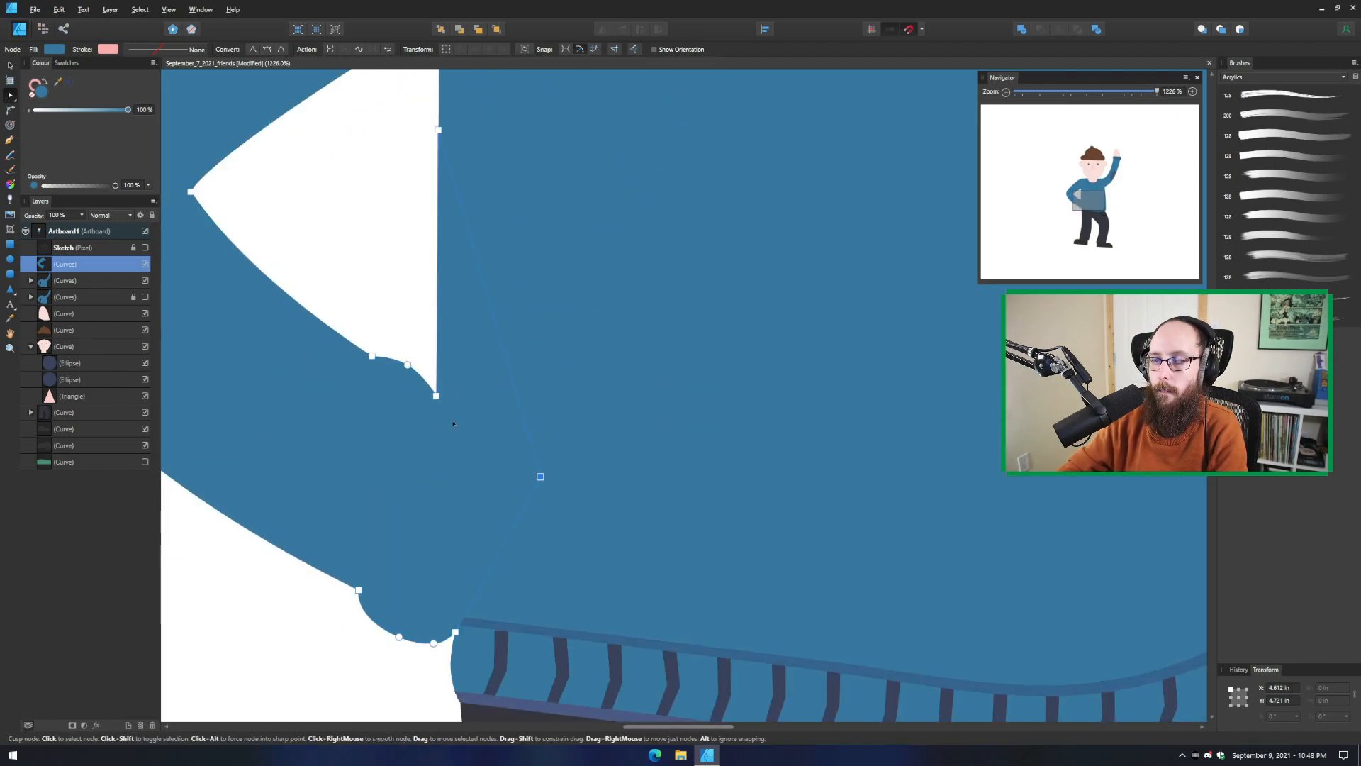
pyautogui.scroll(-3)
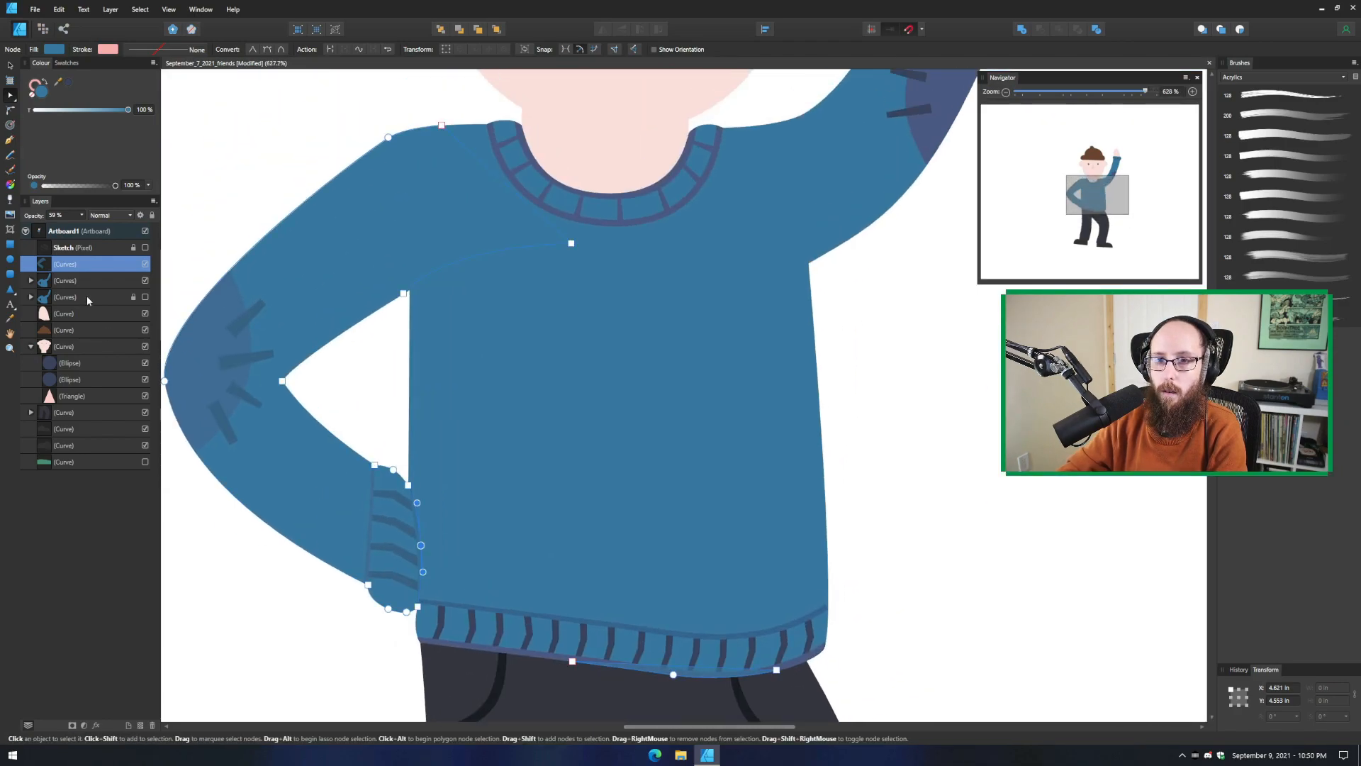
# Select the sweater detail layers and move the ribbed hip cuff into place
pyautogui.click(67, 279)
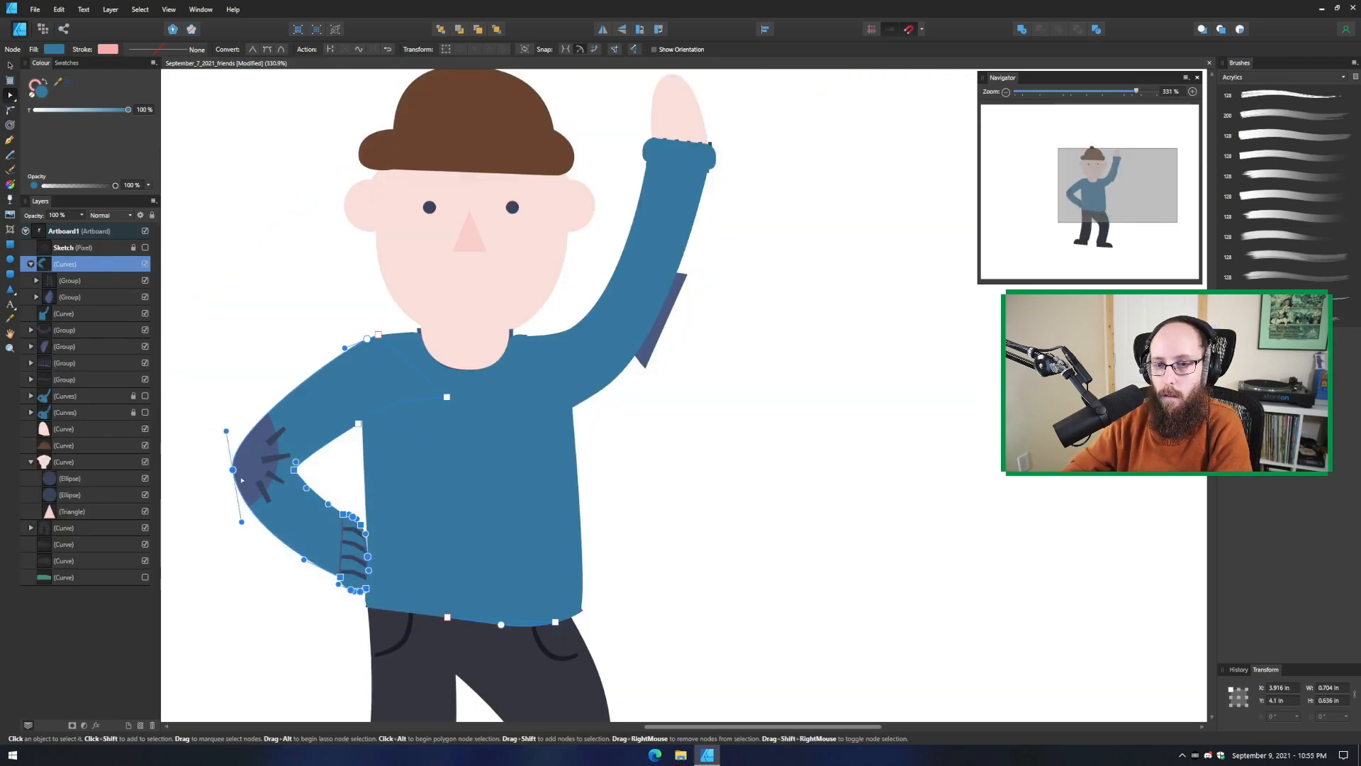
pyautogui.moveTo(231, 469); pyautogui.dragTo(215, 468)
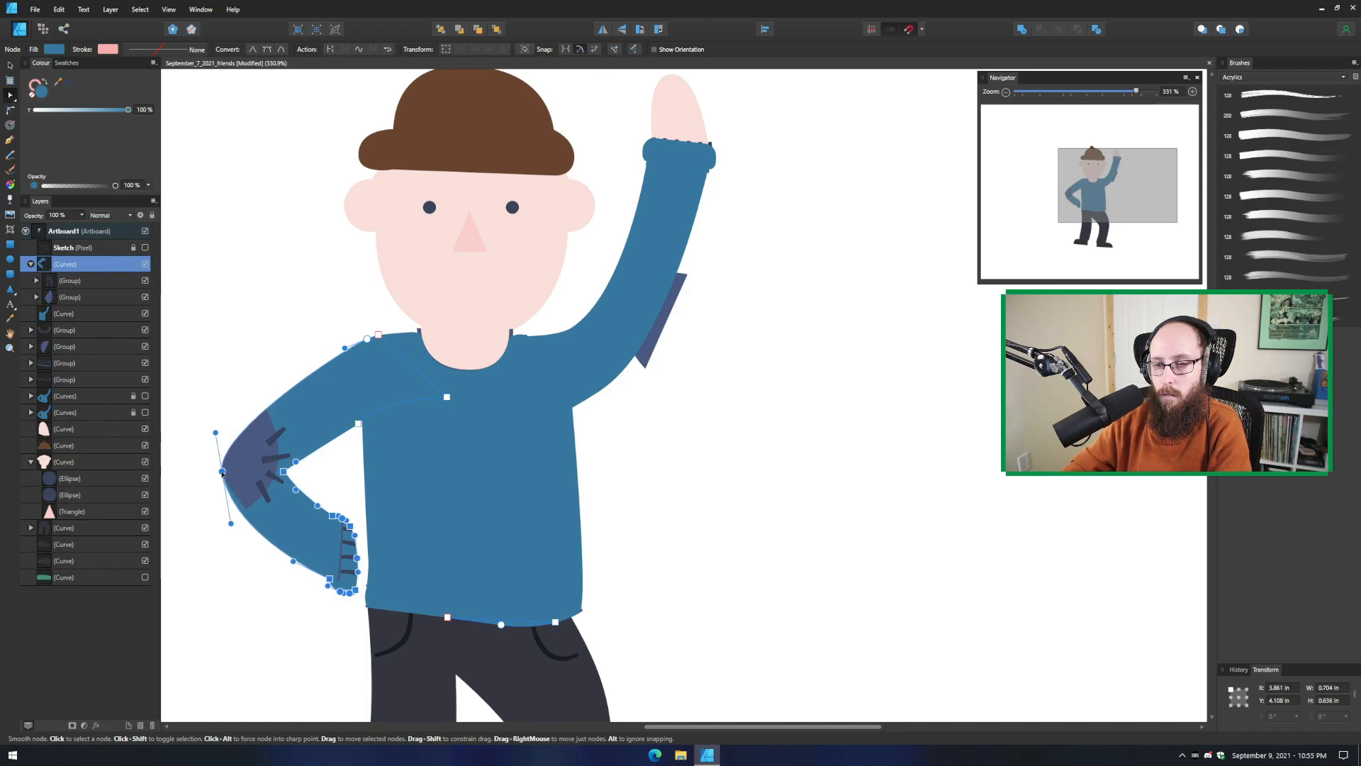
pyautogui.click(69, 296)
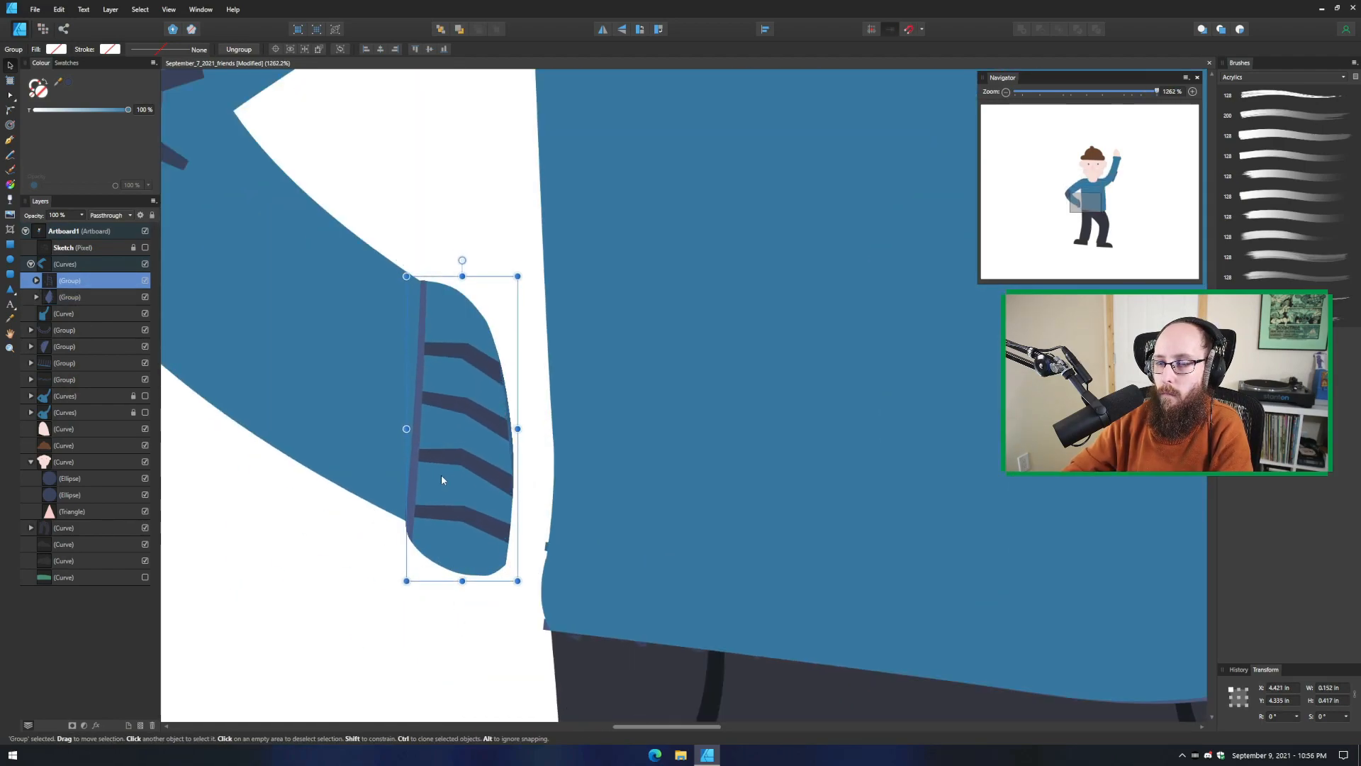
pyautogui.moveTo(441, 480); pyautogui.dragTo(474, 404)
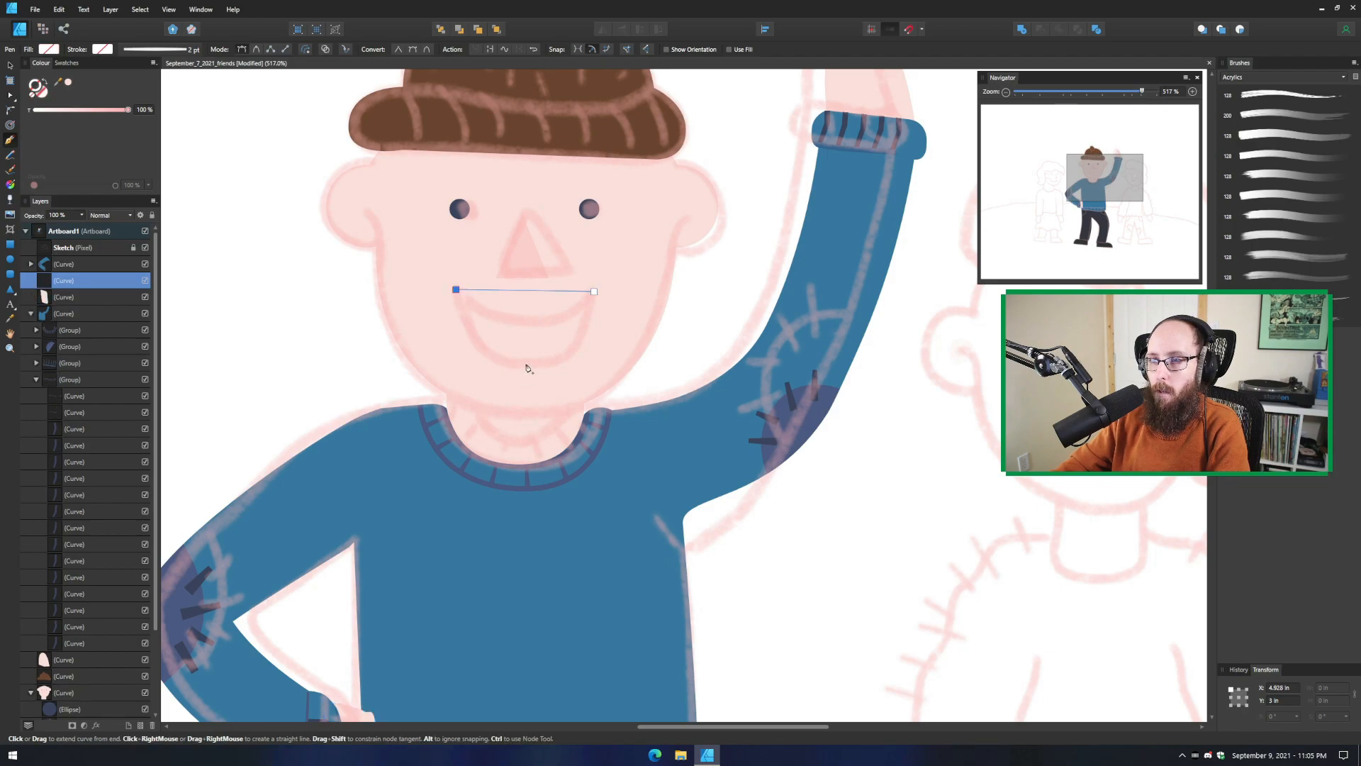
# Close the mouth path and round its bottom and top edges into an open-smile shape
pyautogui.click(525, 363)
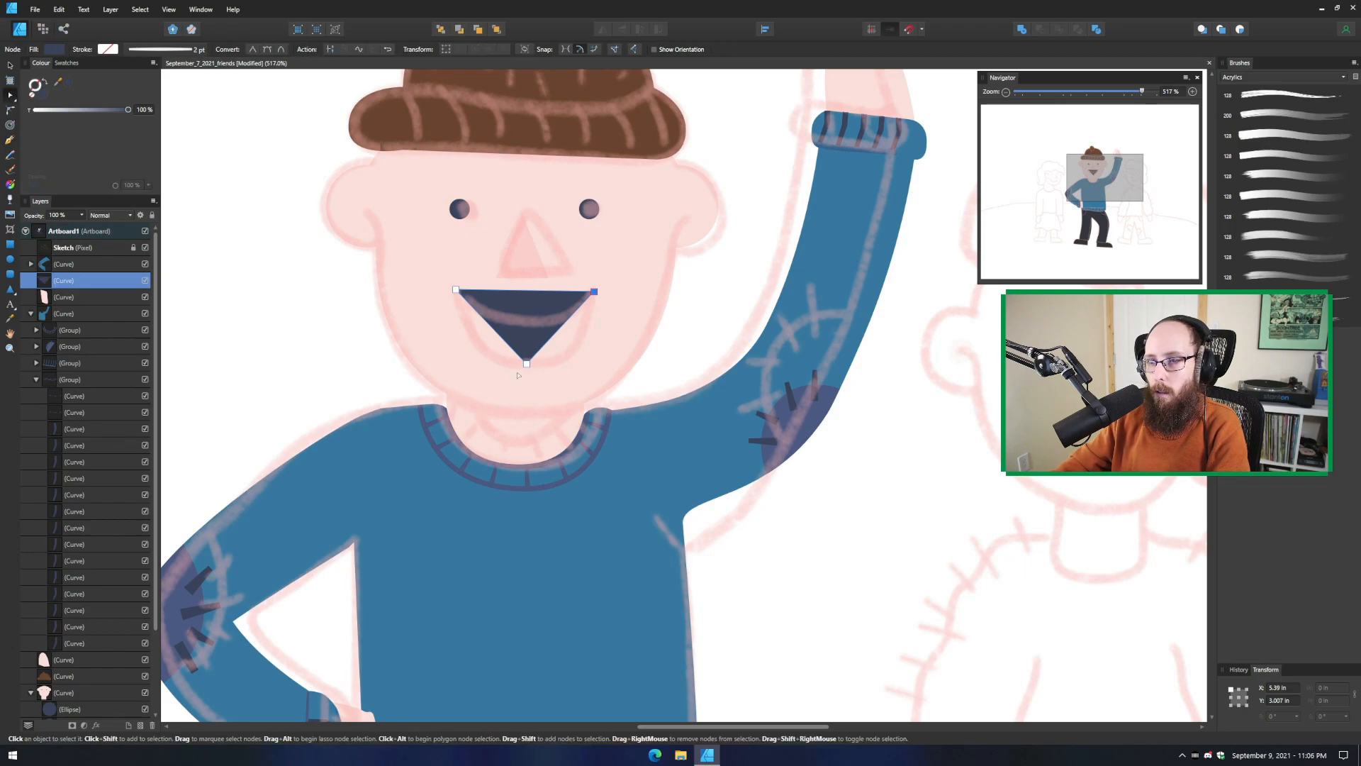
pyautogui.moveTo(528, 363); pyautogui.dragTo(527, 363)
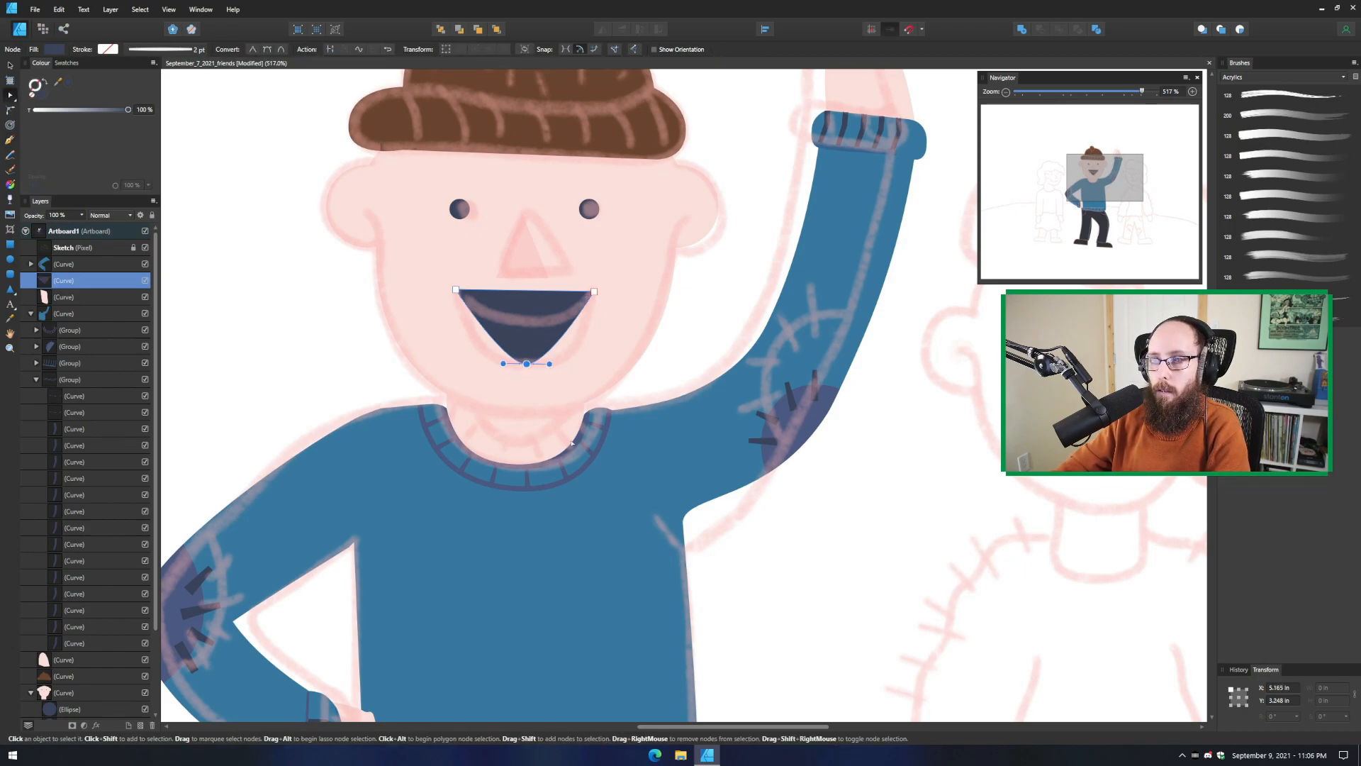
pyautogui.moveTo(549, 363); pyautogui.dragTo(593, 363)
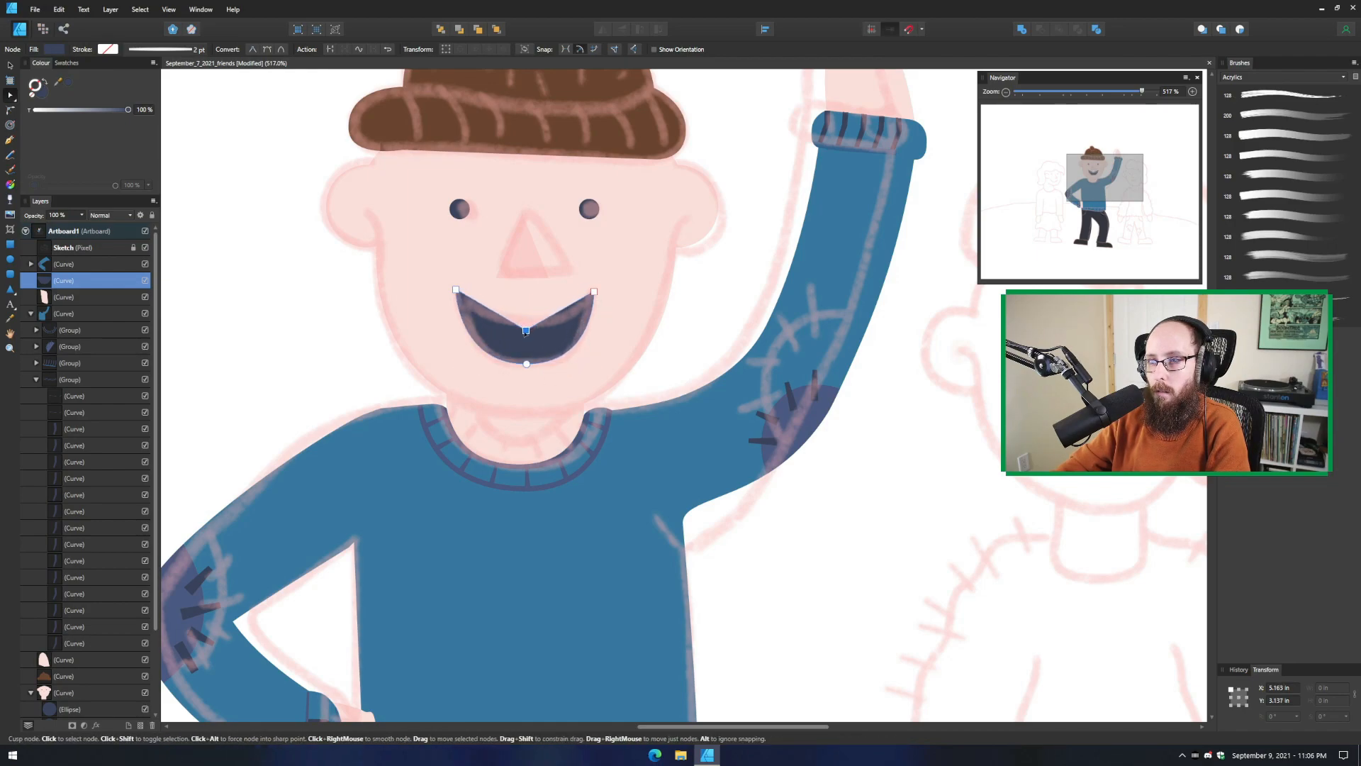
pyautogui.moveTo(524, 335); pyautogui.dragTo(525, 326)
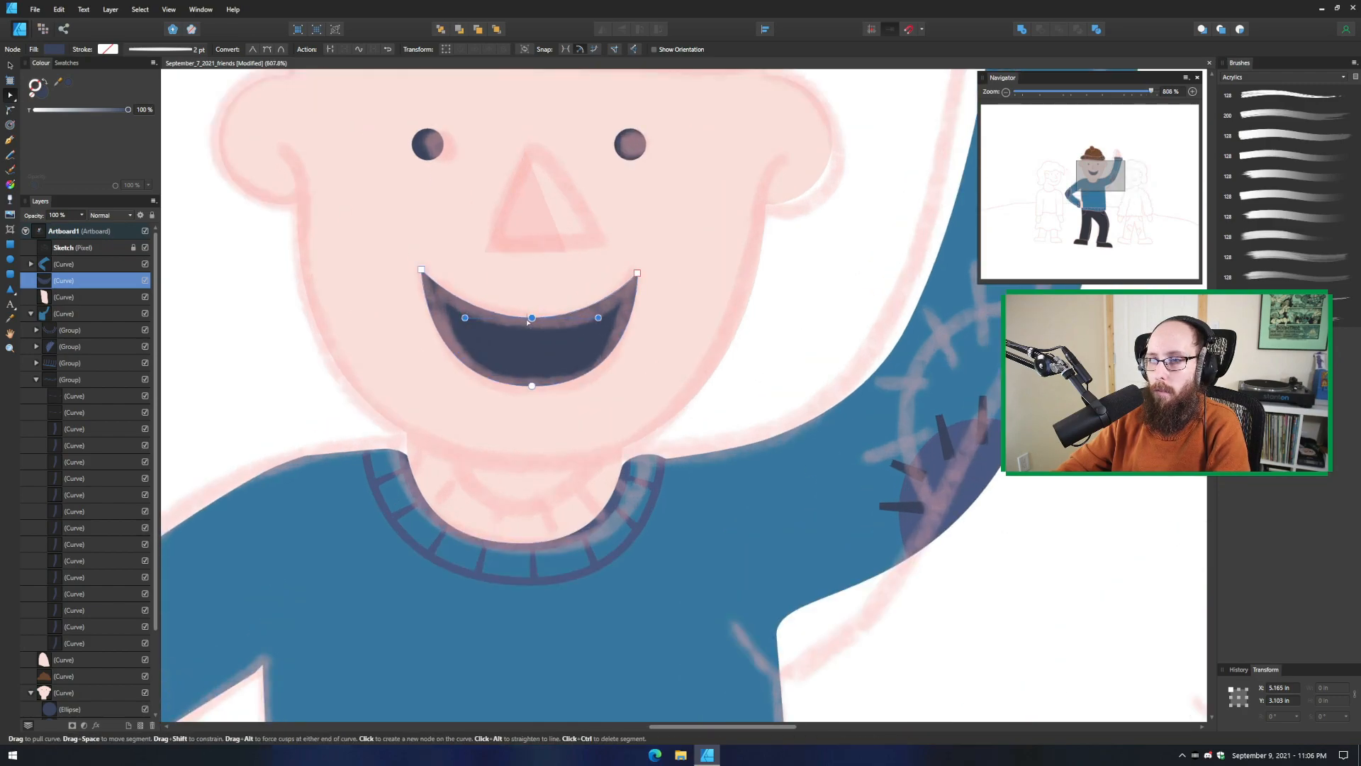
pyautogui.moveTo(532, 318); pyautogui.dragTo(532, 299)
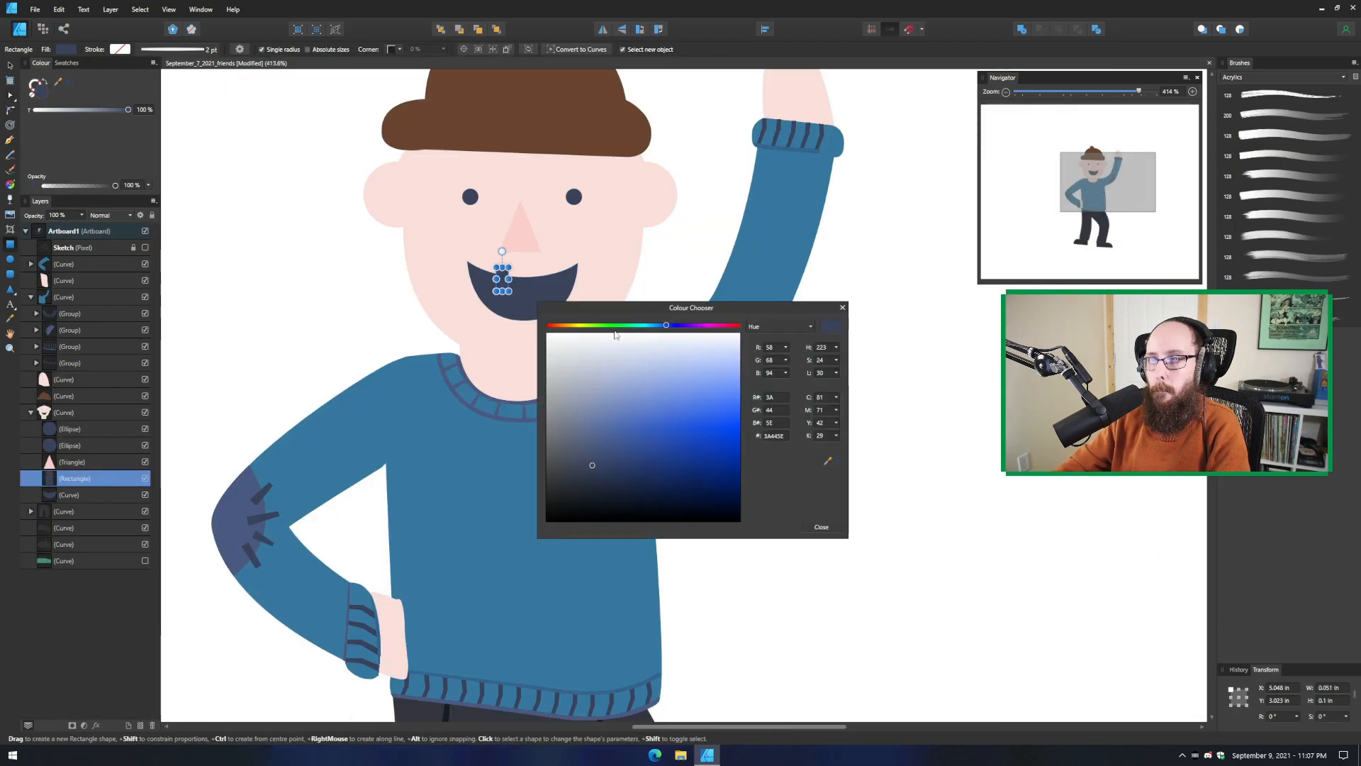
# Colour the tooth white, then smooth the pink tongue curve along the mouth's bottom
pyautogui.click(819, 527)
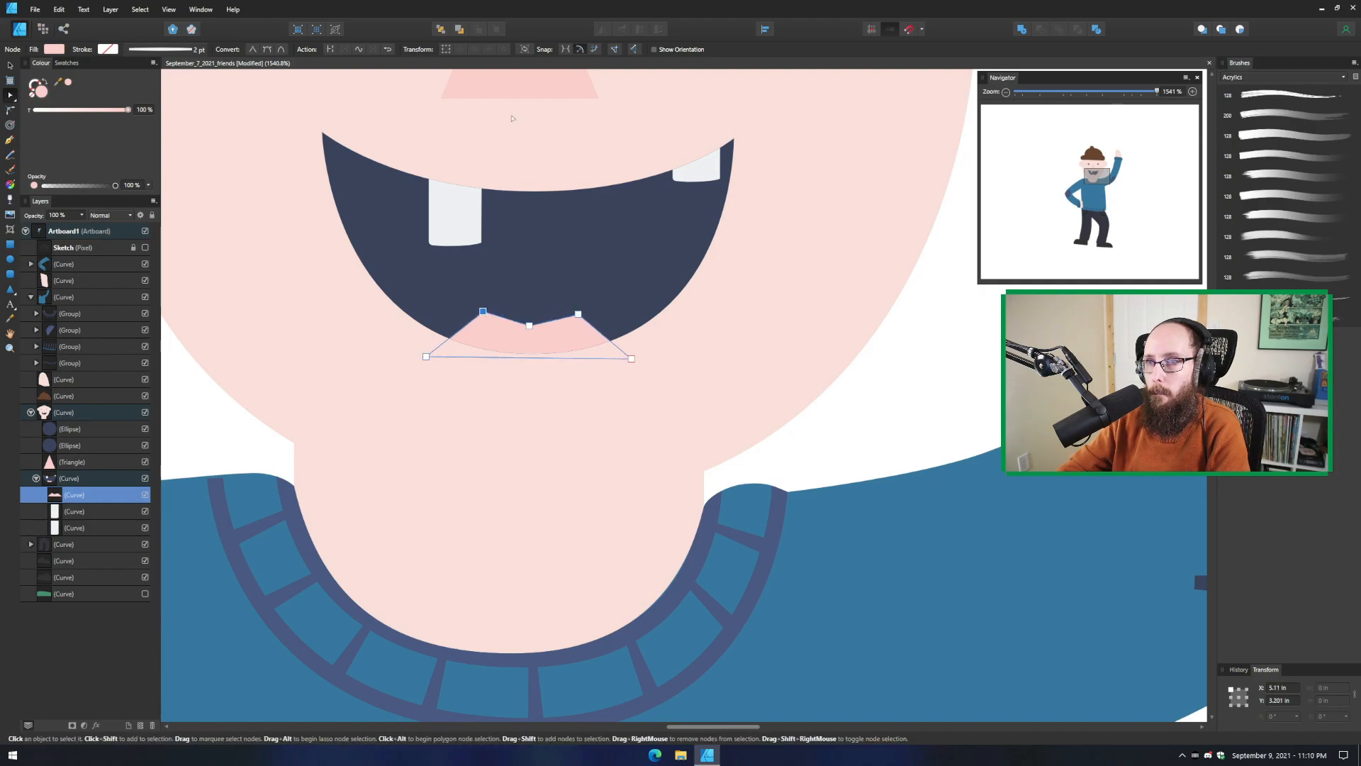
pyautogui.click(529, 326)
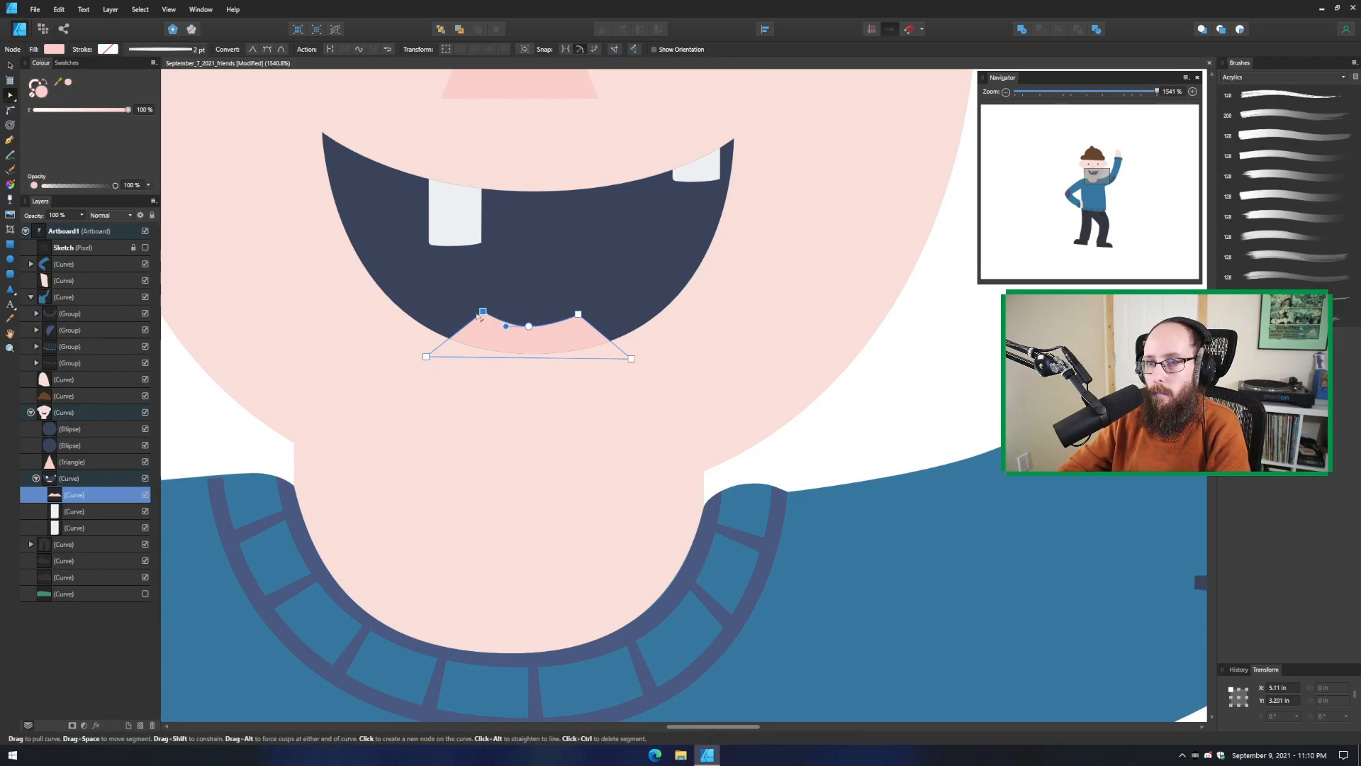
pyautogui.moveTo(482, 312); pyautogui.dragTo(497, 306)
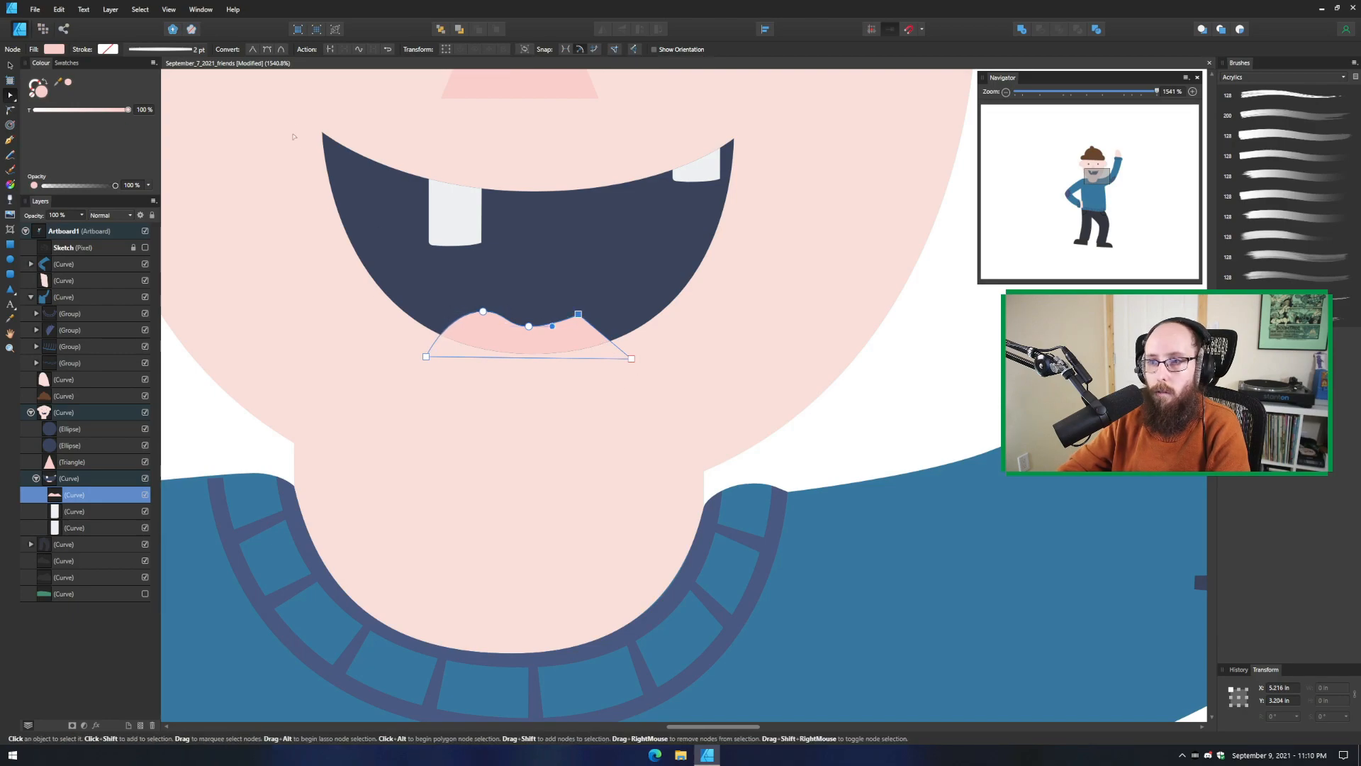
pyautogui.moveTo(577, 313); pyautogui.dragTo(594, 322)
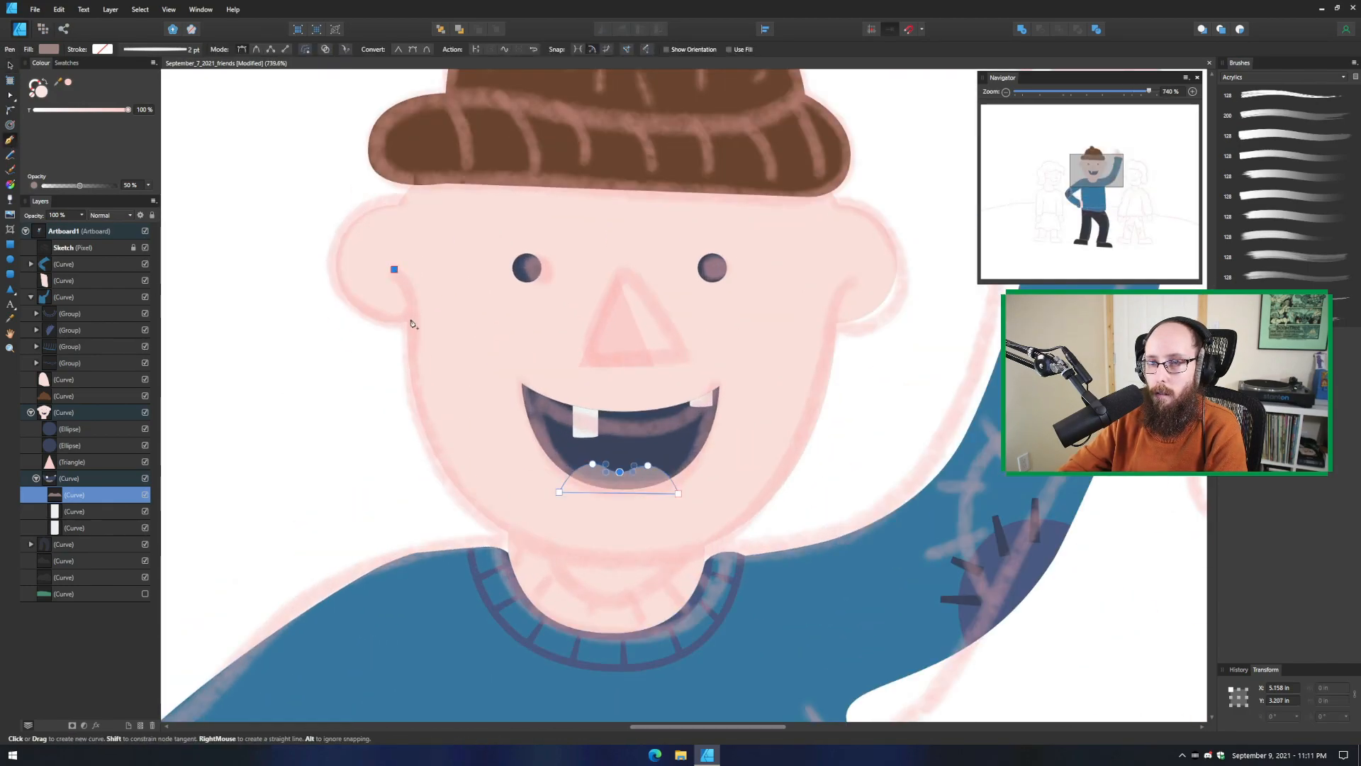
# Draw the pink crescent-shaped inner-ear crease in the left ear and refine its bend with node handles
pyautogui.moveTo(394, 269); pyautogui.dragTo(410, 319)
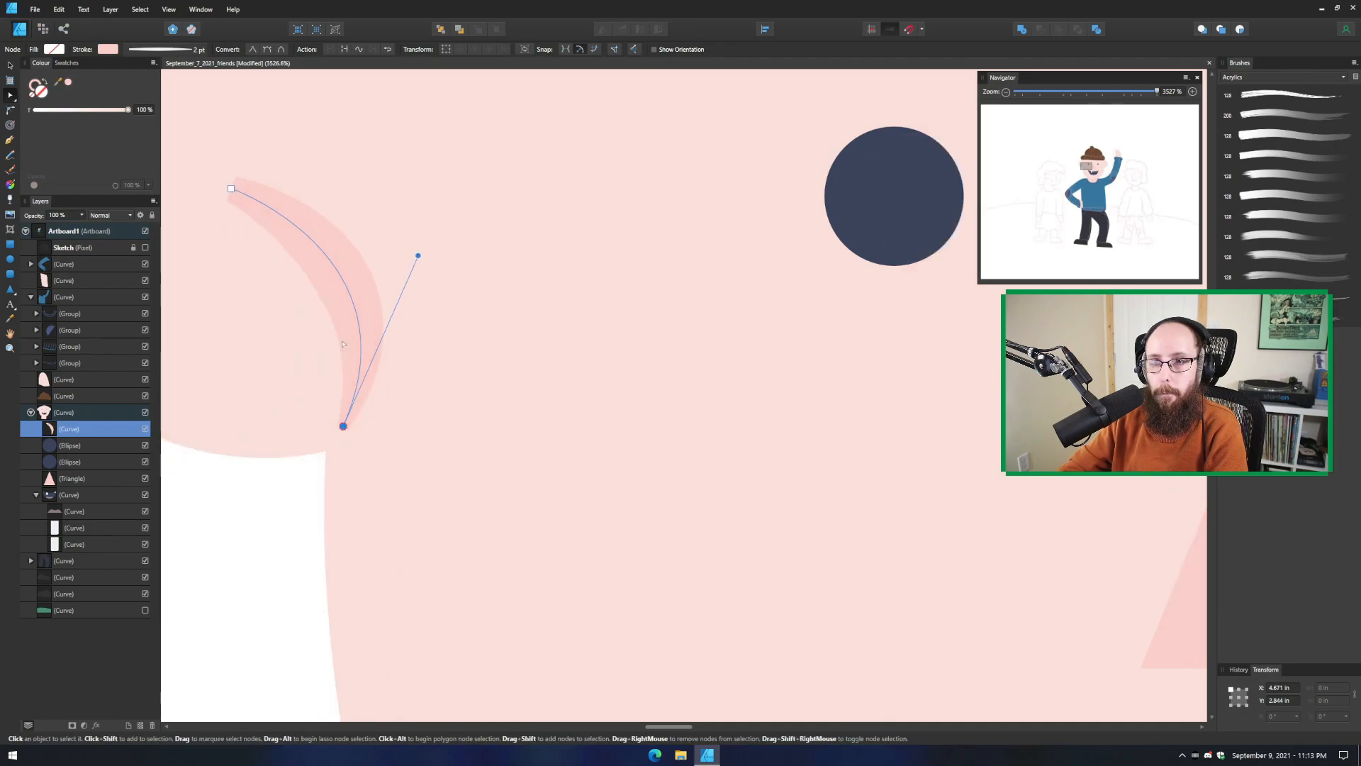
pyautogui.scroll(-3)
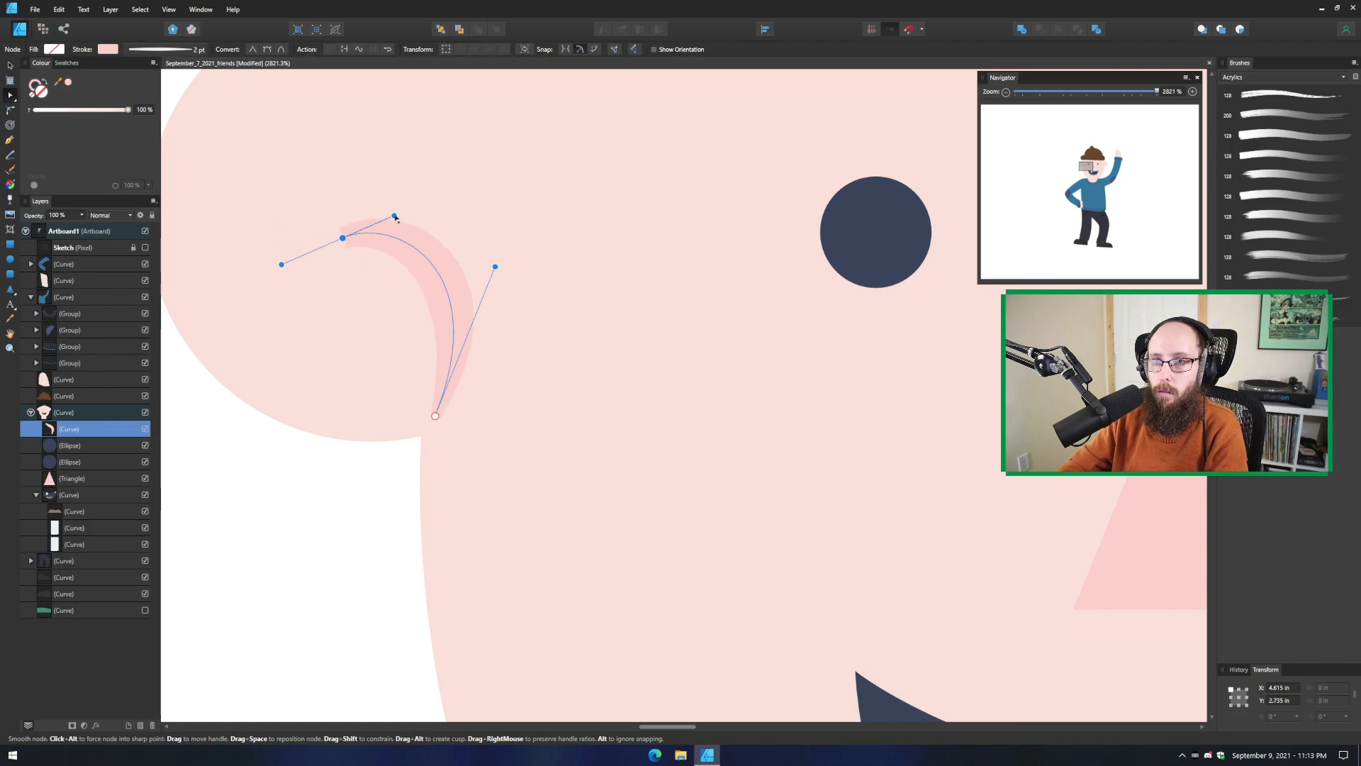
pyautogui.moveTo(395, 218); pyautogui.dragTo(399, 214)
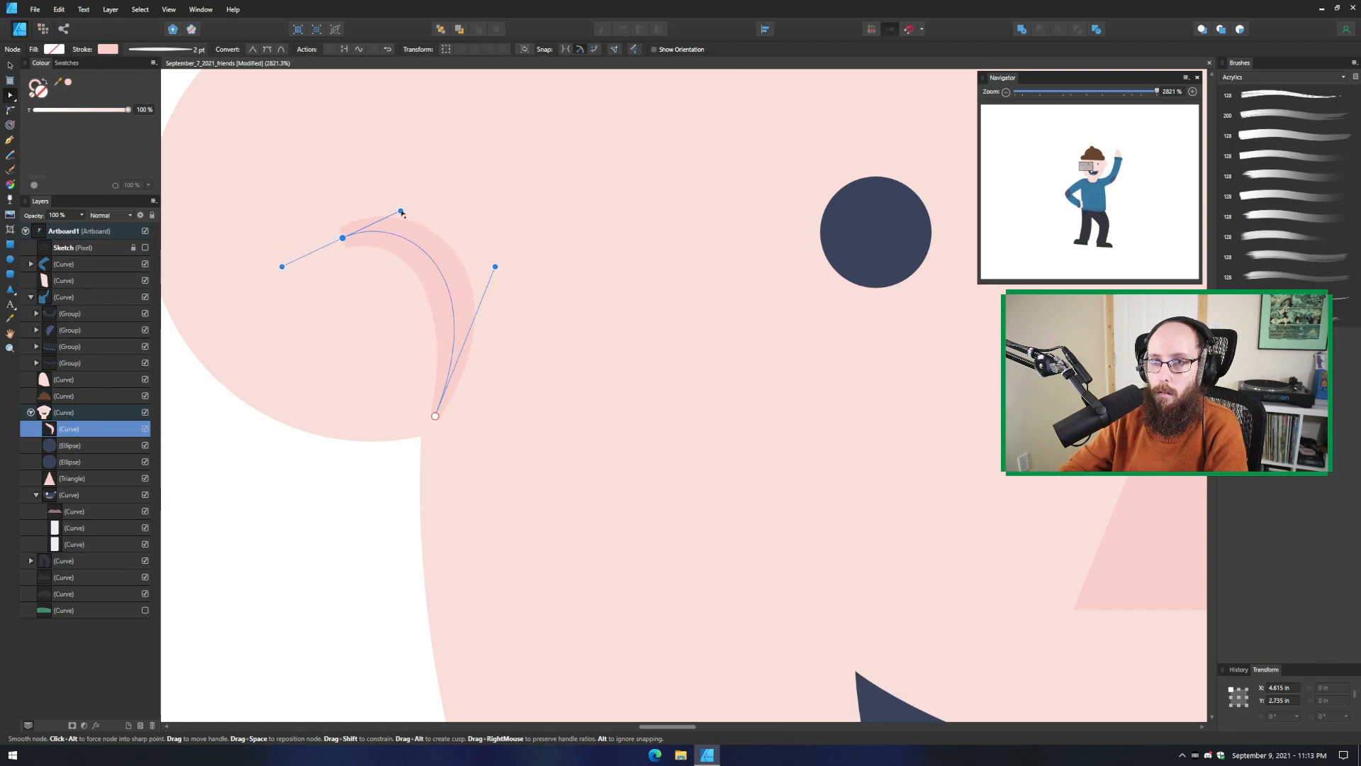